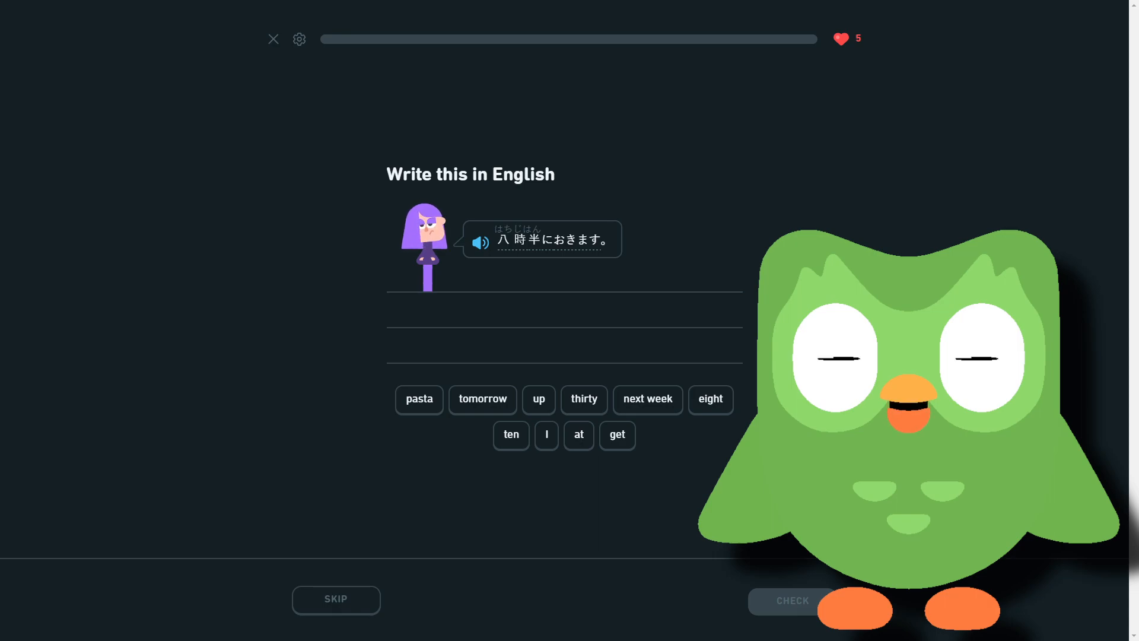
pyautogui.moveTo(674, 336)
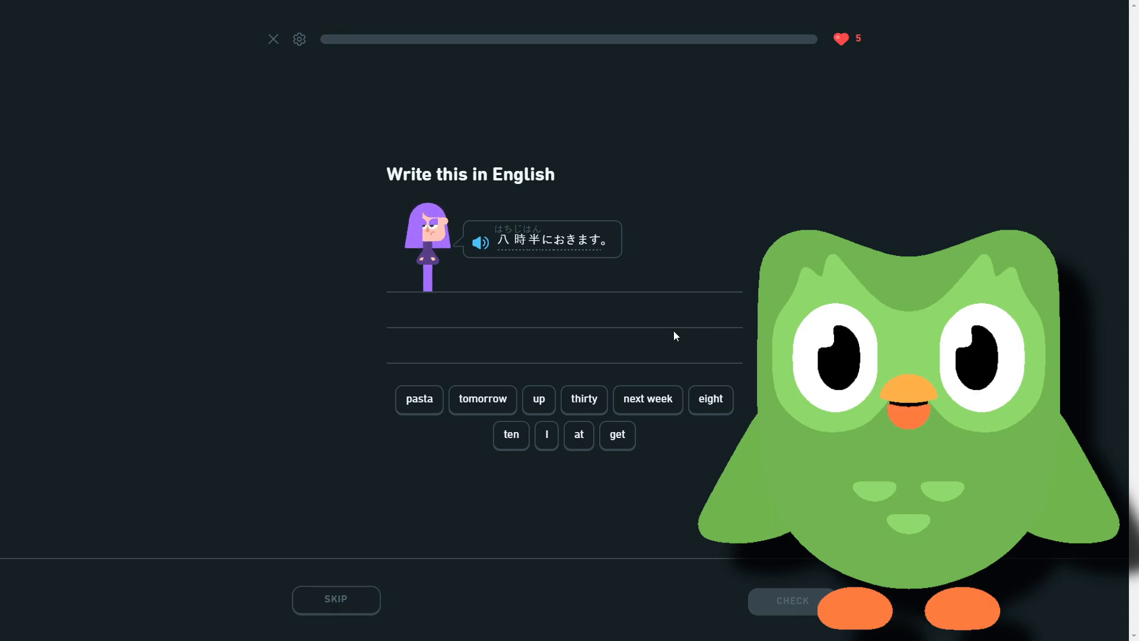
pyautogui.moveTo(578, 314)
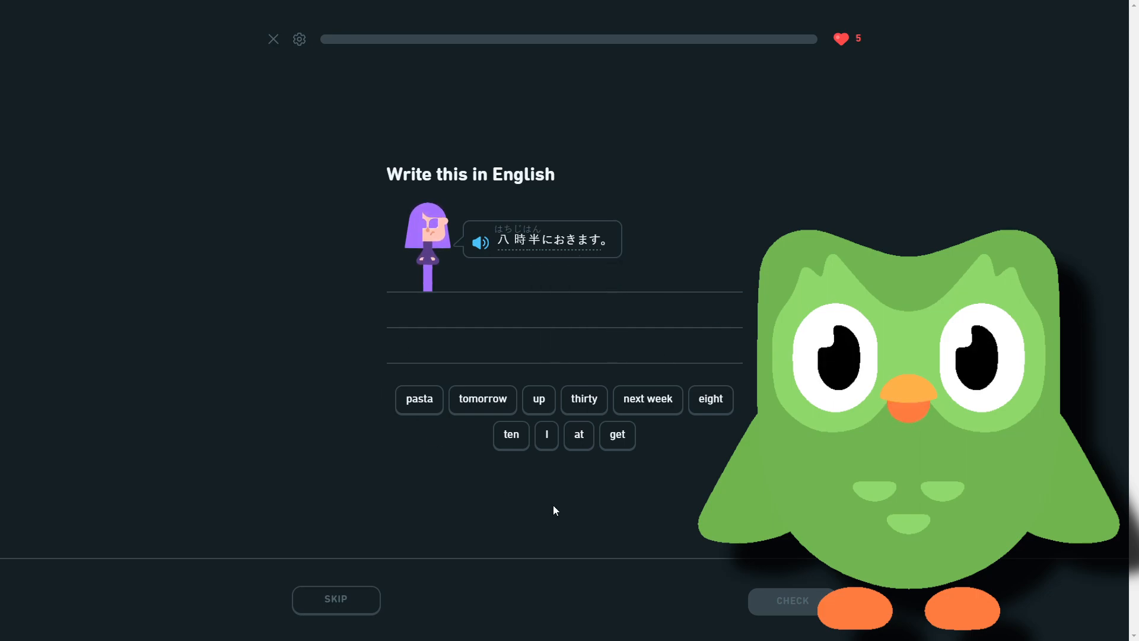
# Build the English answer 'I get up at eight thirty' from the word tiles
pyautogui.click(616, 434)
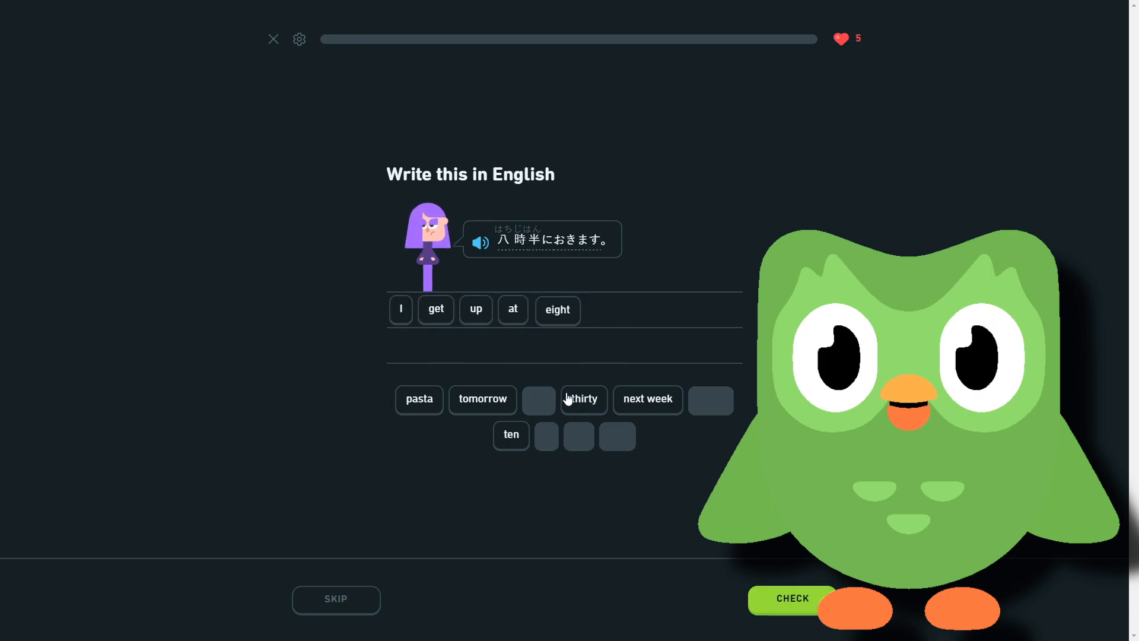
pyautogui.click(792, 598)
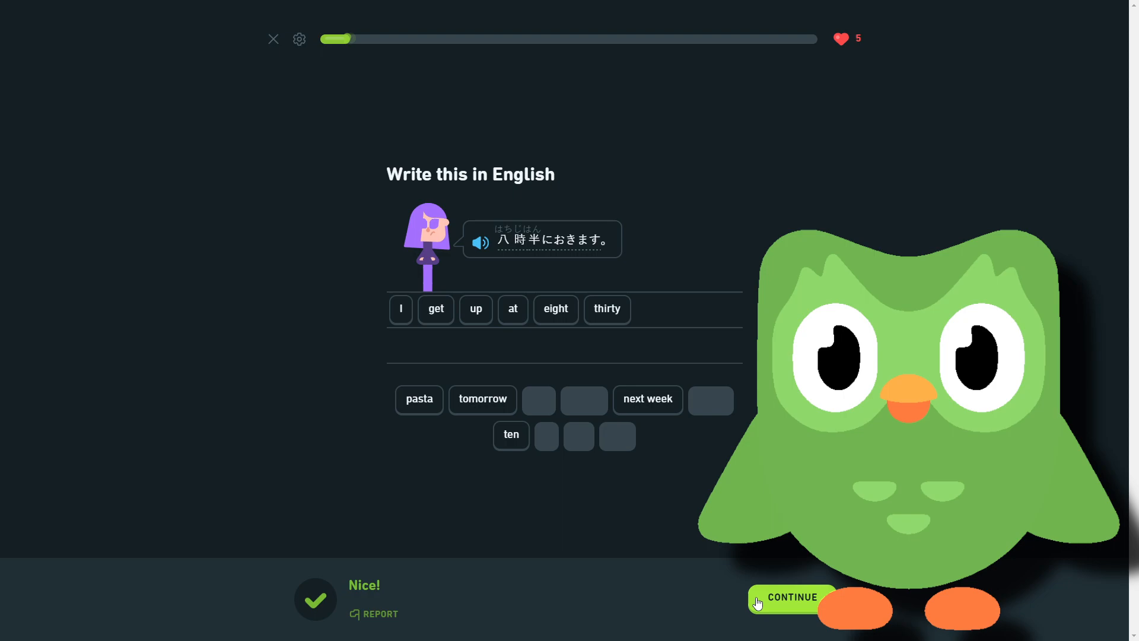
# Answer the seven o'clock exercise with まいあさ 七時 に おきます and check it
pyautogui.click(791, 598)
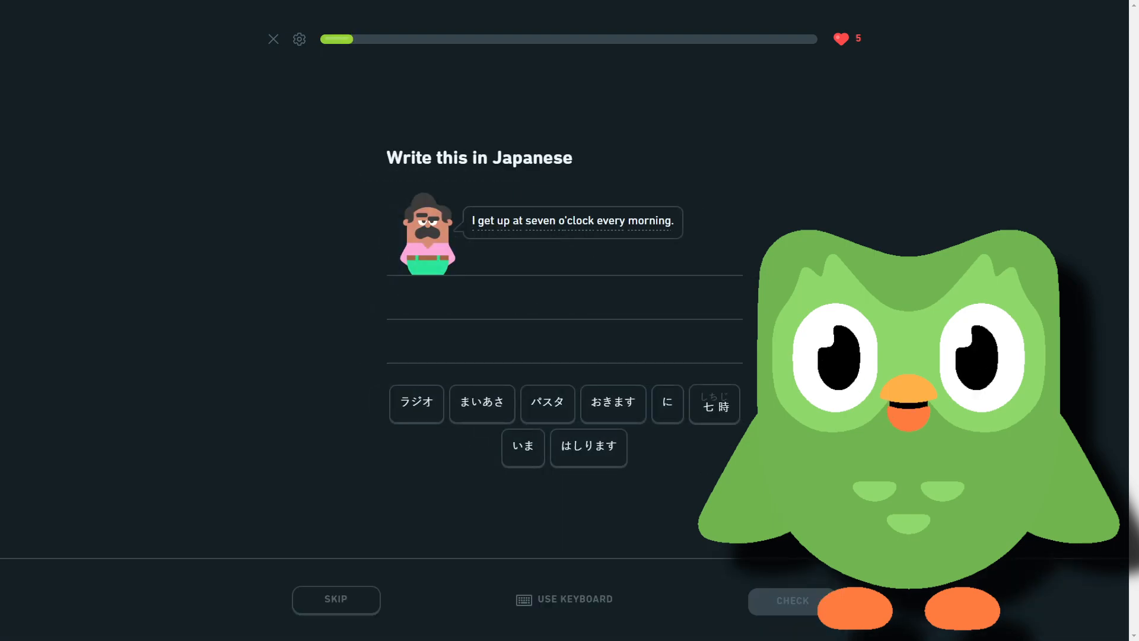
pyautogui.moveTo(694, 475)
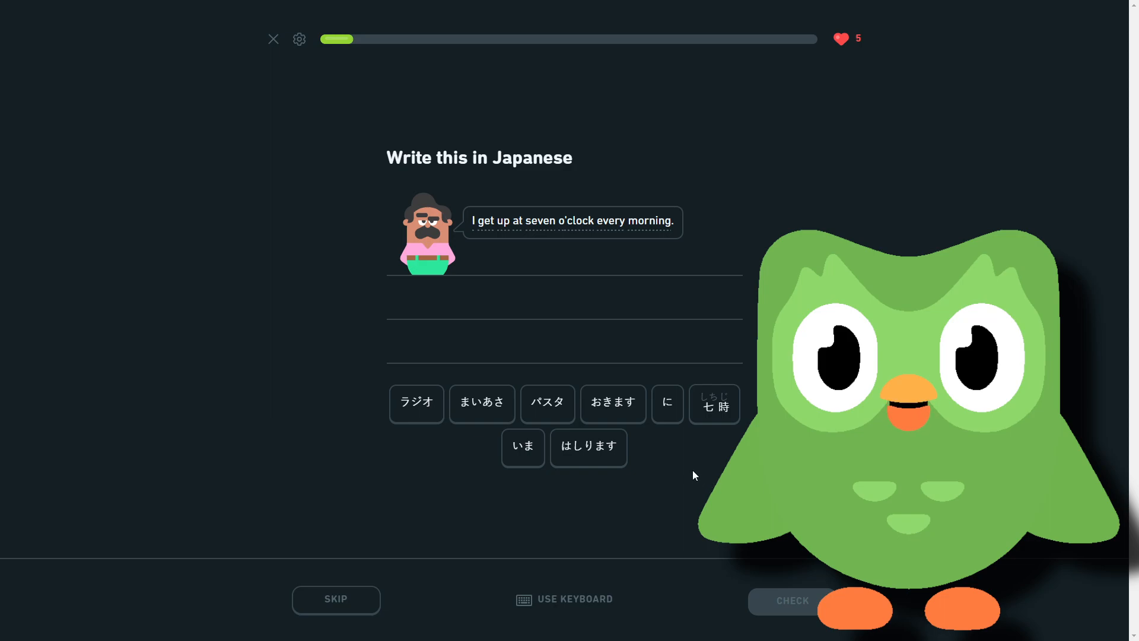
pyautogui.moveTo(561, 459)
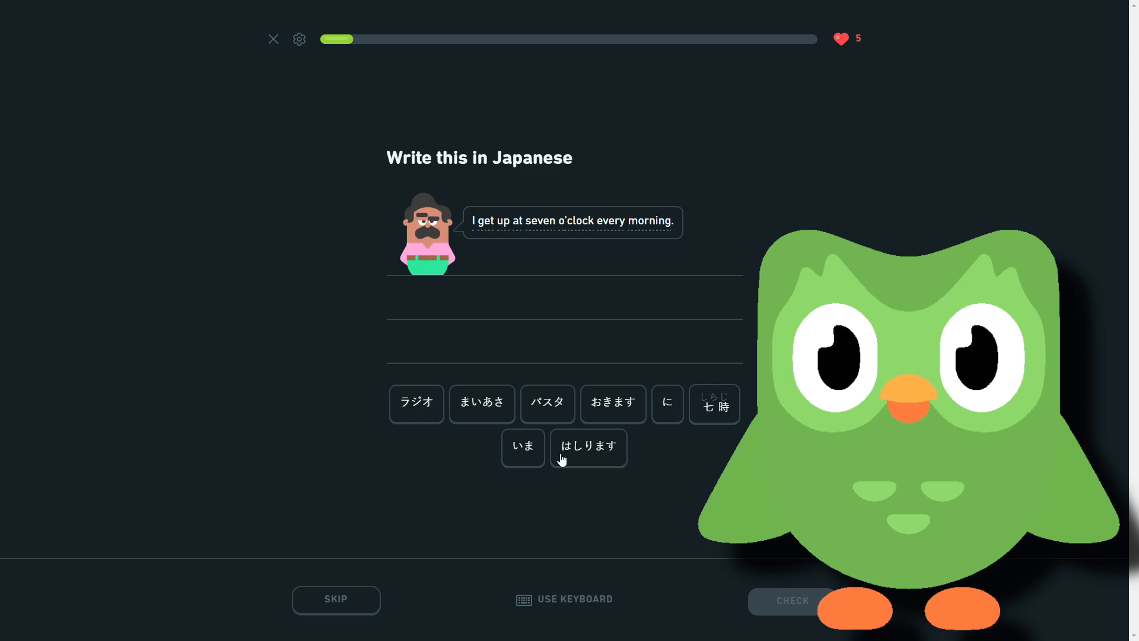
pyautogui.click(482, 405)
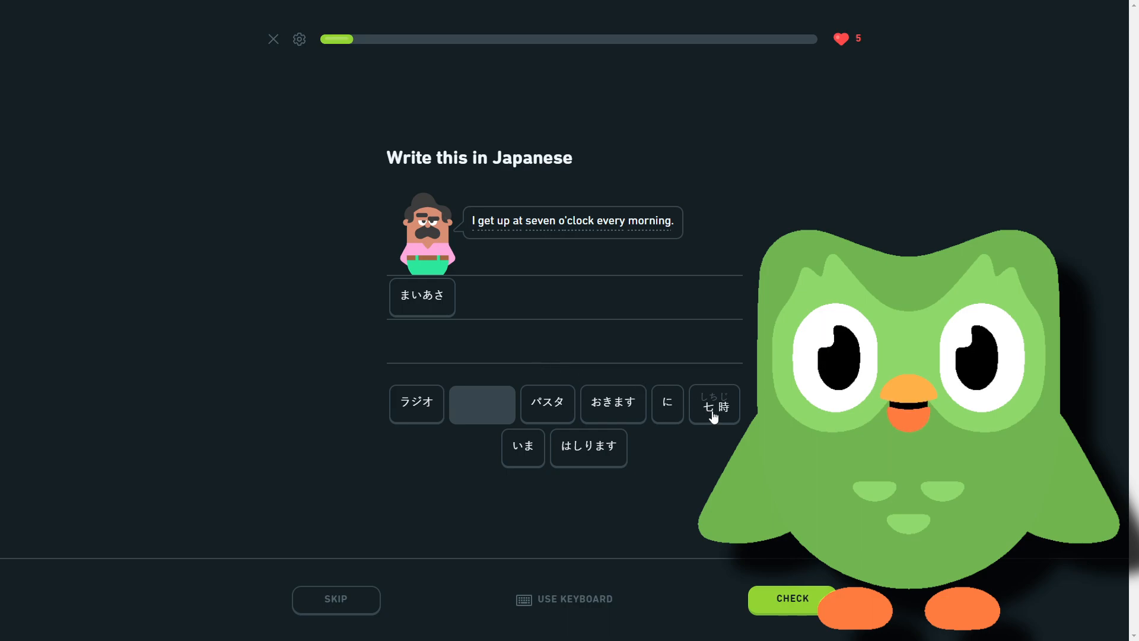
pyautogui.click(715, 404)
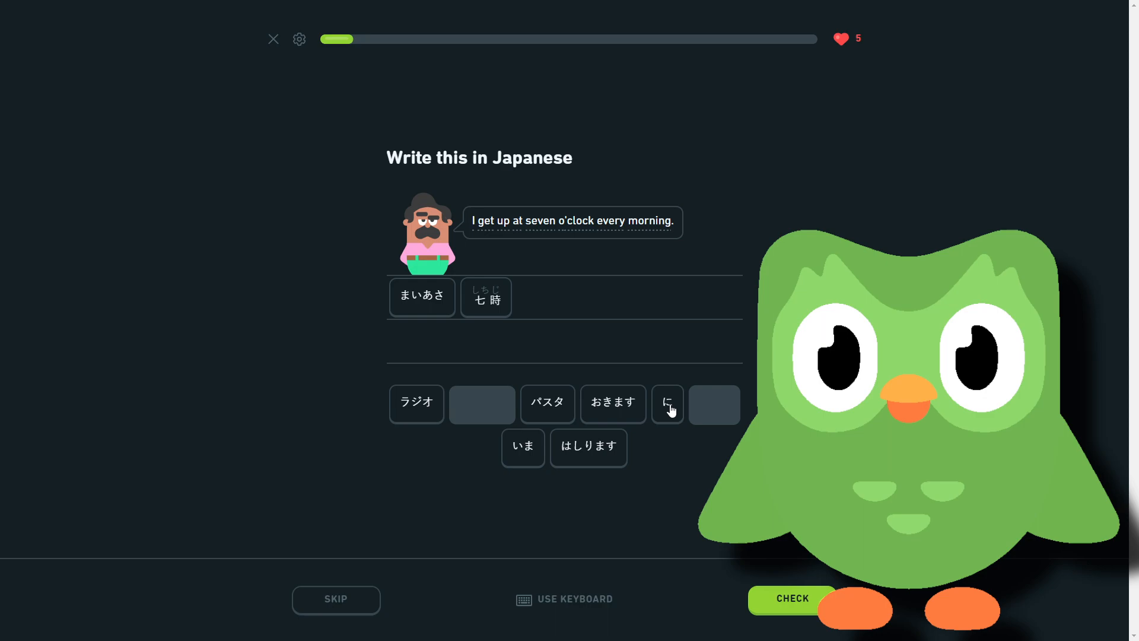
pyautogui.click(667, 404)
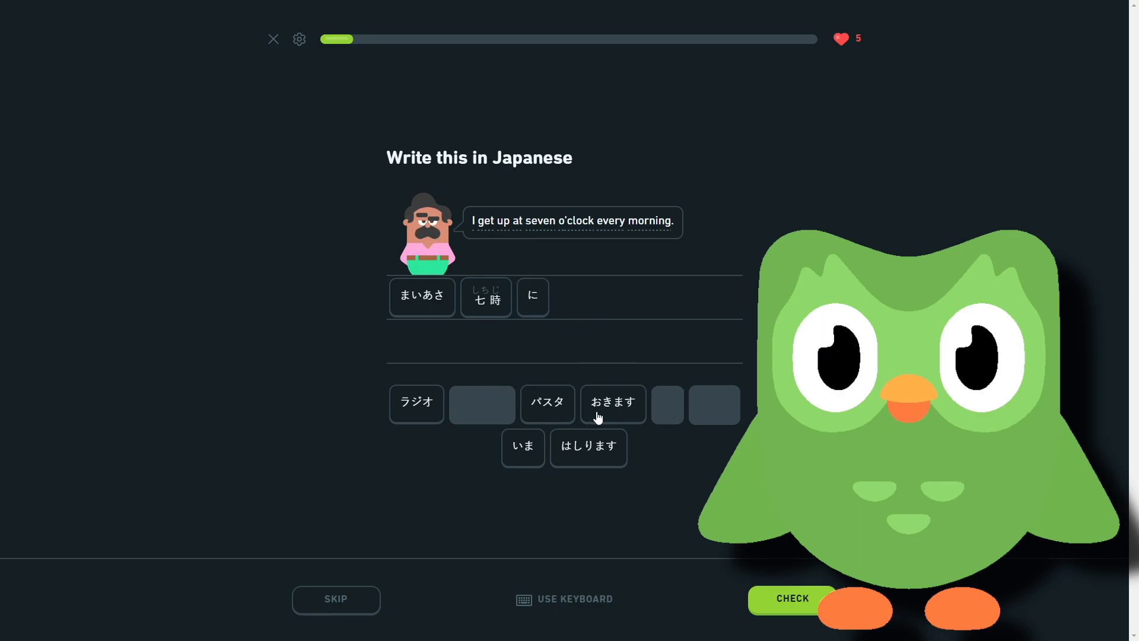
pyautogui.click(612, 403)
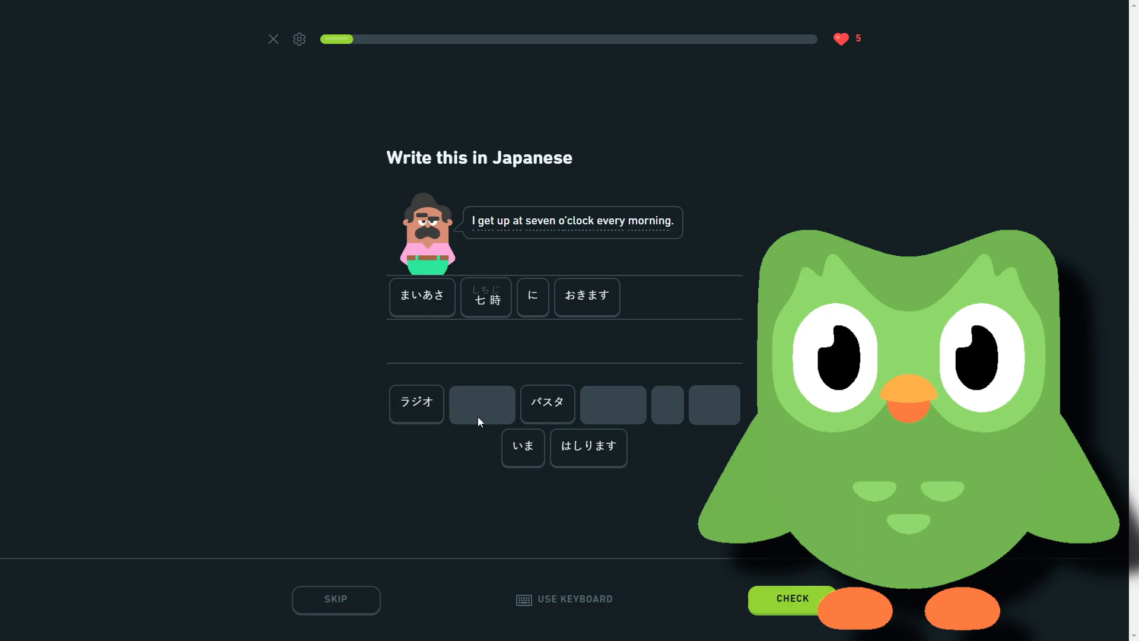
pyautogui.moveTo(749, 557)
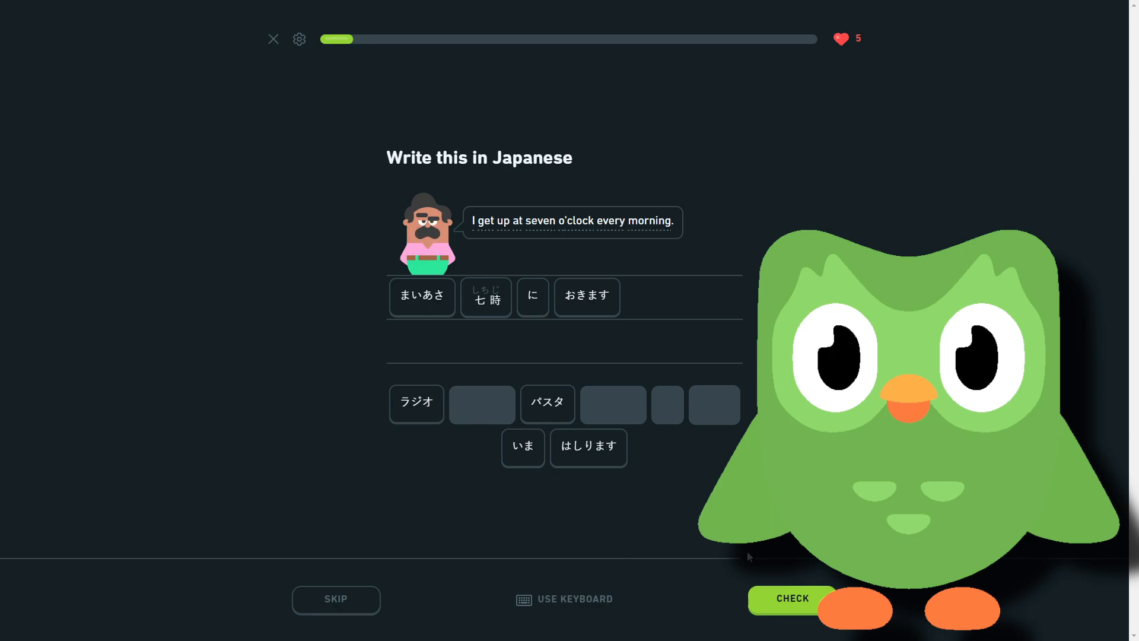
pyautogui.click(791, 598)
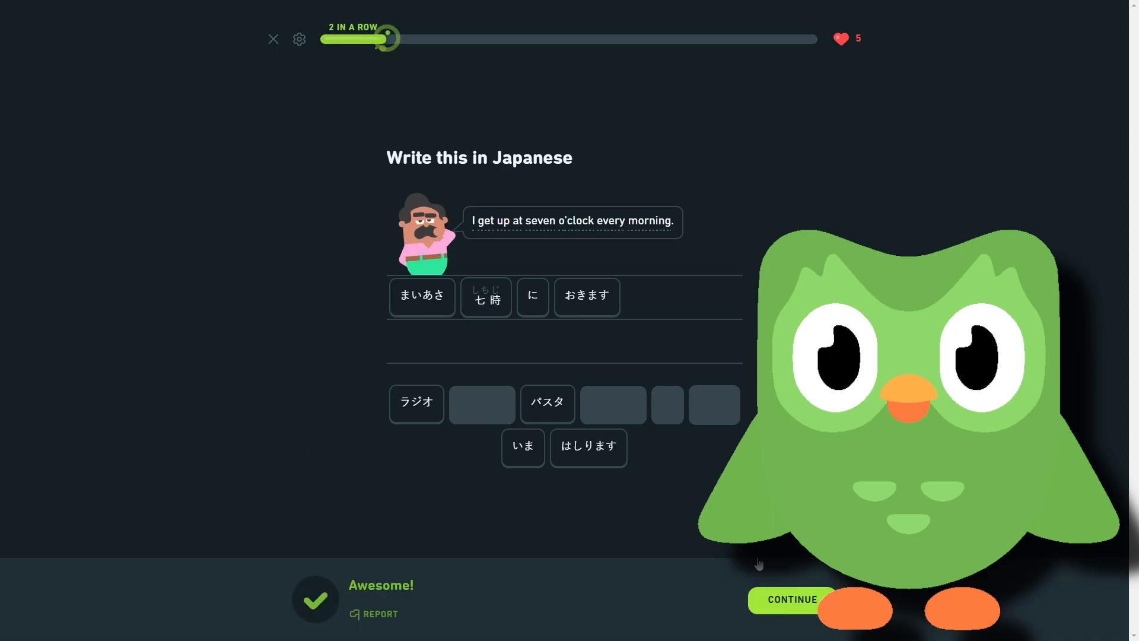
# Translate the karate sentence as 'My girlfriend also does karate' and submit it
pyautogui.click(792, 600)
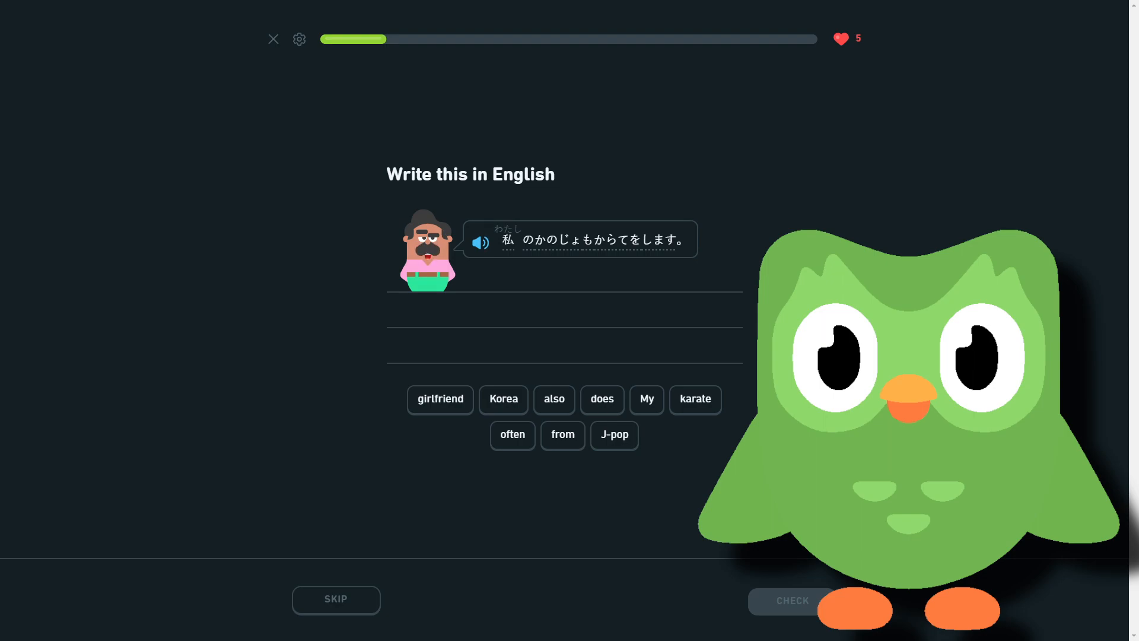
pyautogui.moveTo(668, 454)
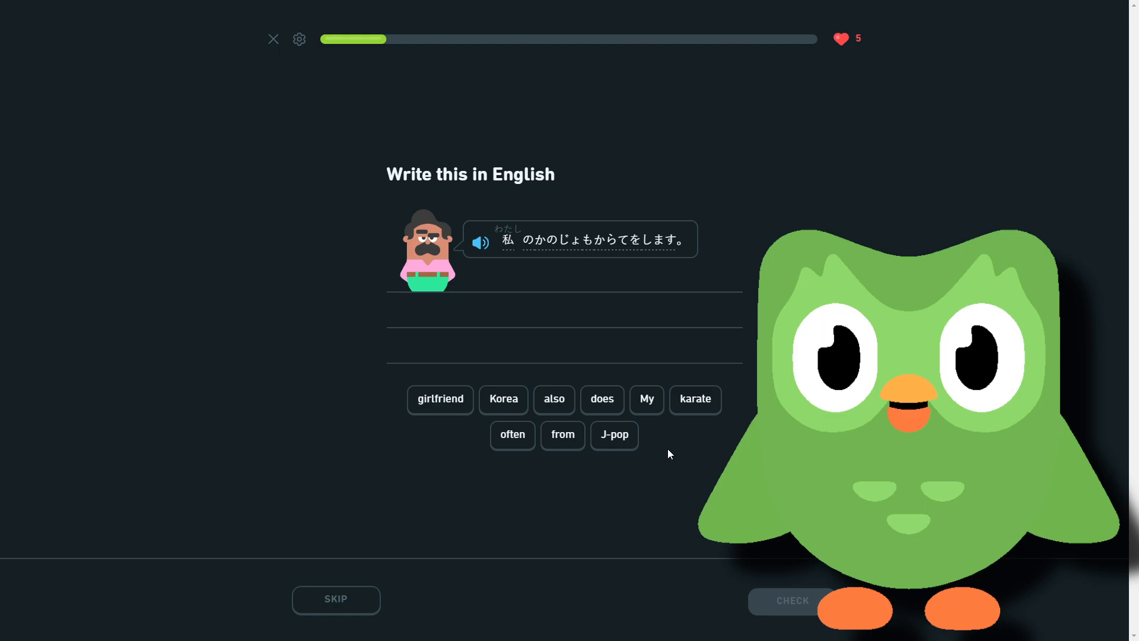
pyautogui.click(646, 399)
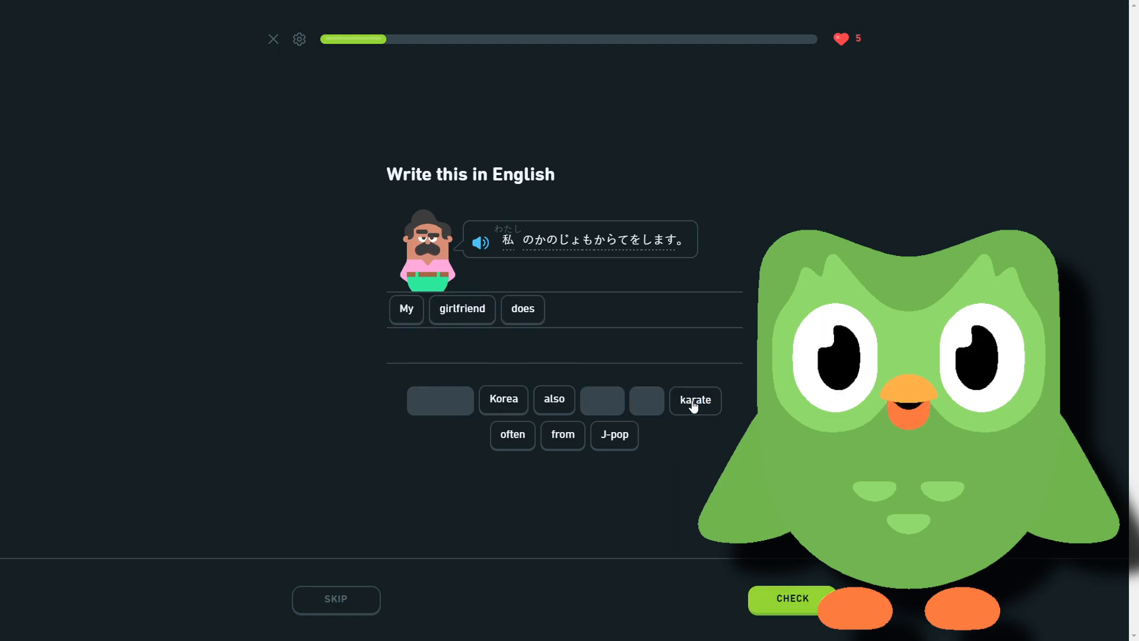
pyautogui.click(694, 400)
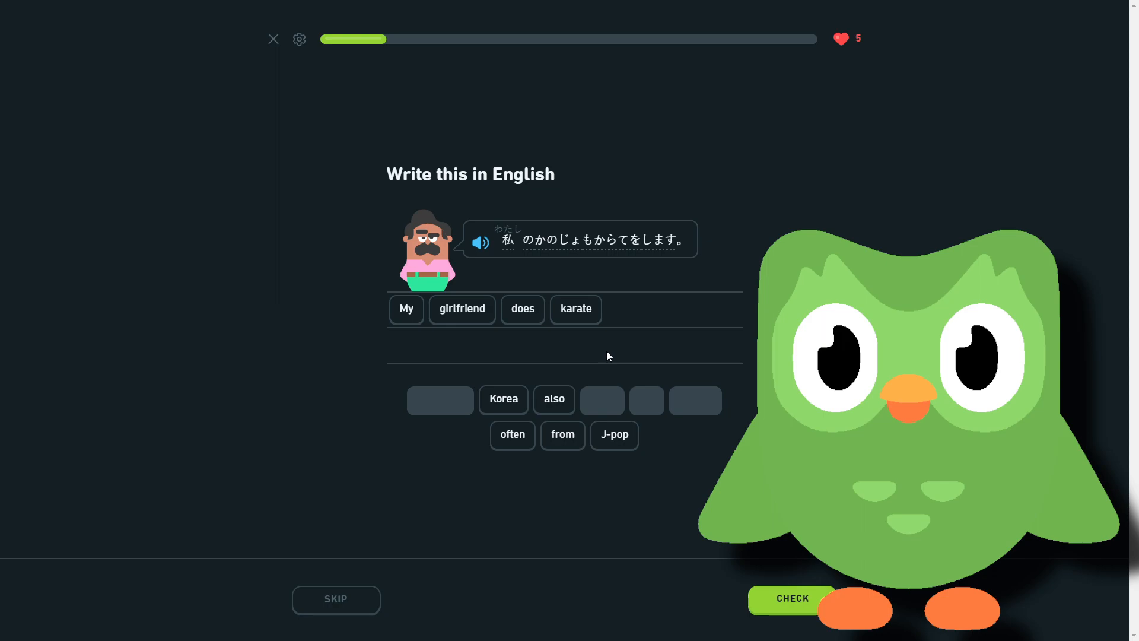
pyautogui.moveTo(548, 268)
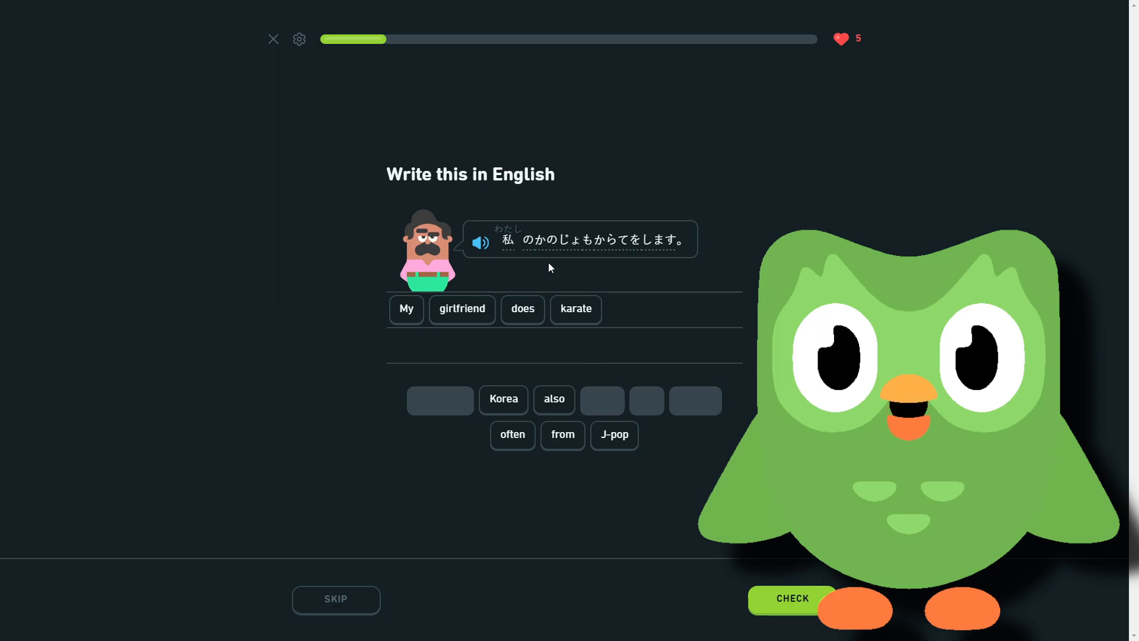
pyautogui.moveTo(462, 309)
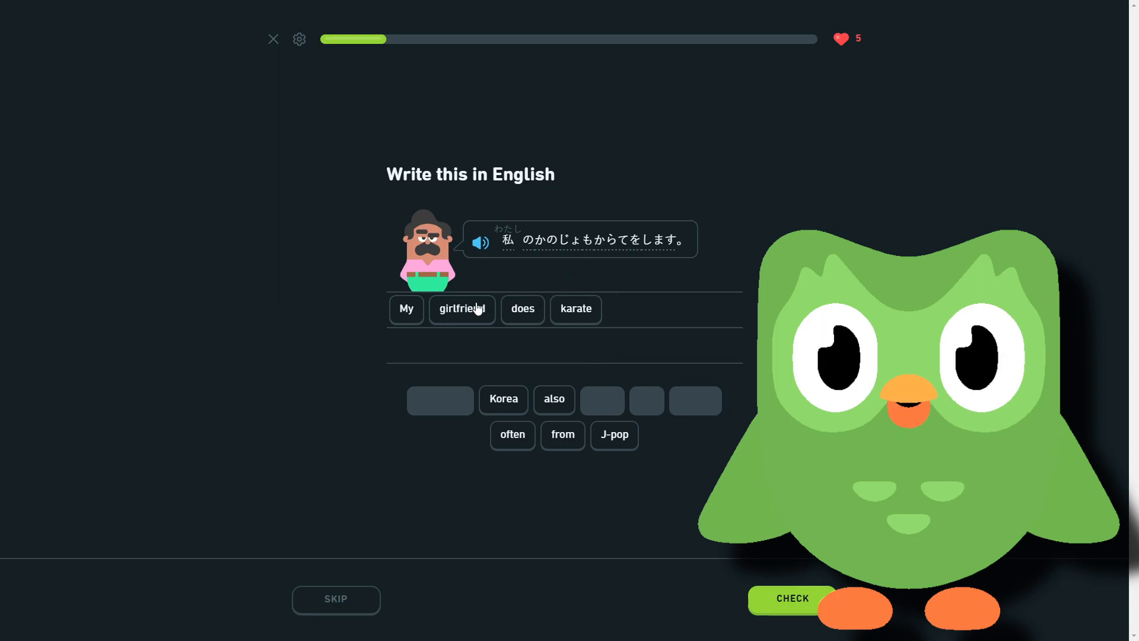
pyautogui.click(553, 399)
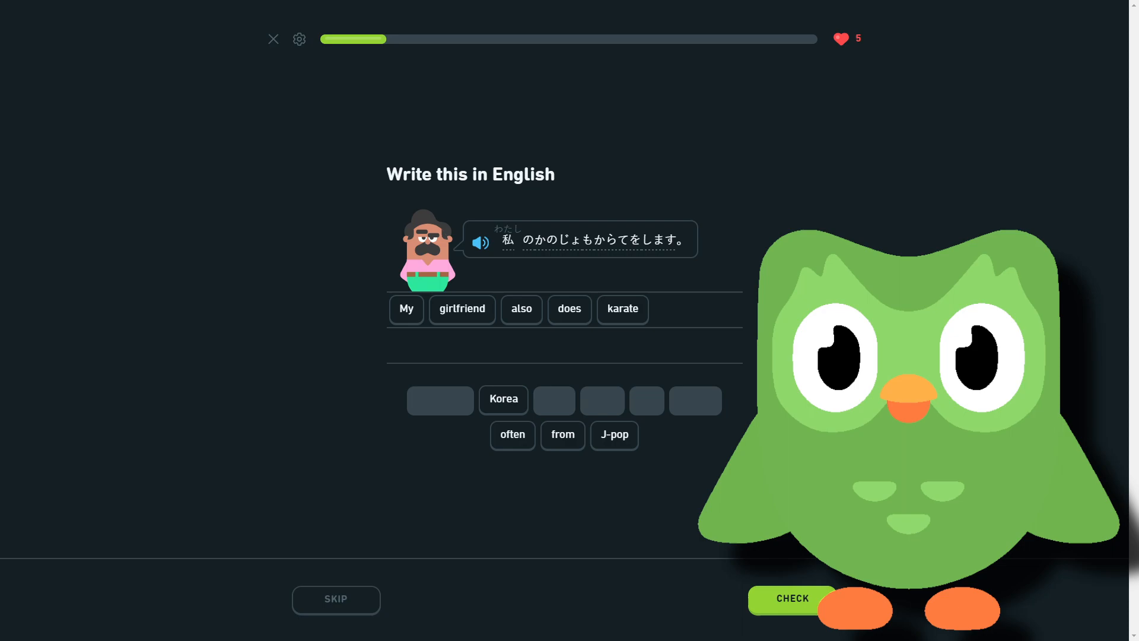
pyautogui.moveTo(754, 580)
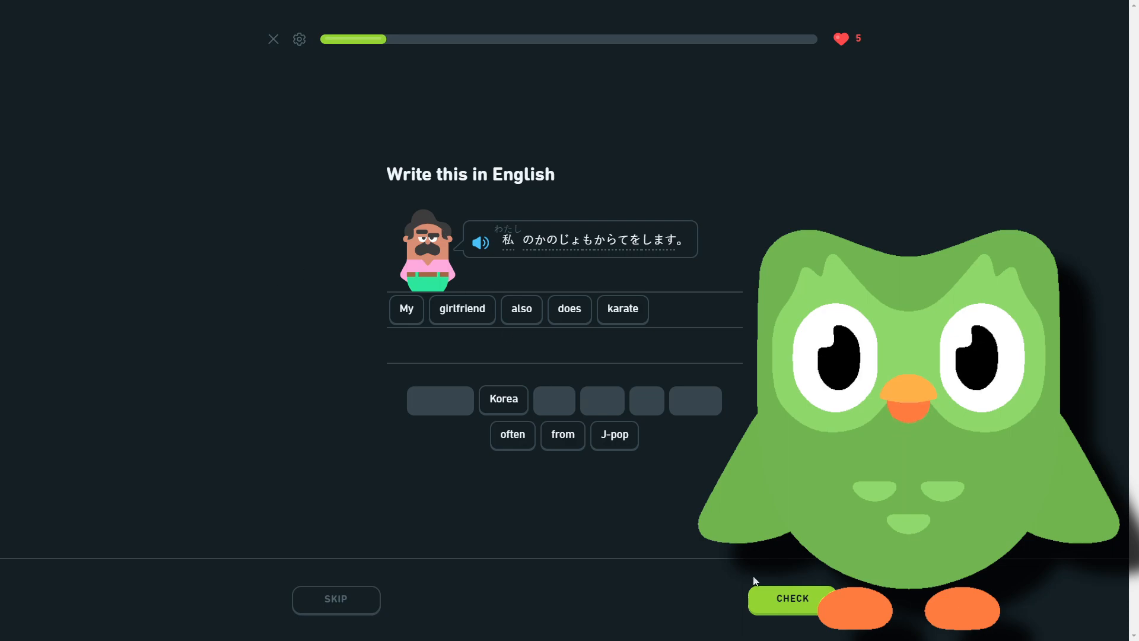
pyautogui.click(793, 598)
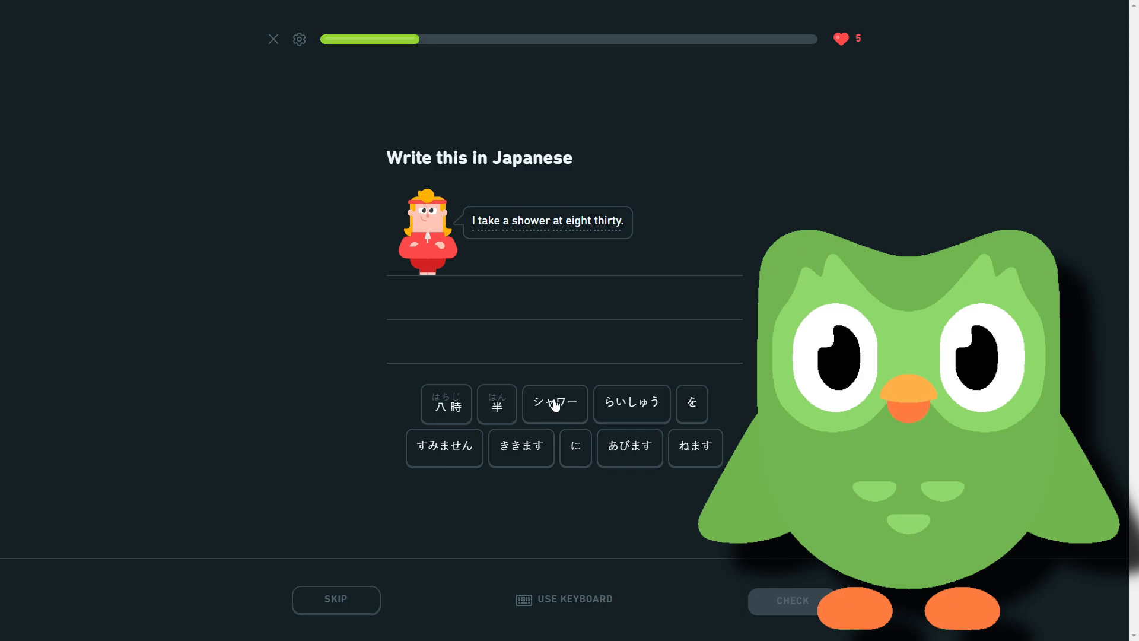
# Answer the shower exercise with 八時 半 に シャワー を あびます and check it
pyautogui.click(505, 221)
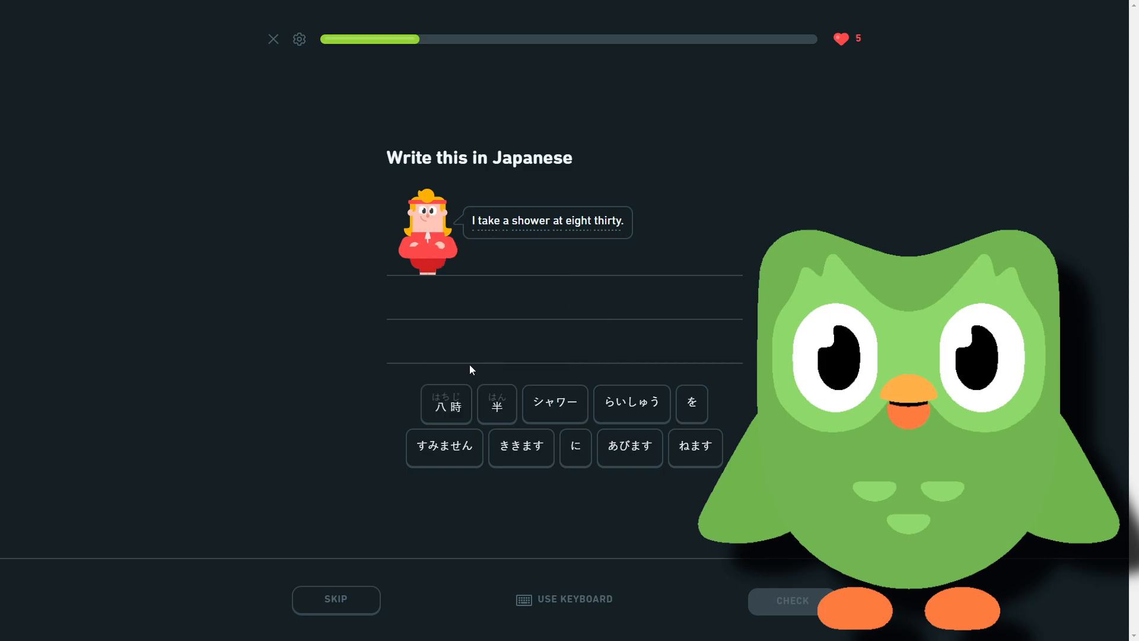
pyautogui.moveTo(466, 373)
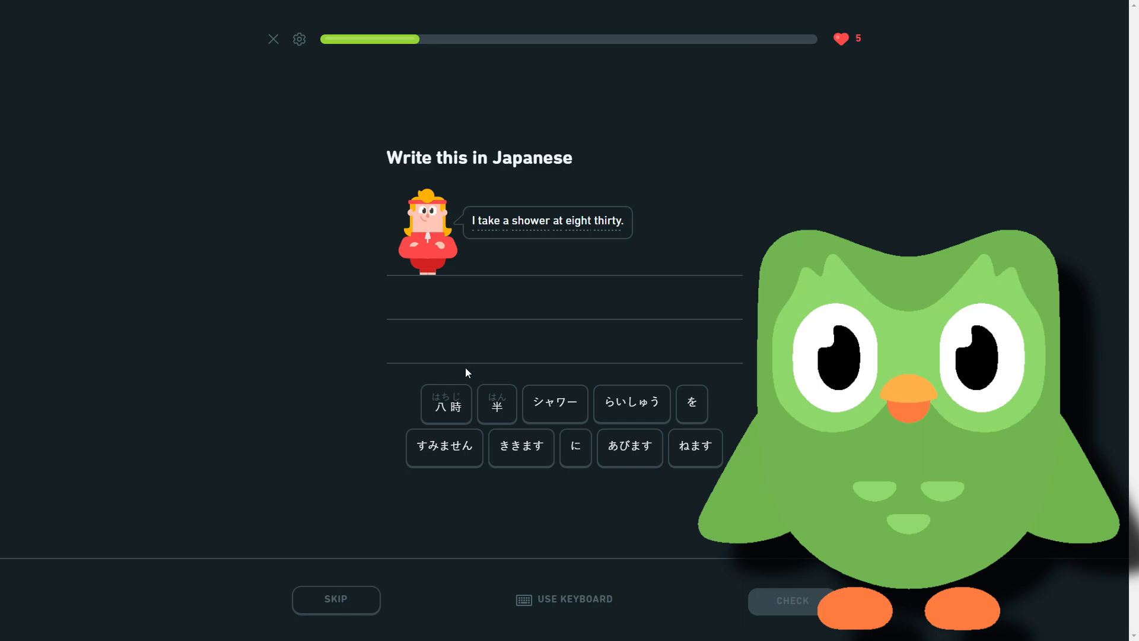
pyautogui.click(447, 403)
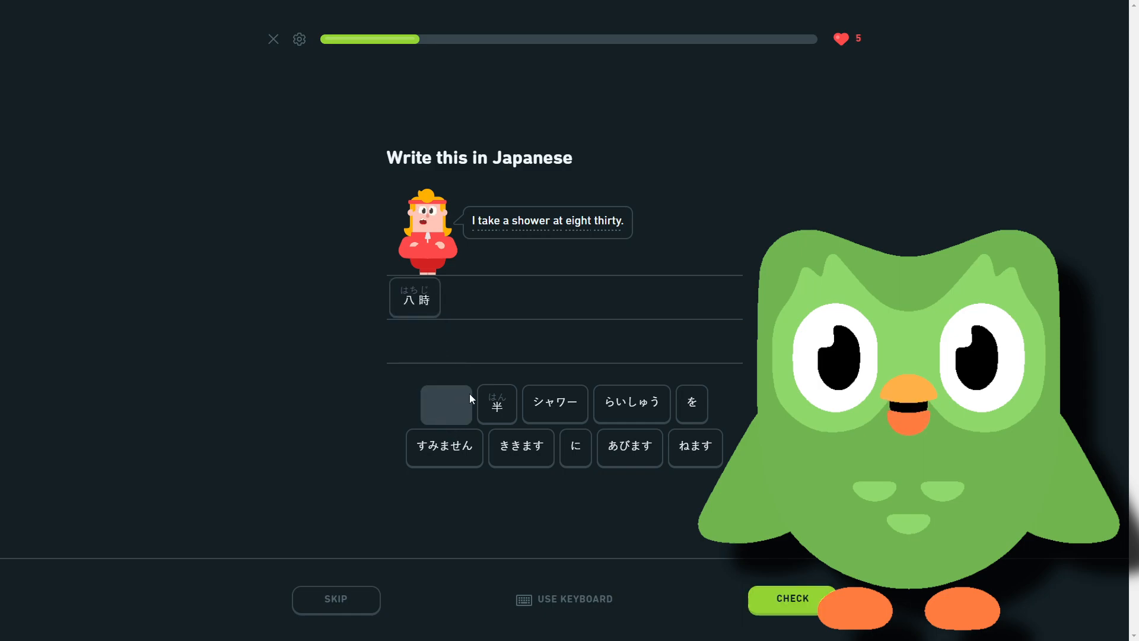
pyautogui.click(497, 404)
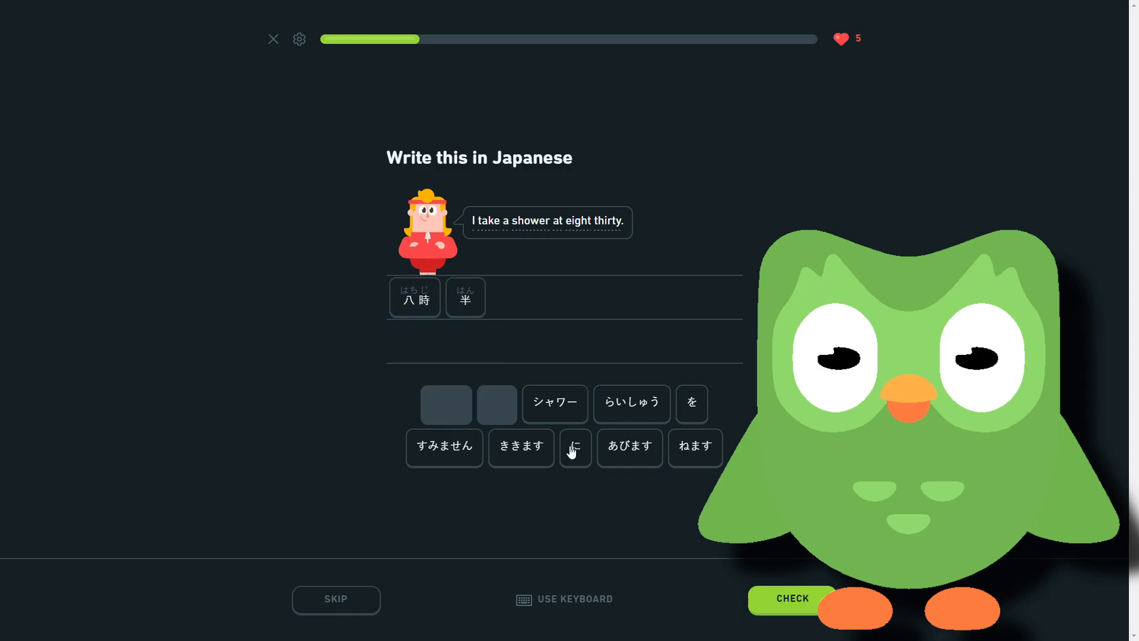
pyautogui.click(574, 447)
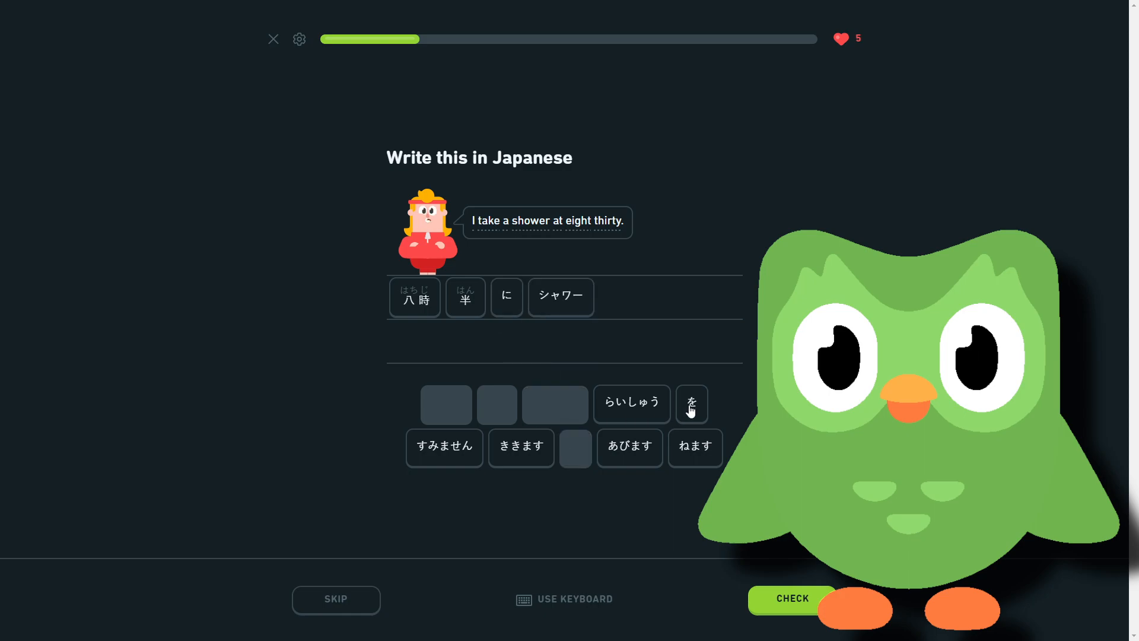
pyautogui.click(690, 404)
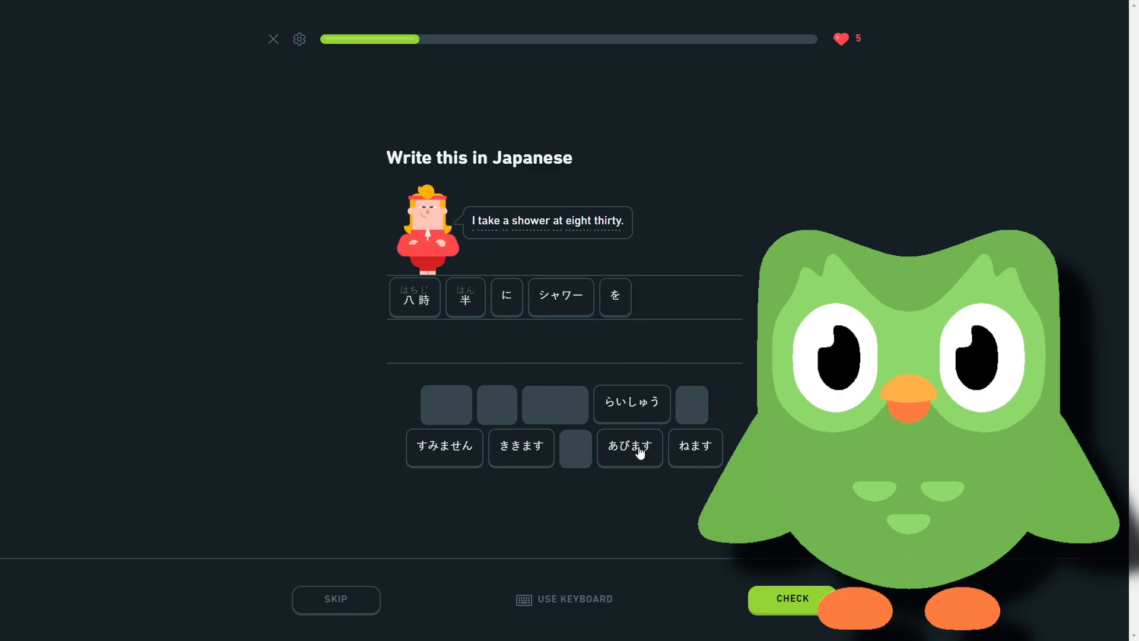
pyautogui.click(629, 448)
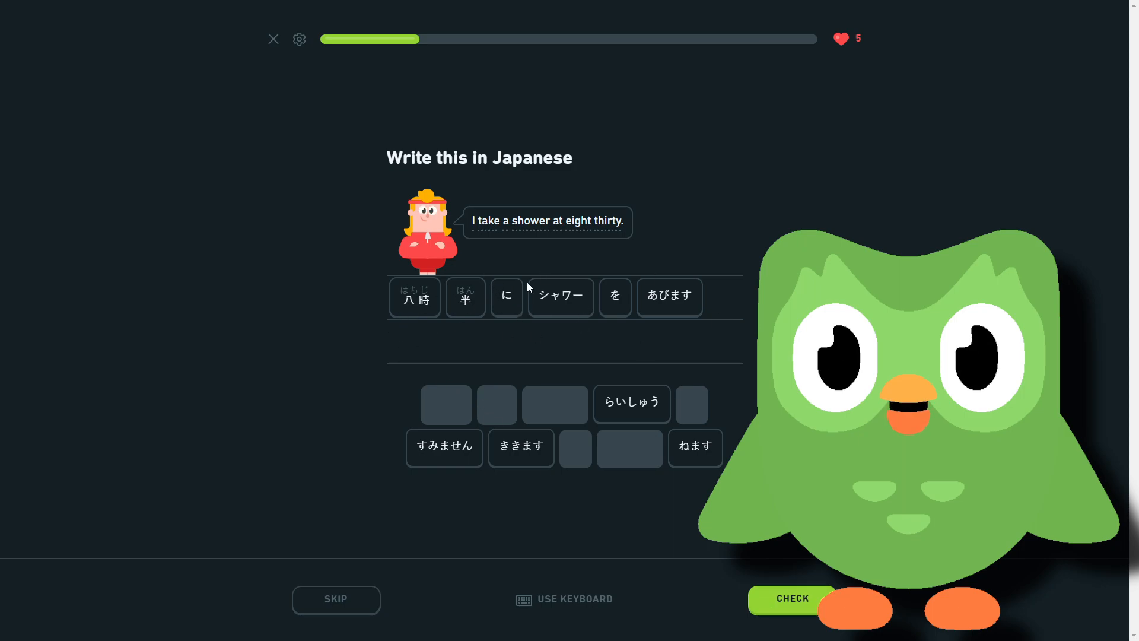
pyautogui.moveTo(443, 310)
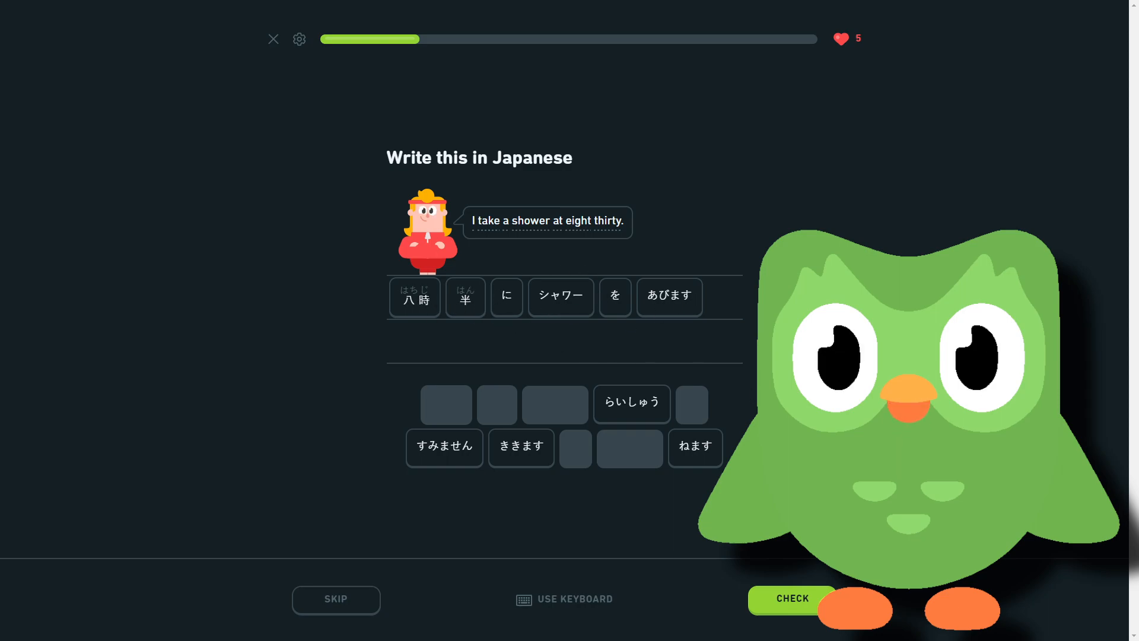
pyautogui.click(793, 598)
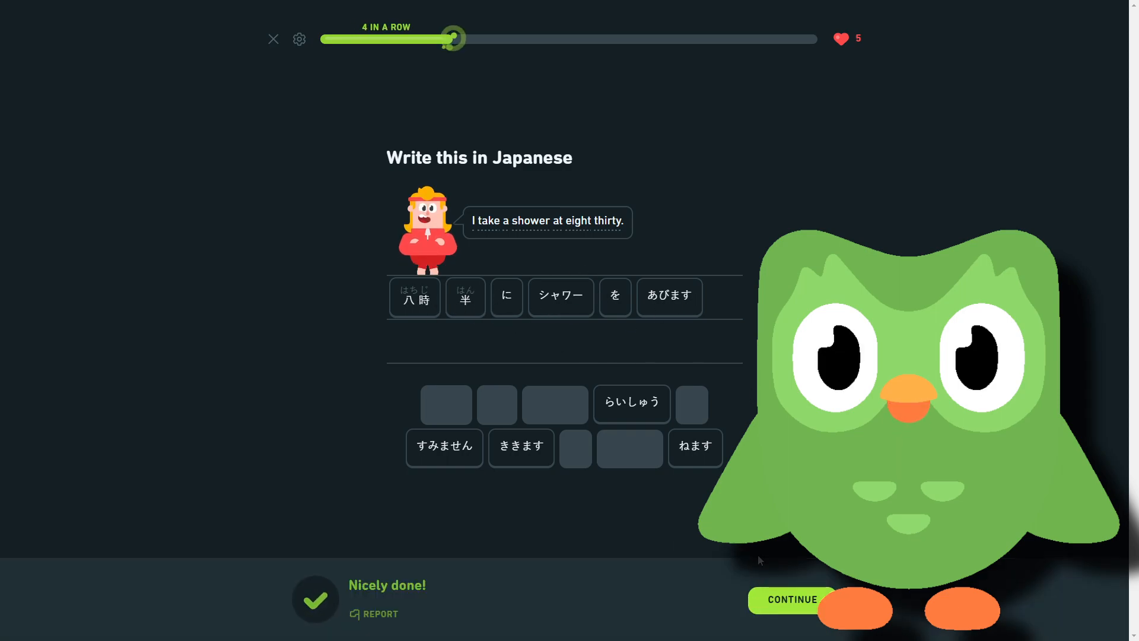
# Translate the Naomi sentence as 'I watch basketball with Naomi' and submit it
pyautogui.click(792, 599)
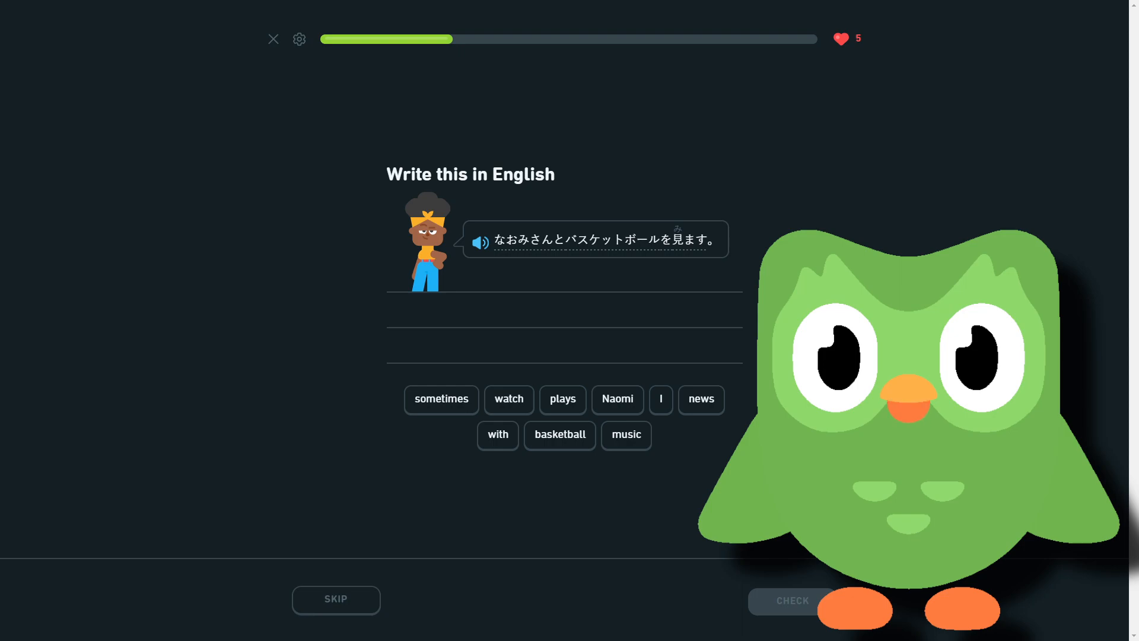
pyautogui.click(660, 399)
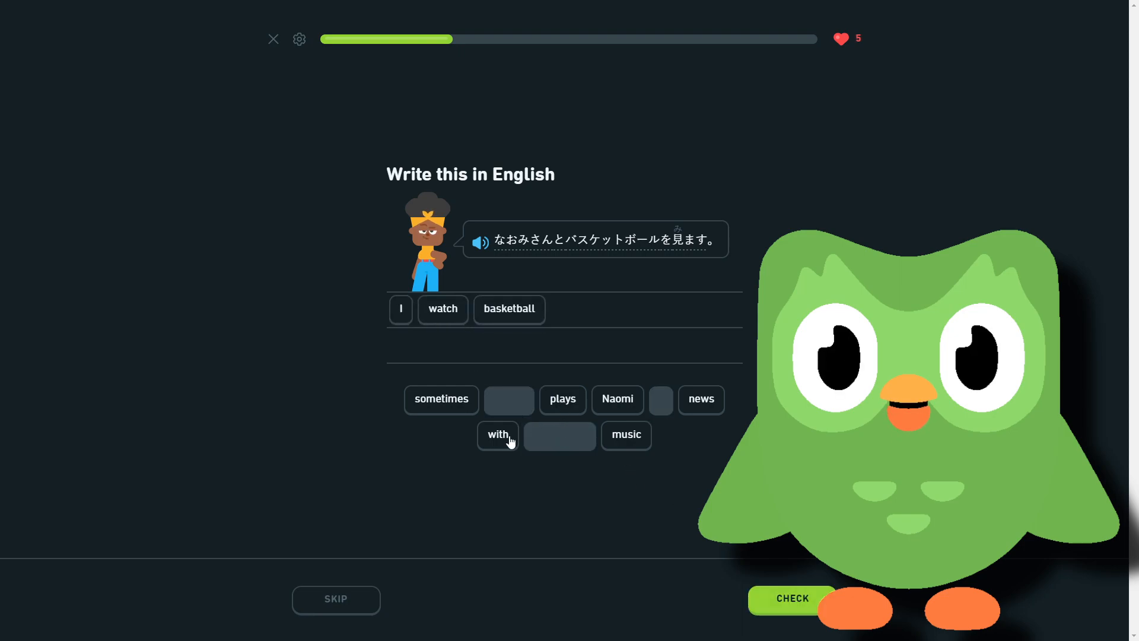
pyautogui.click(498, 435)
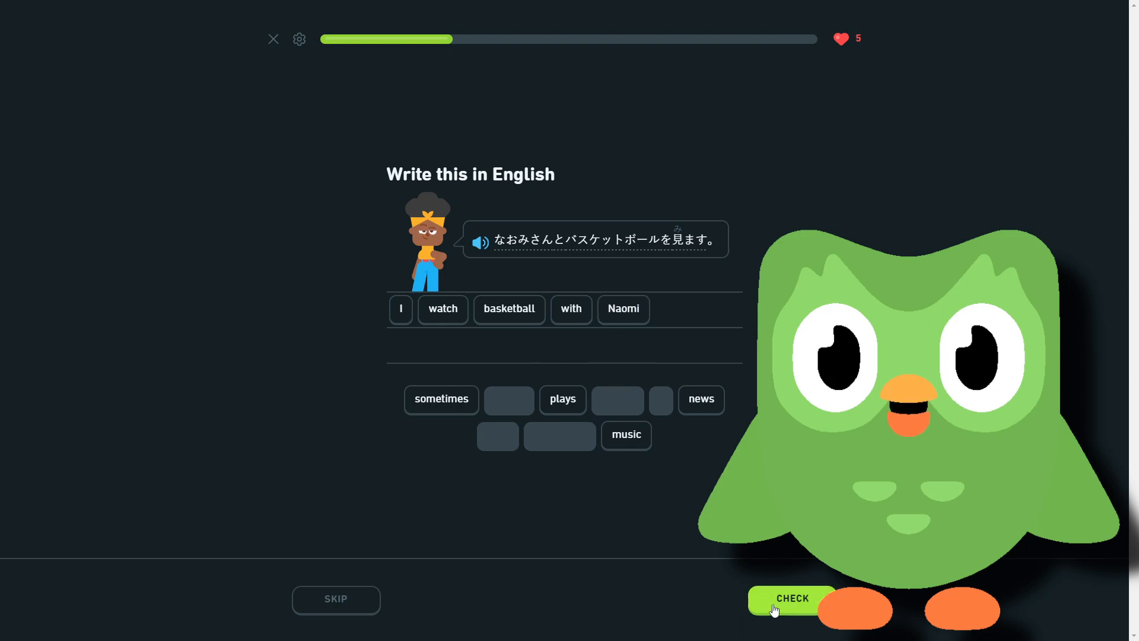
pyautogui.click(791, 598)
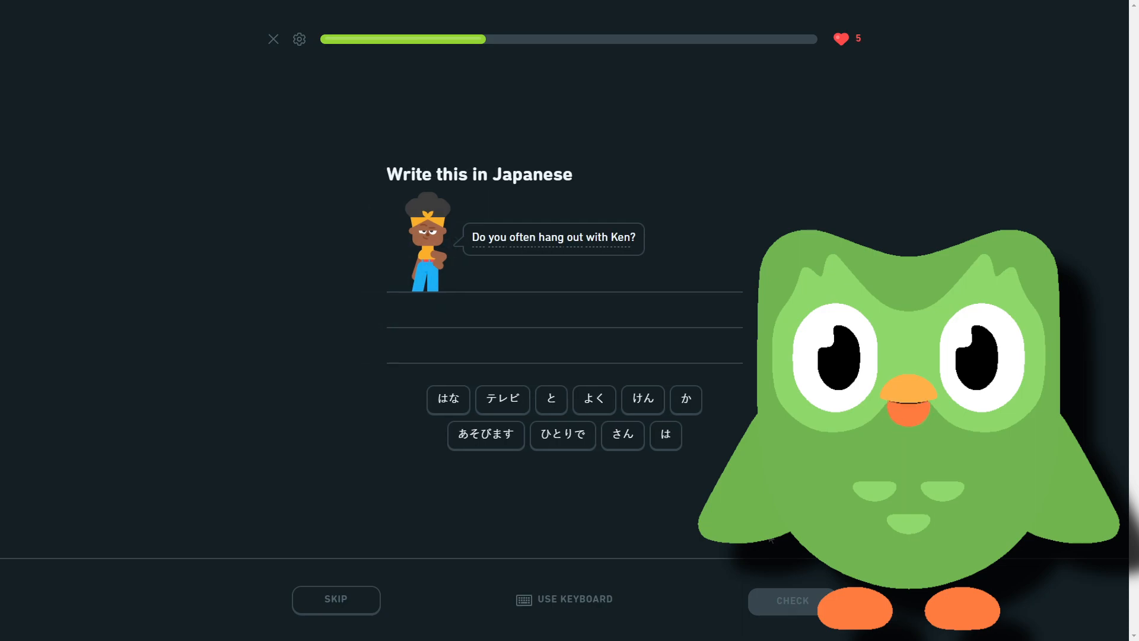
pyautogui.moveTo(622, 492)
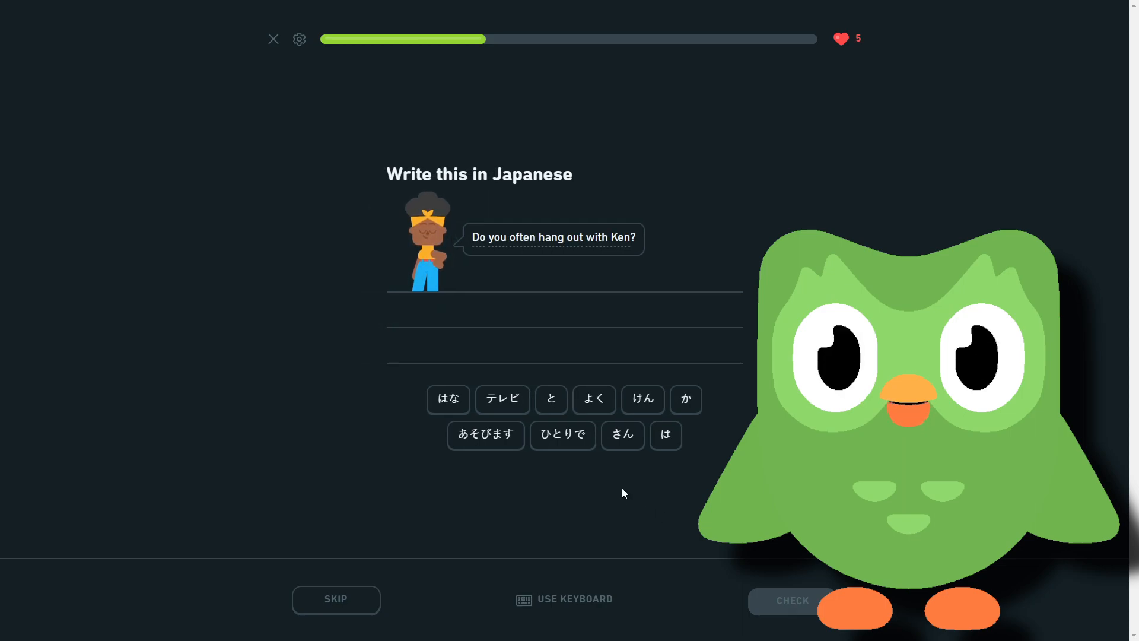
# Answer the Ken question with よく けん さん と あそびます か and check it
pyautogui.click(593, 399)
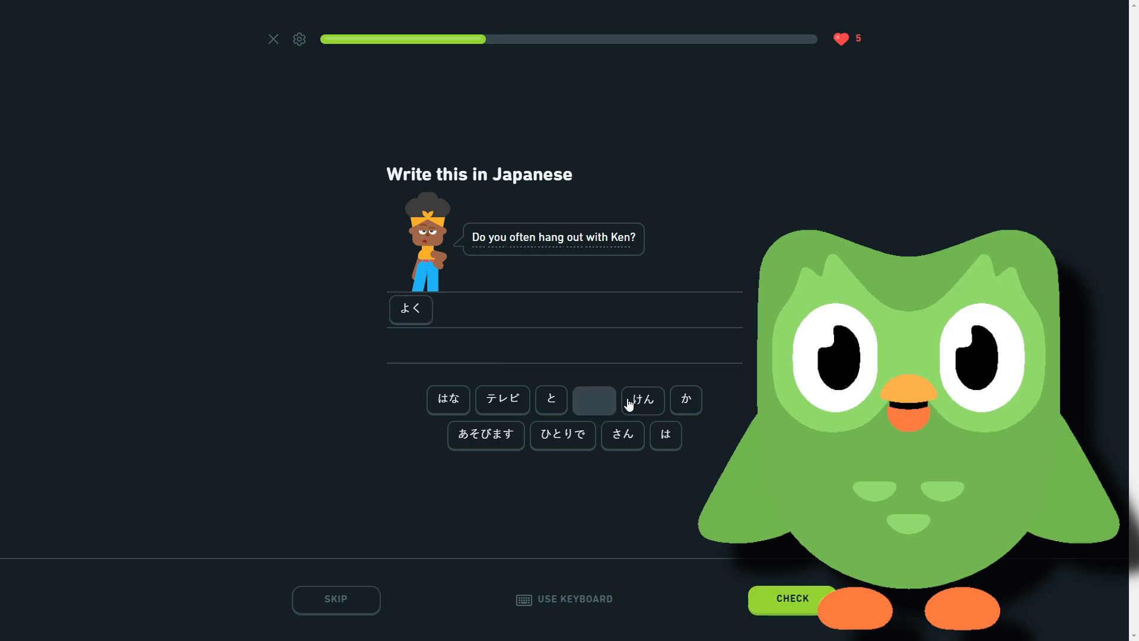
pyautogui.click(642, 399)
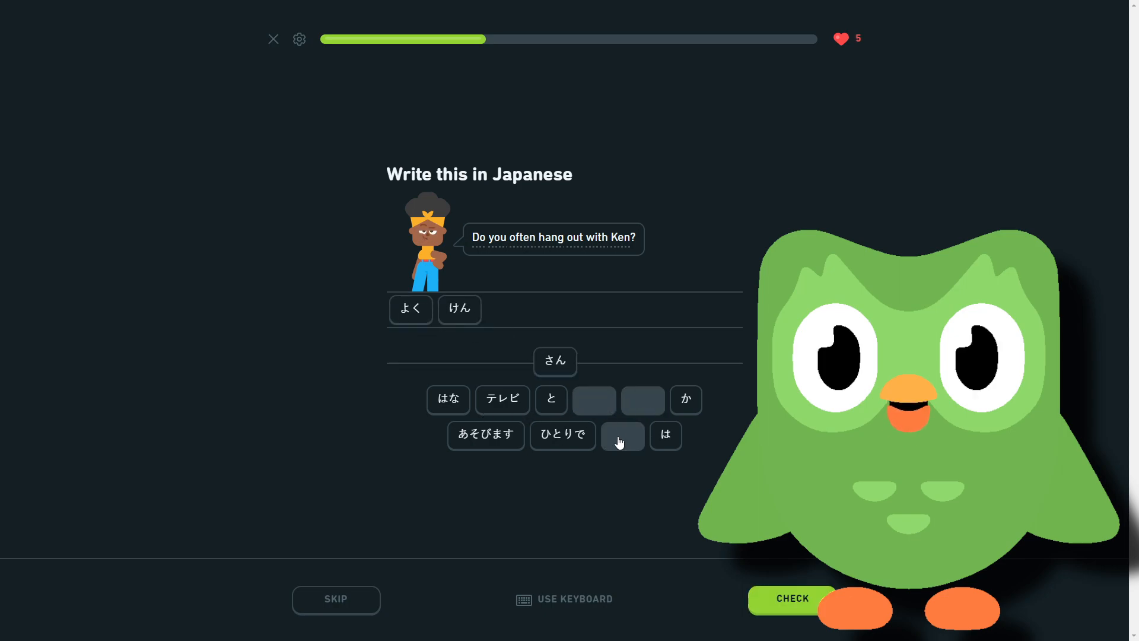
pyautogui.click(551, 399)
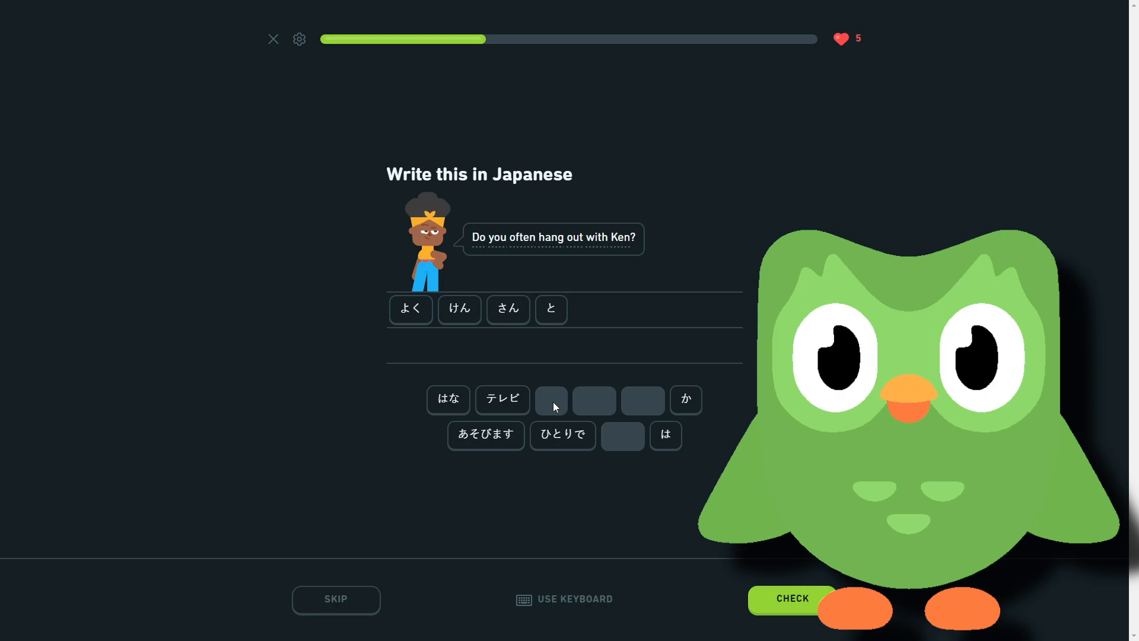
pyautogui.click(486, 434)
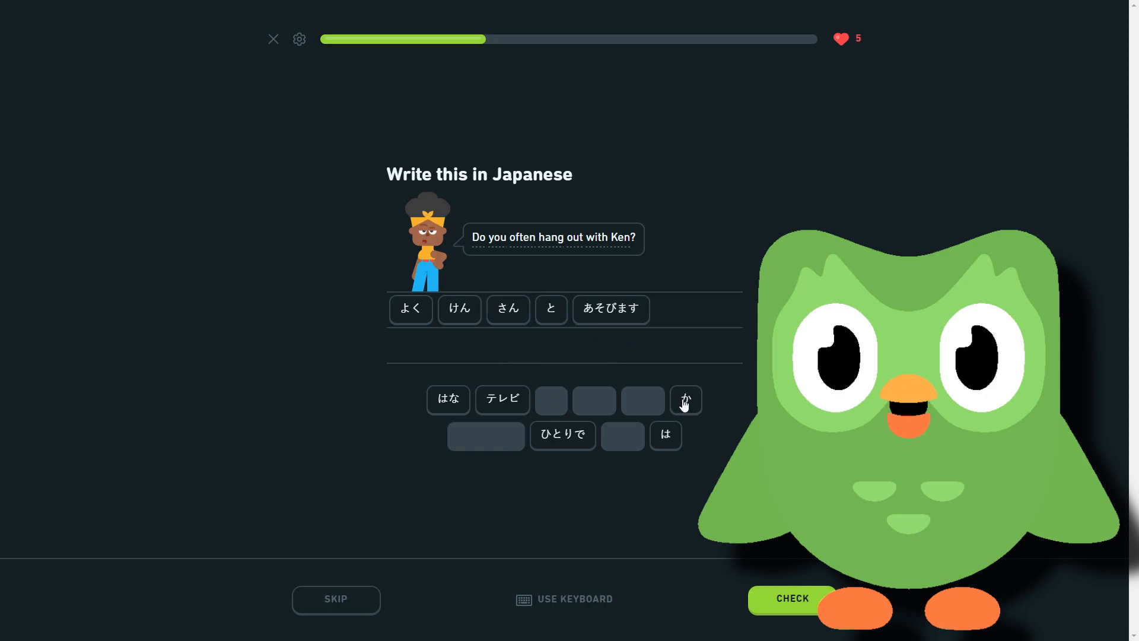
pyautogui.click(685, 400)
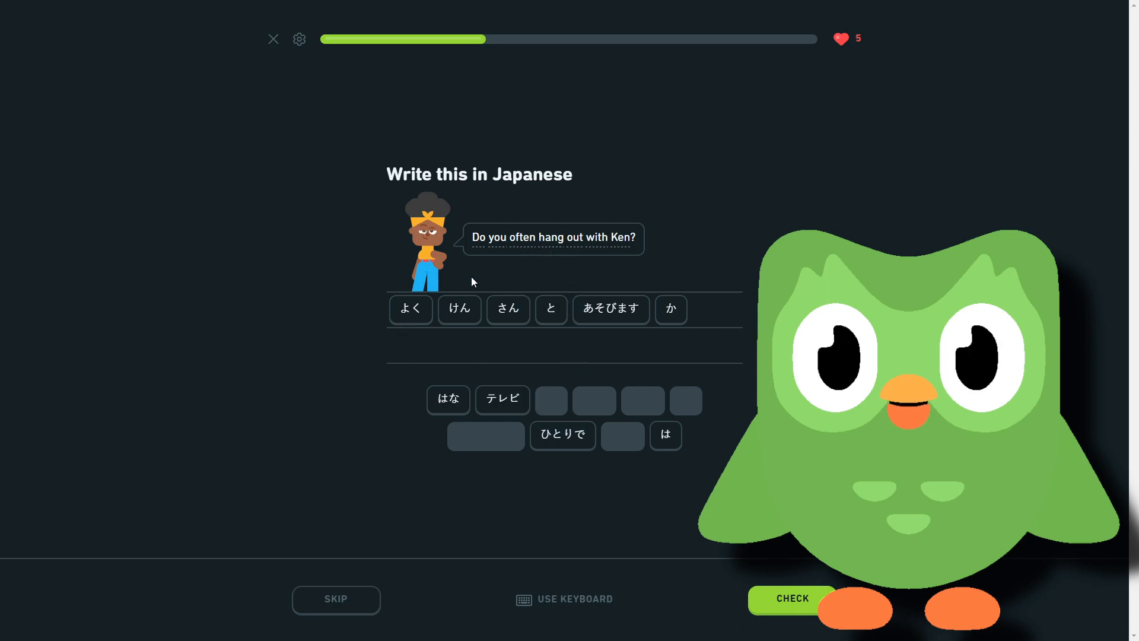
pyautogui.moveTo(679, 307)
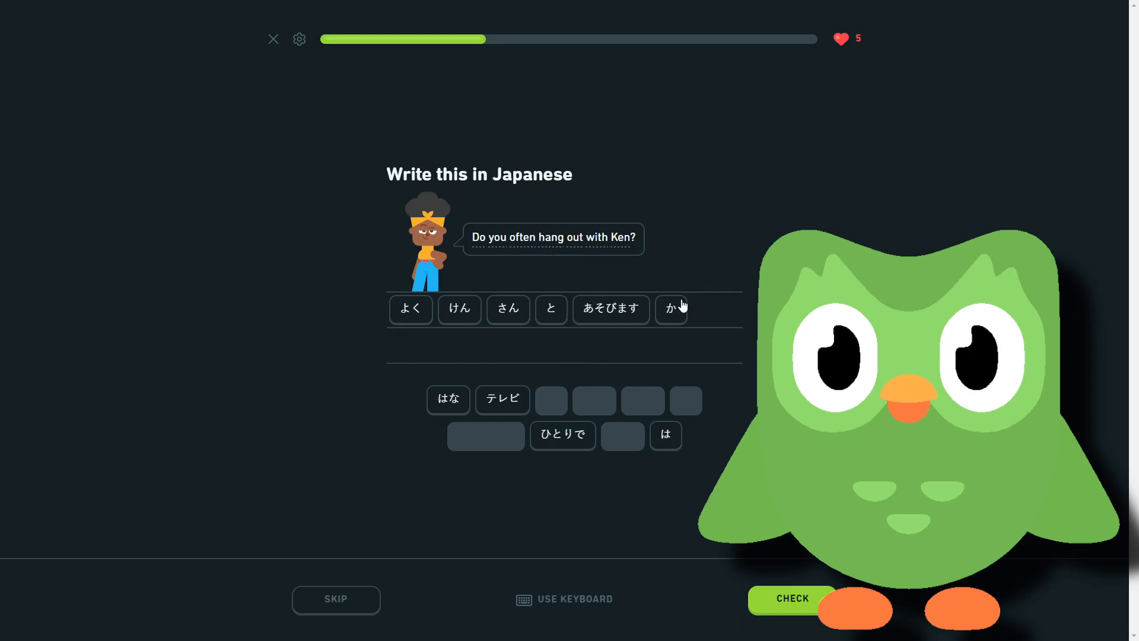
pyautogui.moveTo(642, 362)
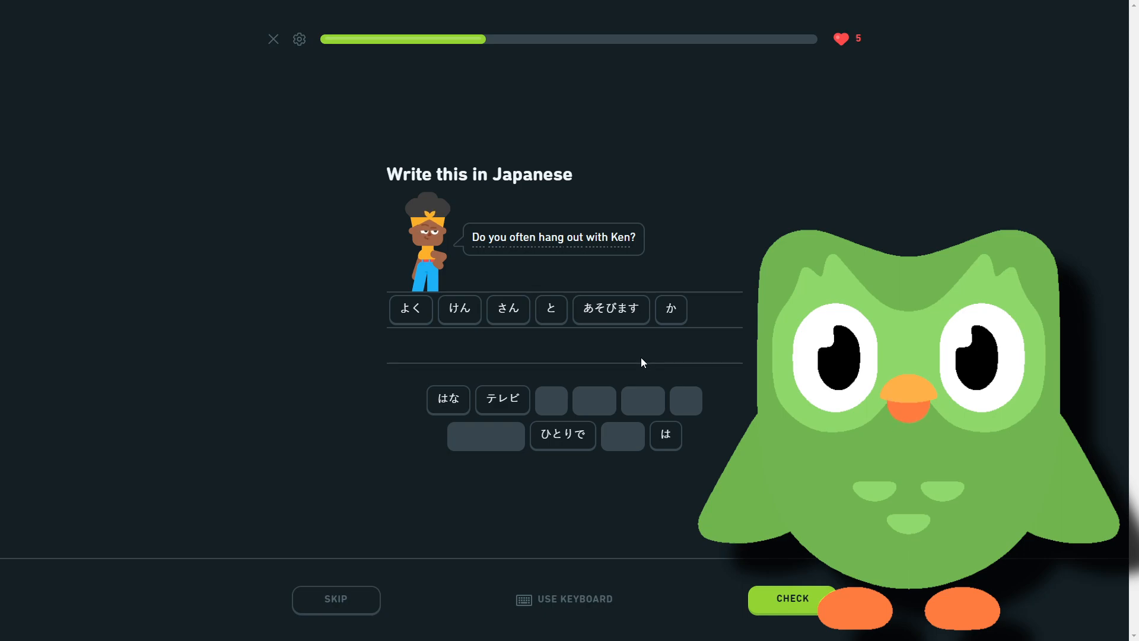
pyautogui.moveTo(642, 331)
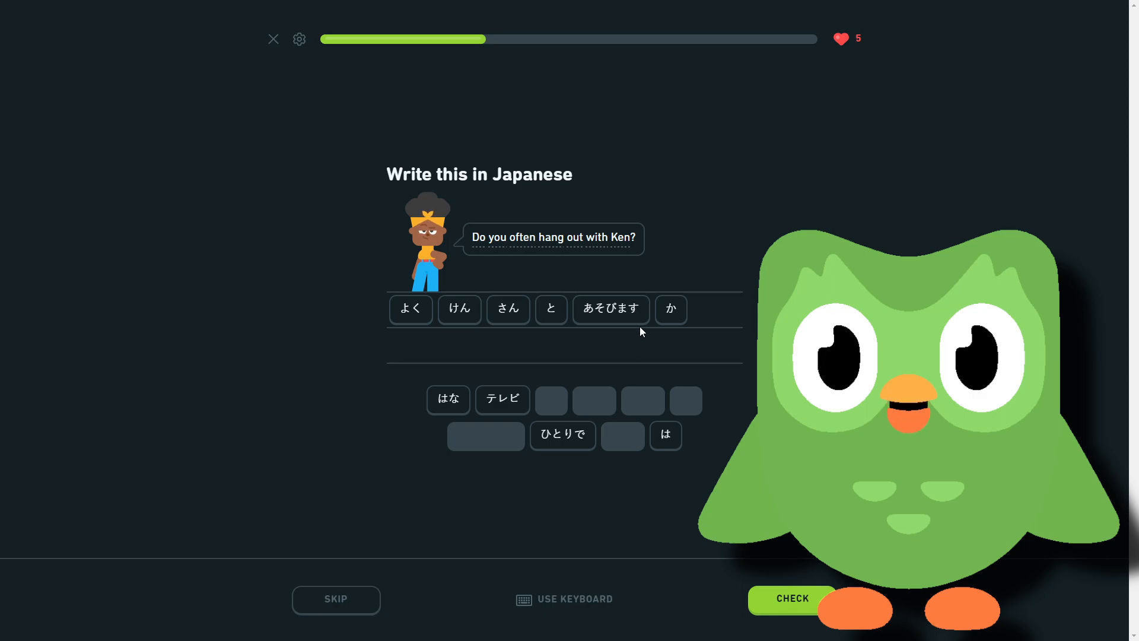
pyautogui.moveTo(598, 313)
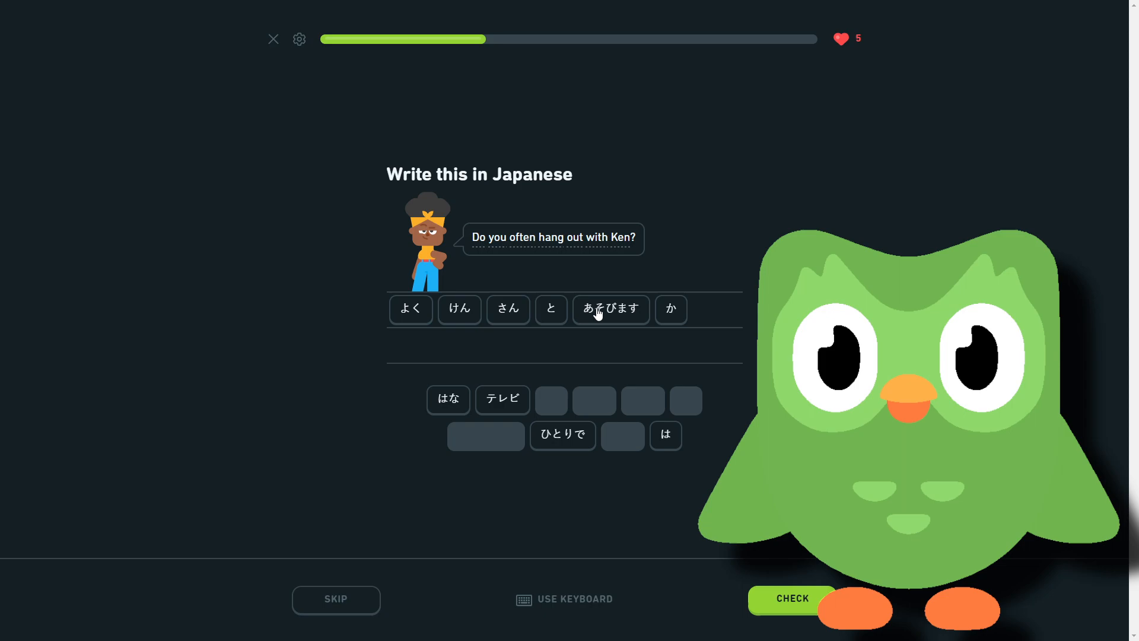
pyautogui.moveTo(551, 309)
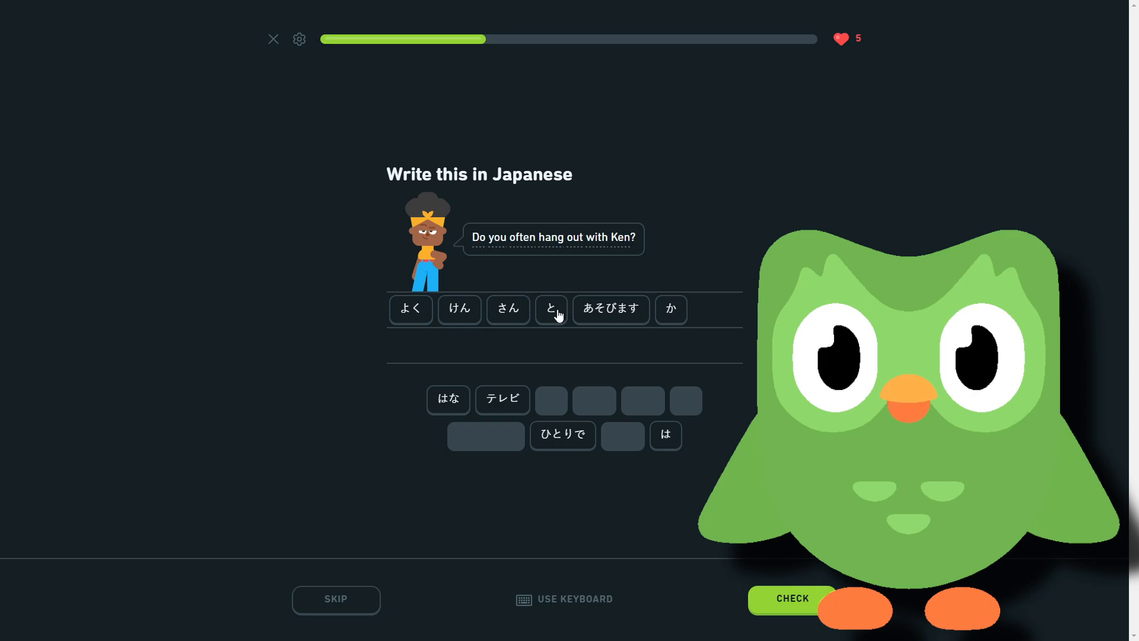
pyautogui.moveTo(773, 592)
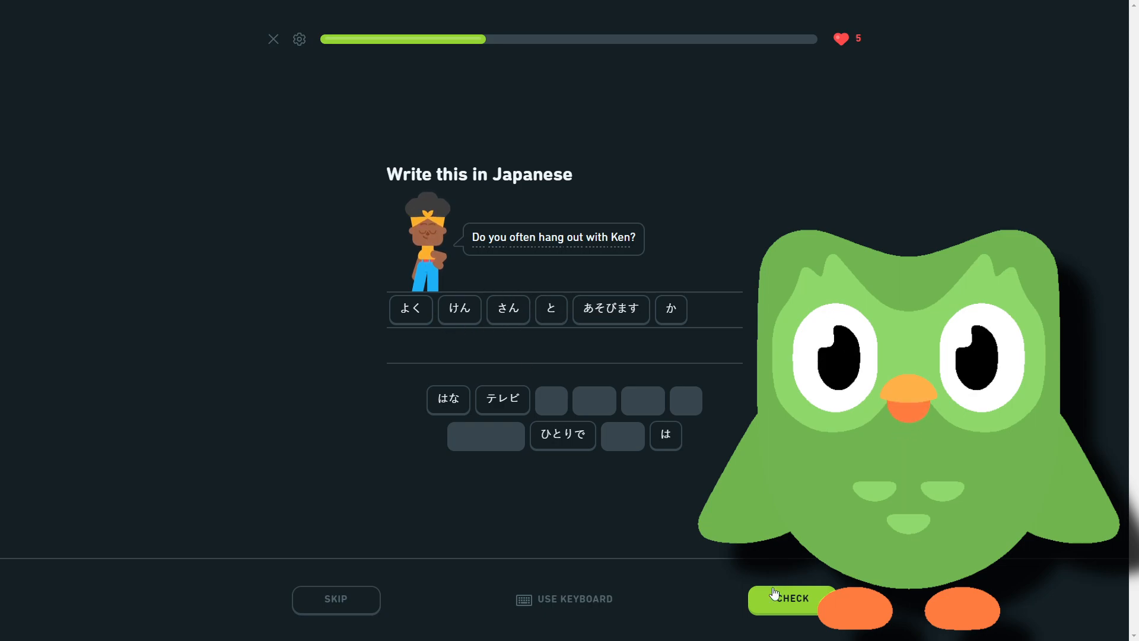
pyautogui.click(792, 599)
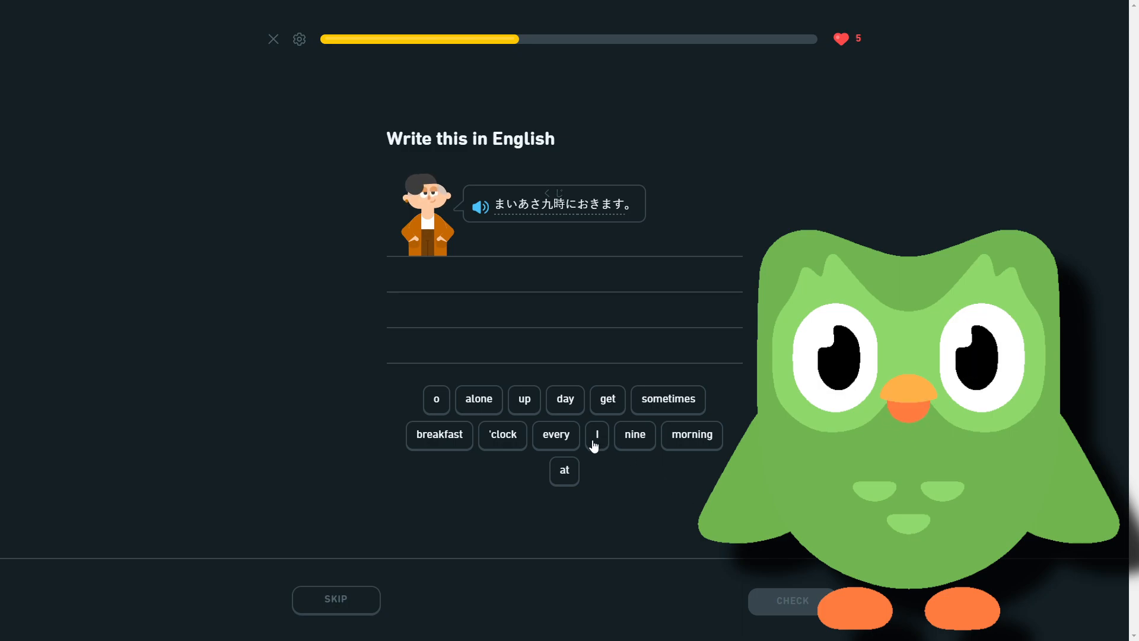
# Finish 'I get up at nine o'clock every morning' with at, every, morning and submit
pyautogui.click(598, 434)
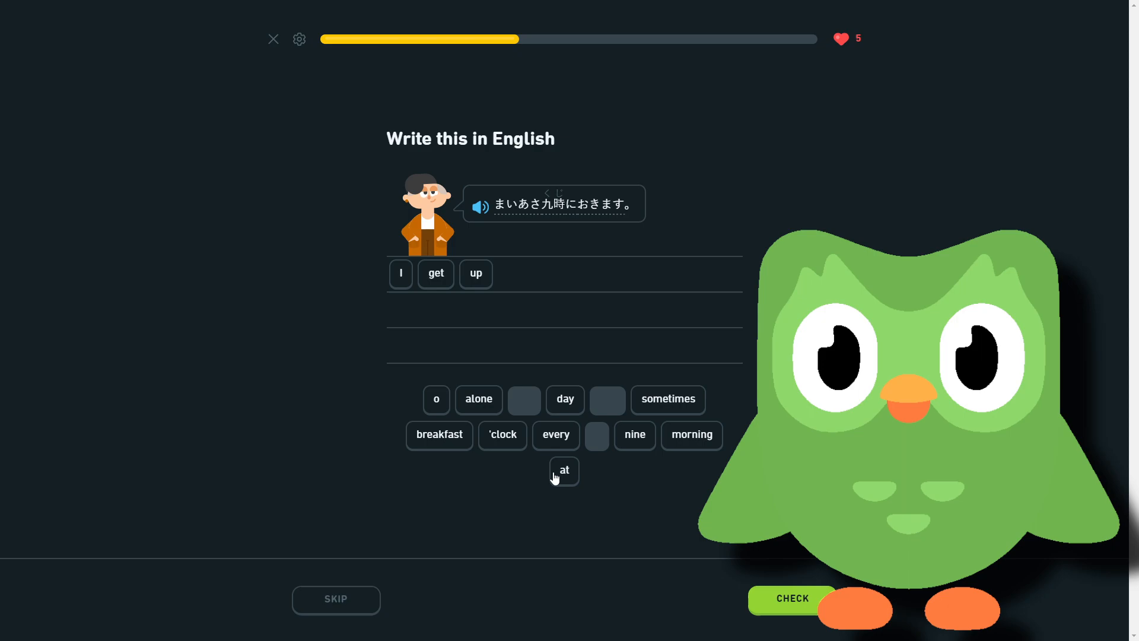
pyautogui.click(564, 469)
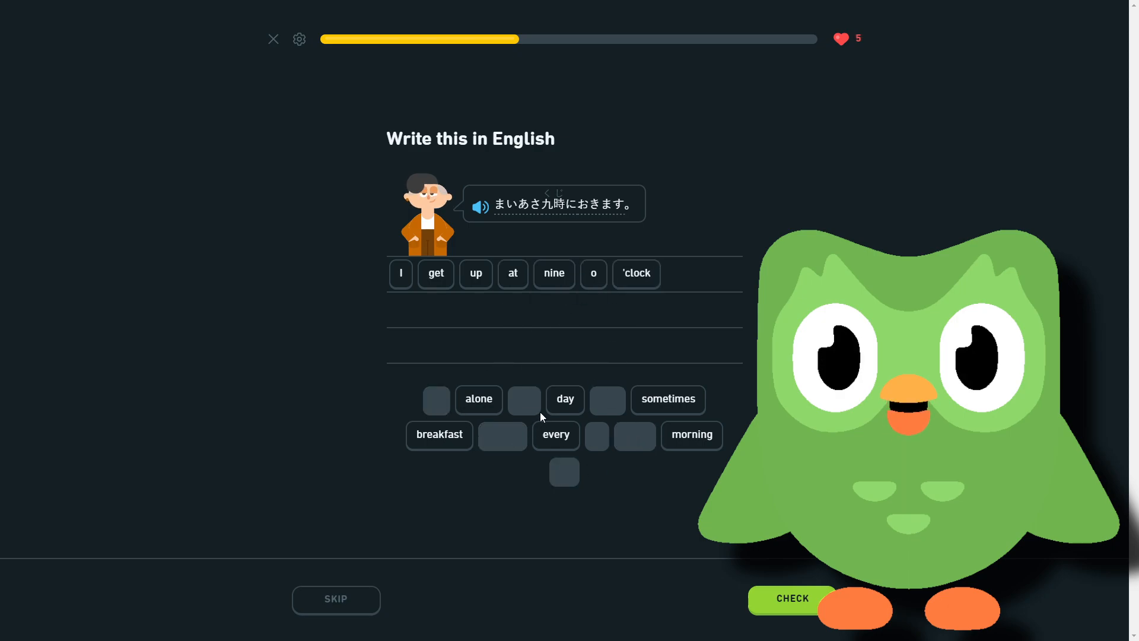
pyautogui.click(690, 435)
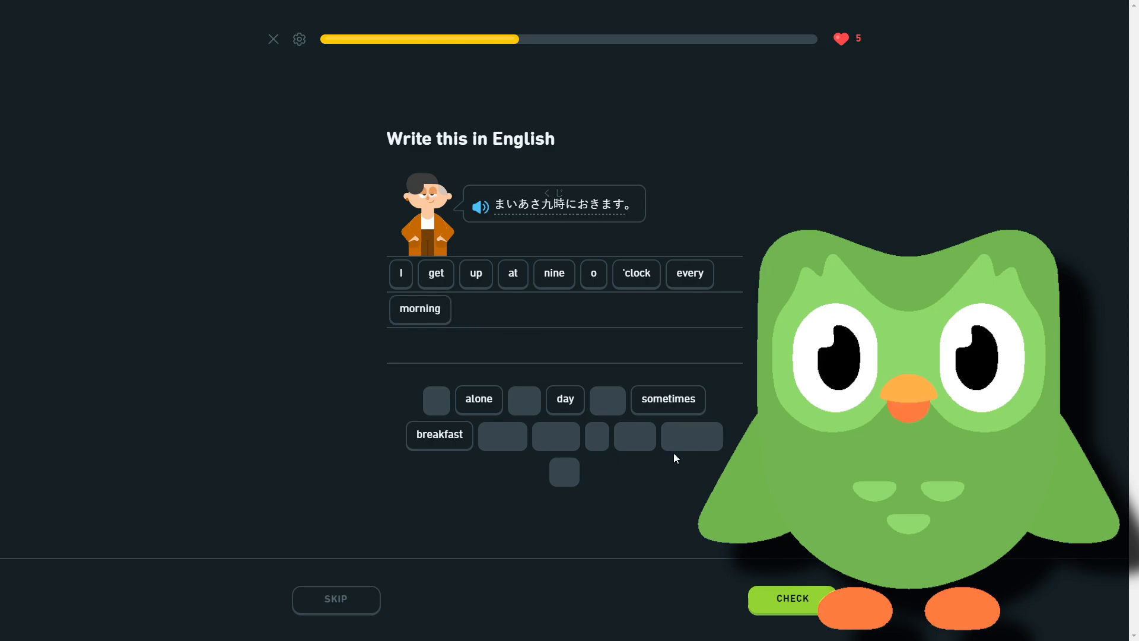
pyautogui.moveTo(764, 601)
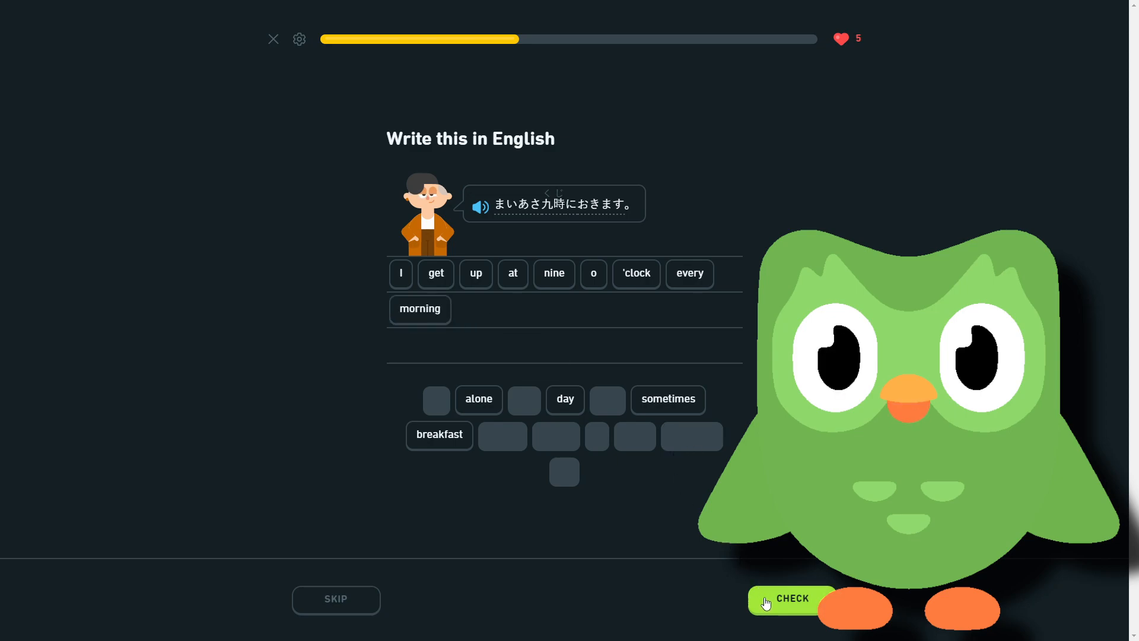
pyautogui.click(793, 599)
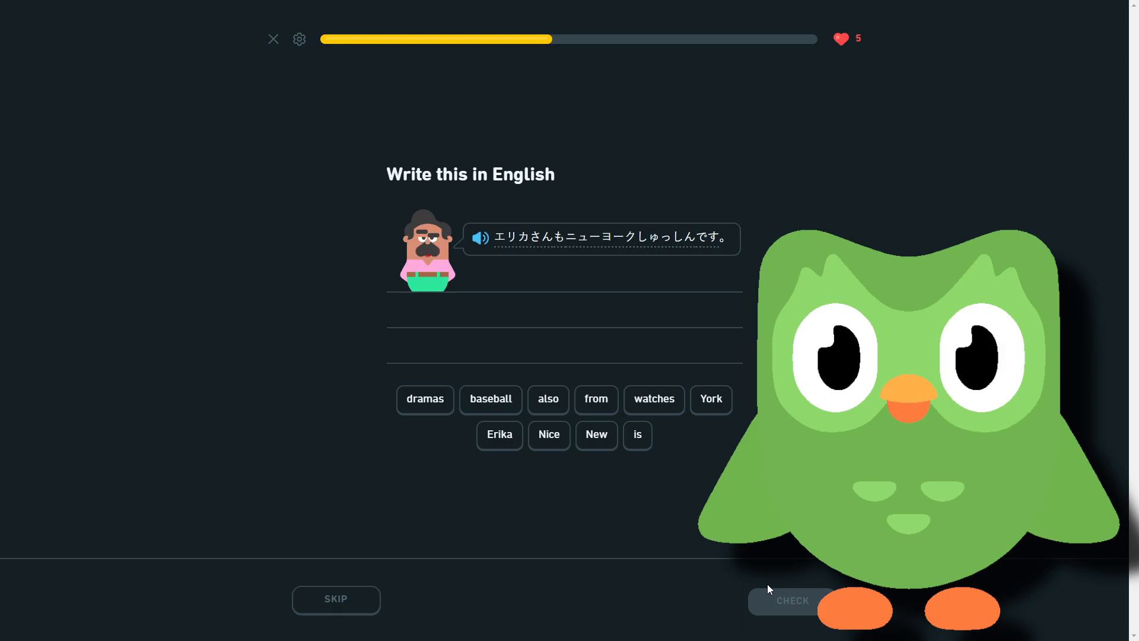
pyautogui.moveTo(691, 427)
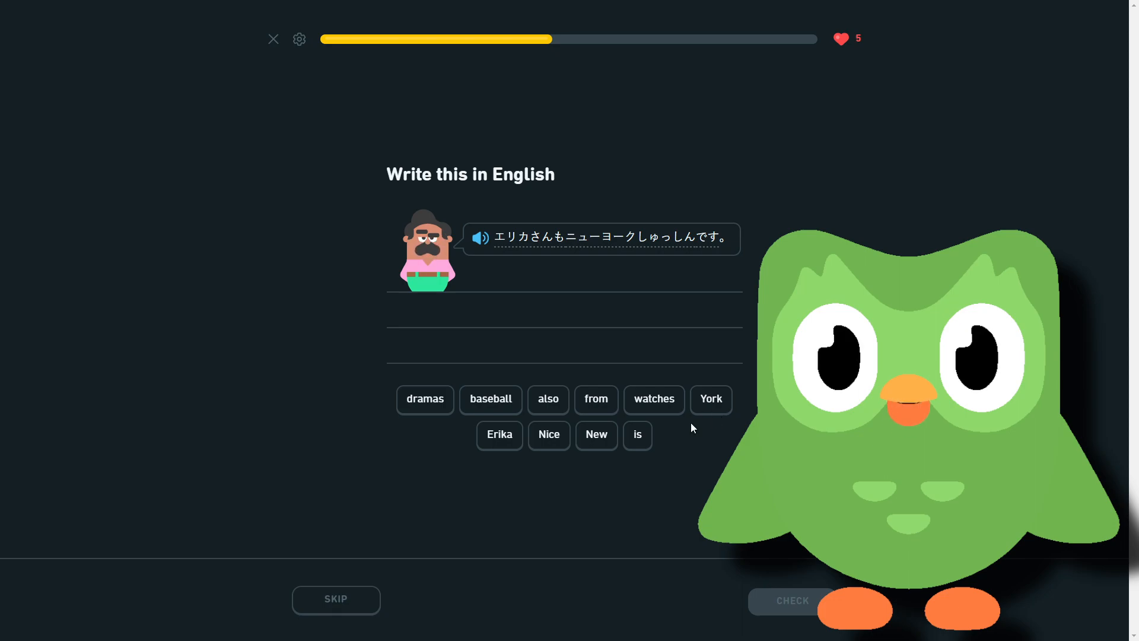
pyautogui.click(637, 435)
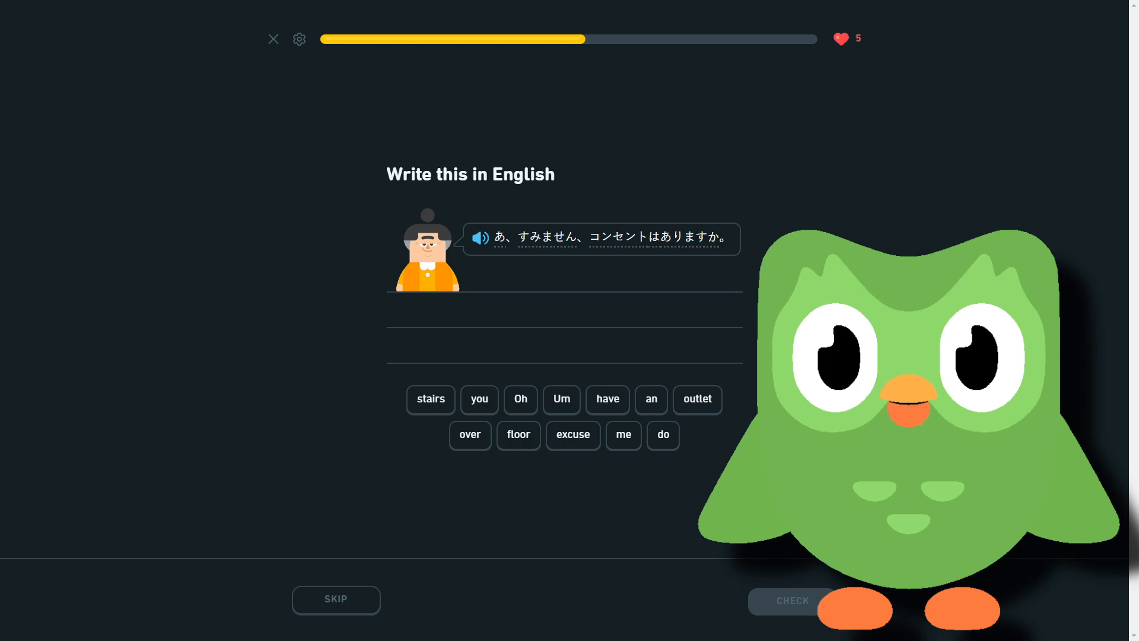
pyautogui.moveTo(597, 246)
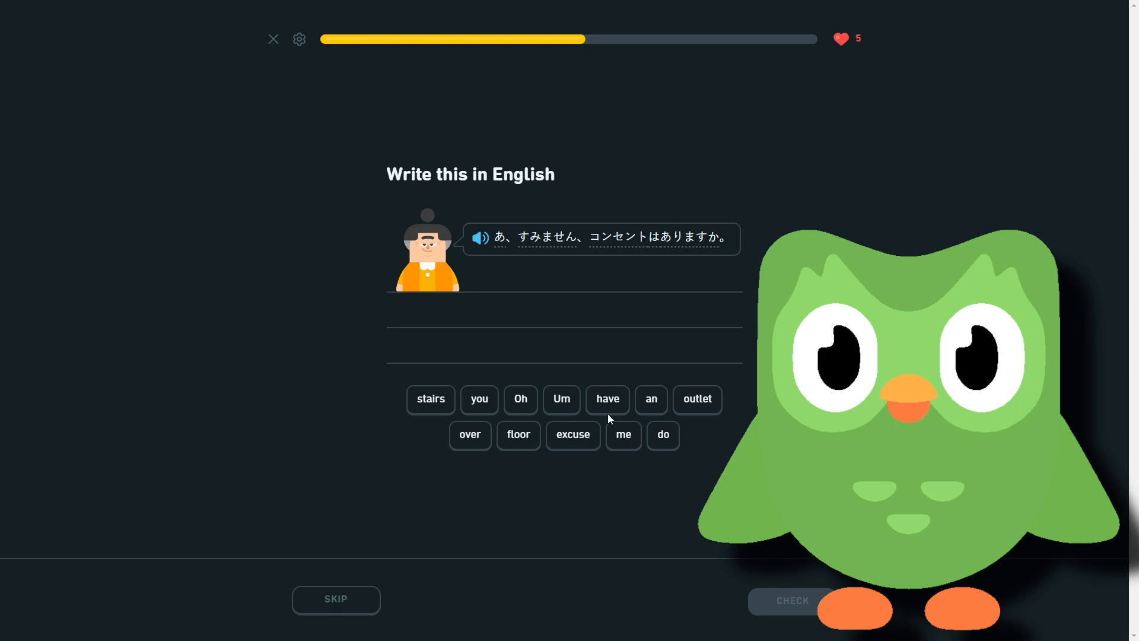
# Submit 'Um excuse me do you have an outlet' for the outlet question
pyautogui.click(561, 400)
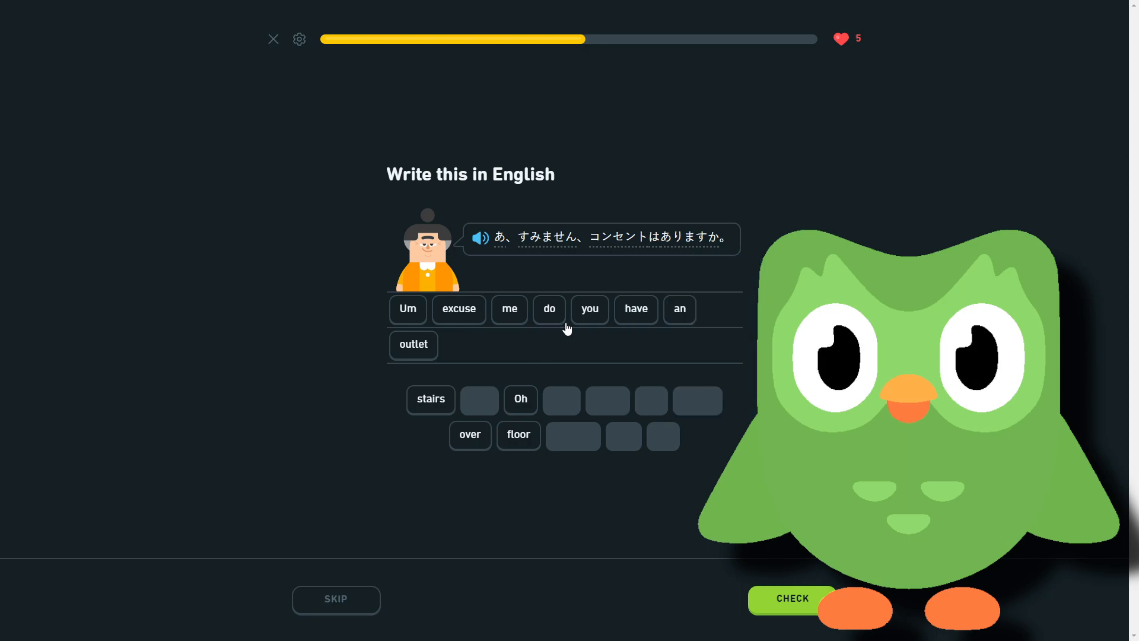
pyautogui.click(791, 598)
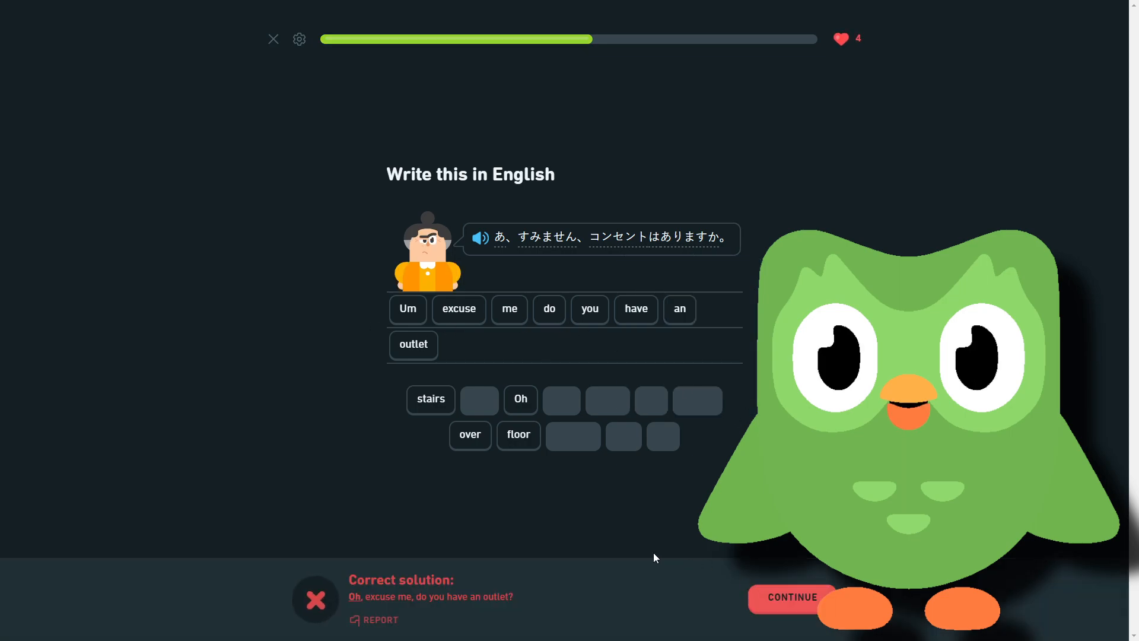
pyautogui.moveTo(774, 621)
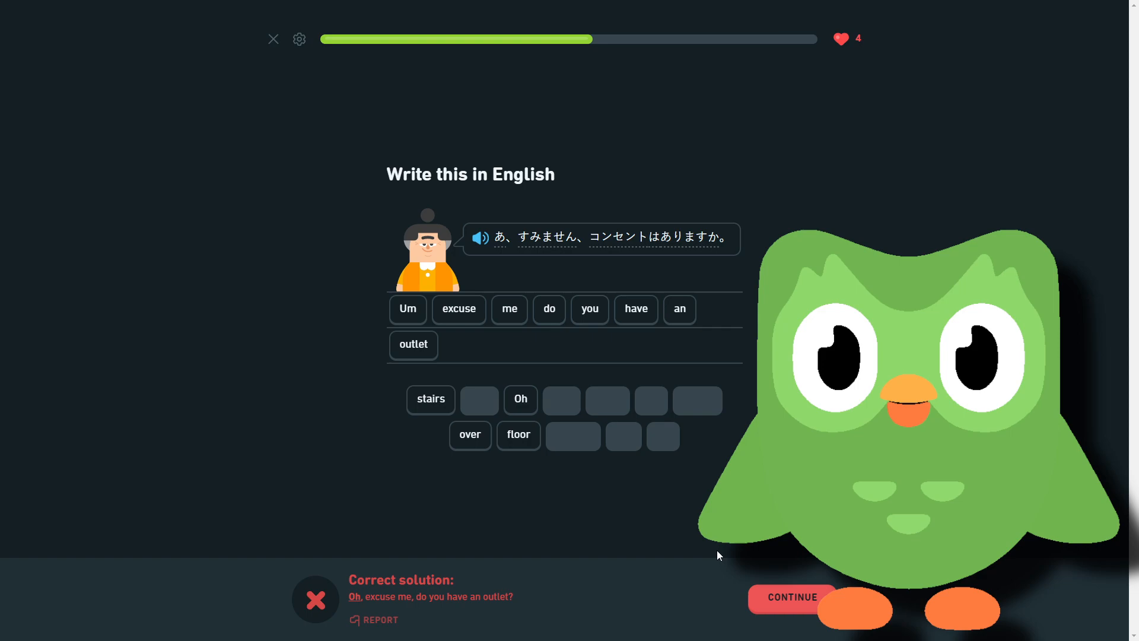
# Translate the judo sentence as 'Erika also does judo', check it, and continue
pyautogui.click(792, 598)
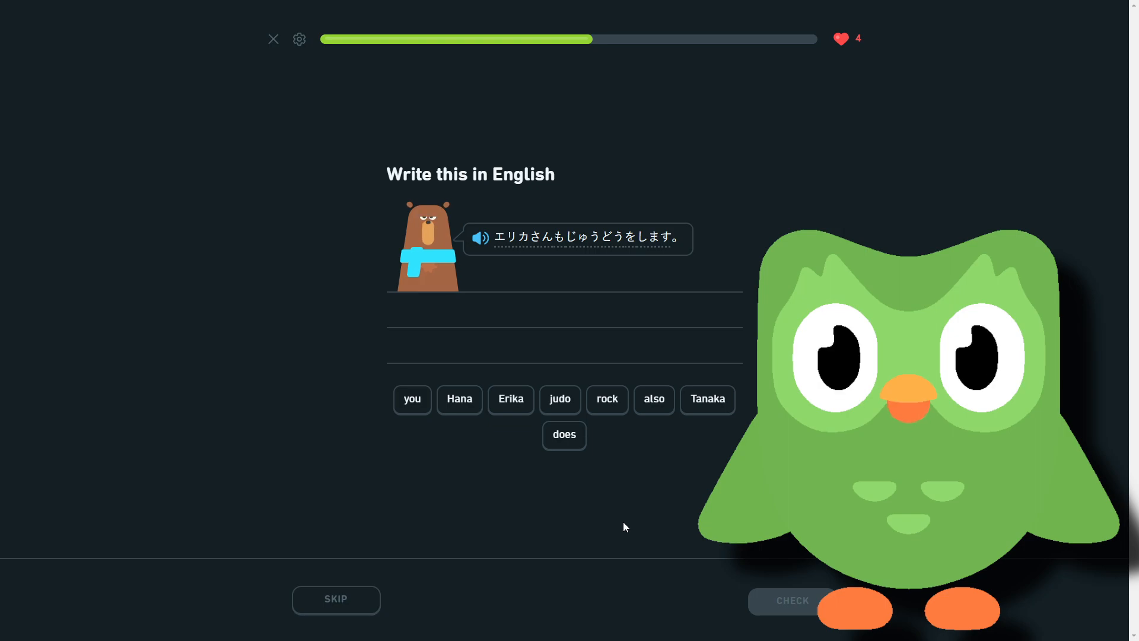
pyautogui.moveTo(511, 399)
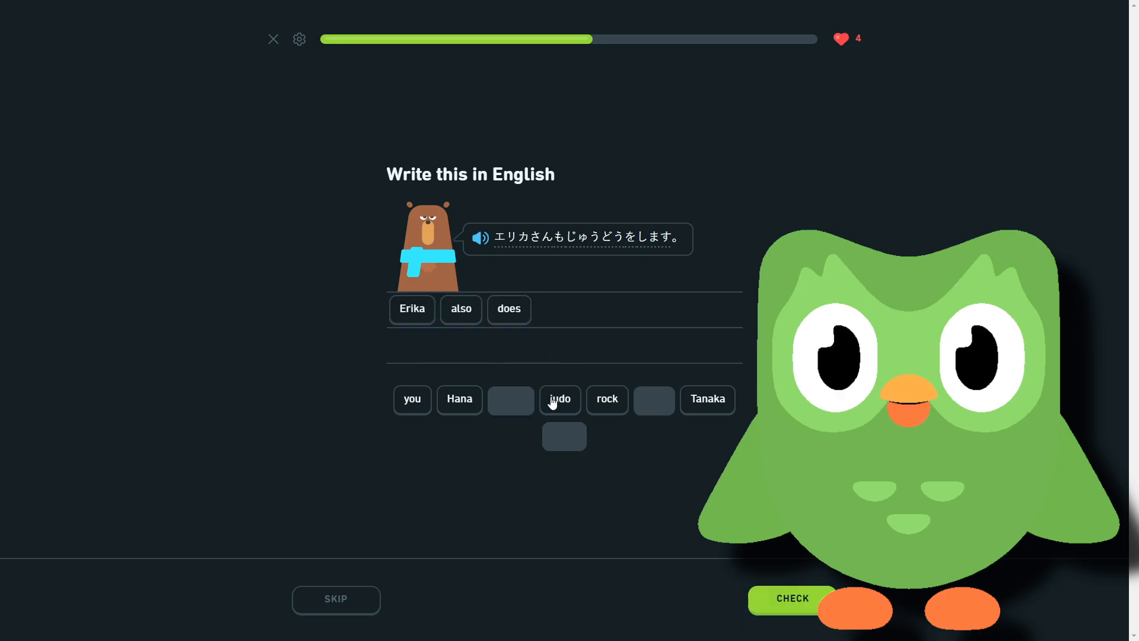
pyautogui.click(560, 400)
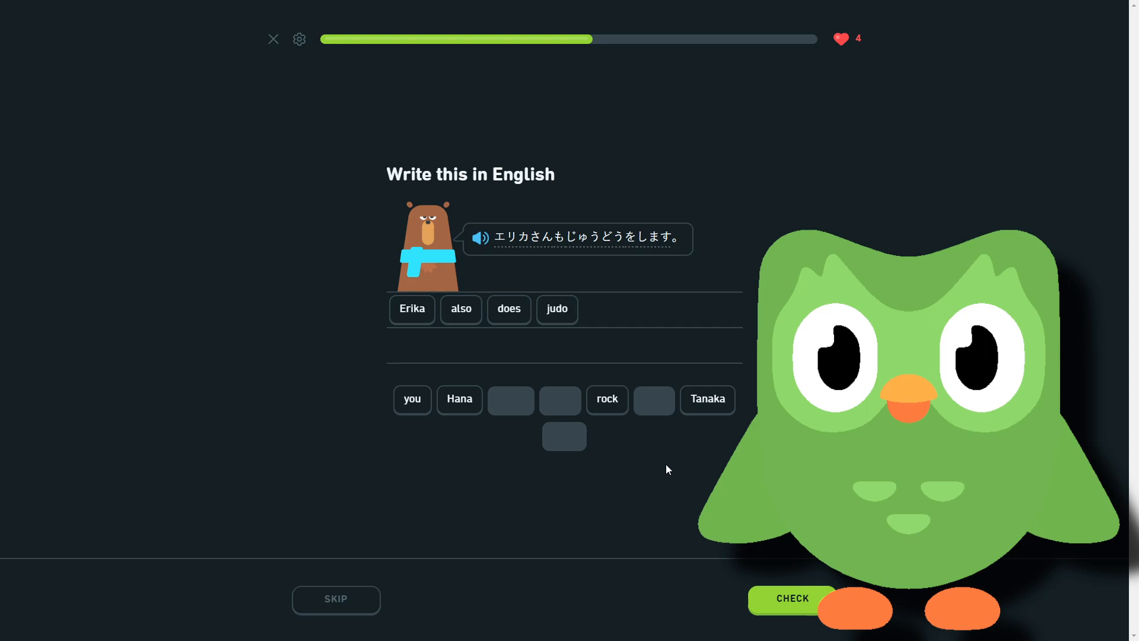
pyautogui.click(791, 598)
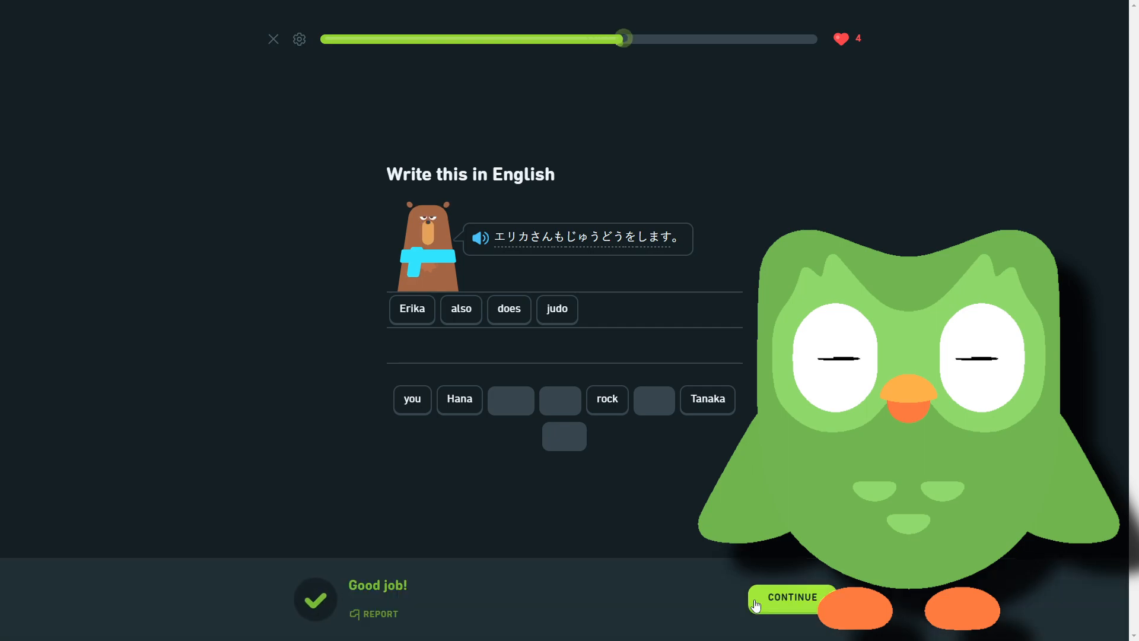
pyautogui.click(791, 596)
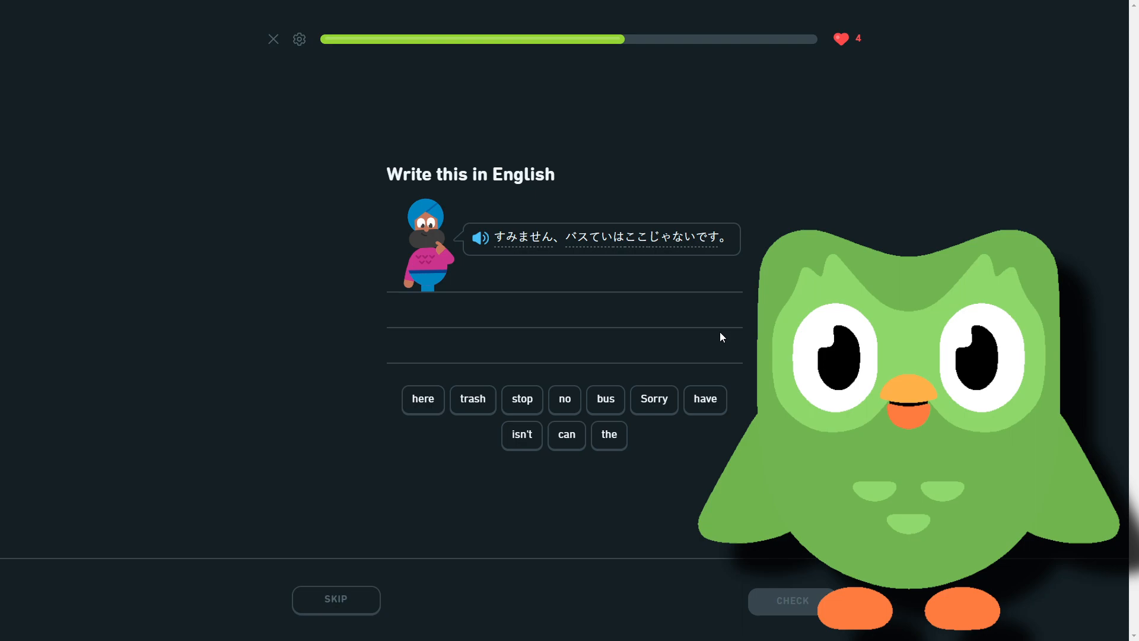
pyautogui.moveTo(721, 342)
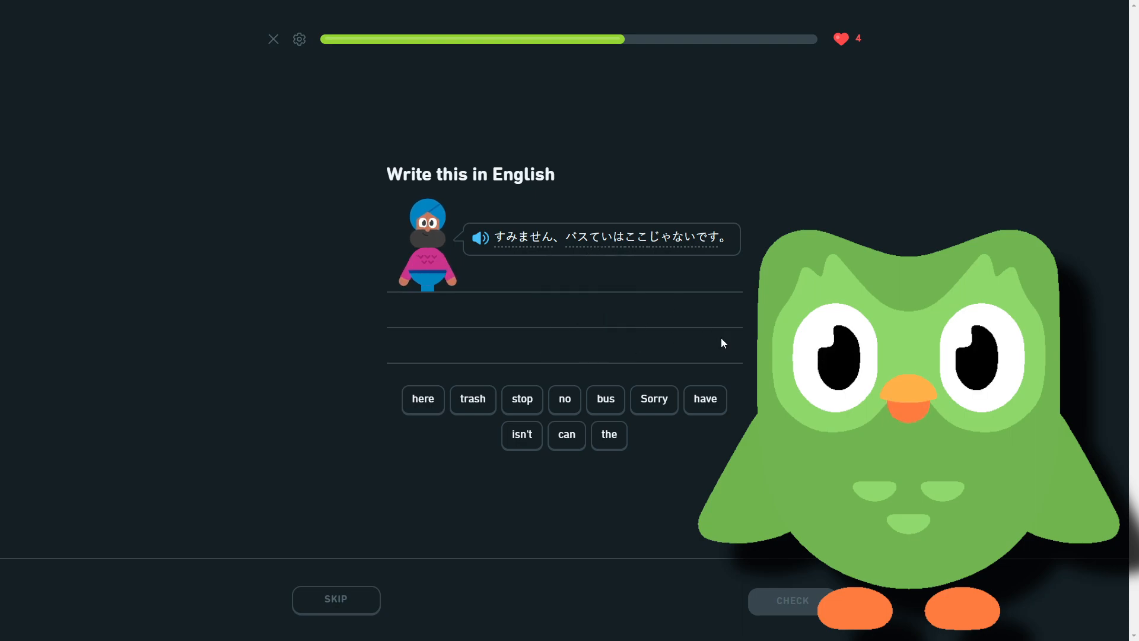
pyautogui.moveTo(592, 434)
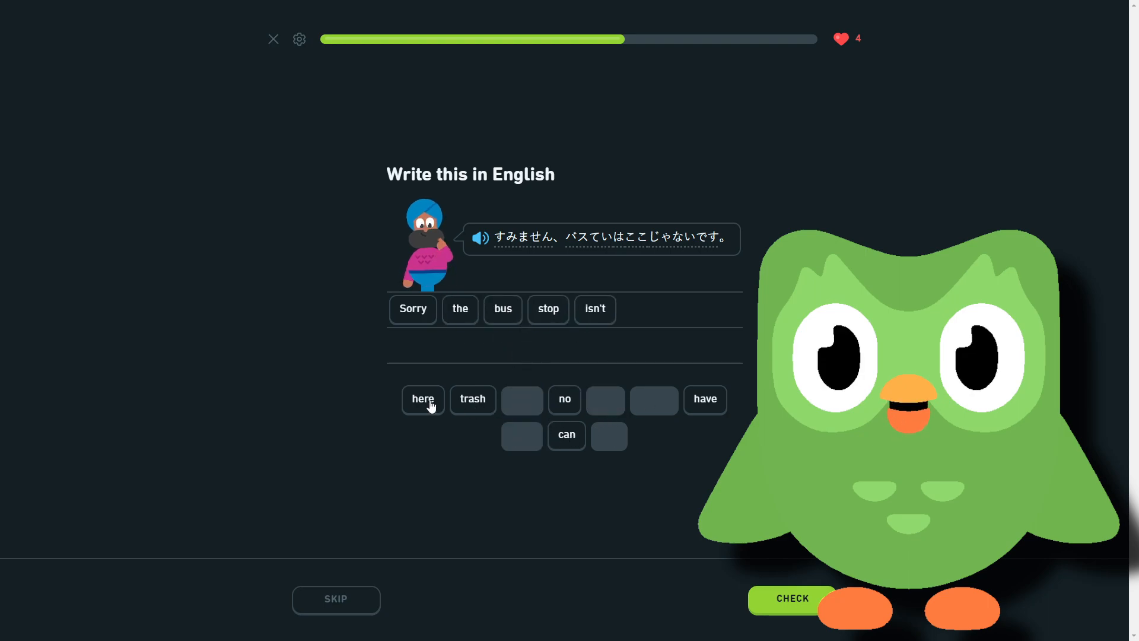
# Check the bus stop answer, then submit 'I take a shower around nine o'clock'
pyautogui.click(792, 598)
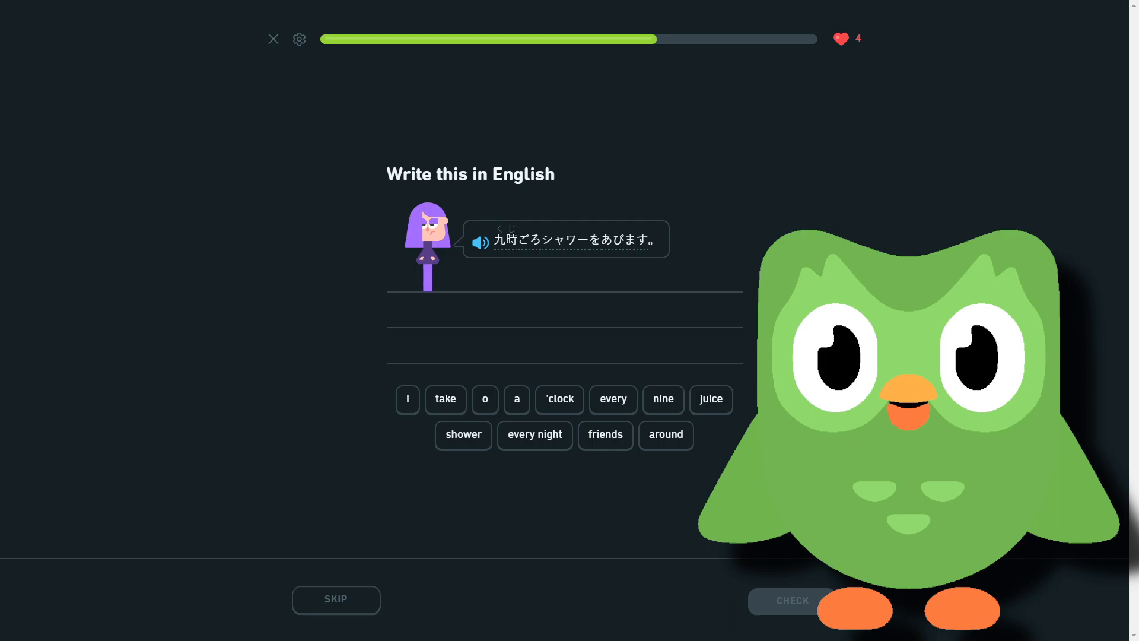
pyautogui.click(407, 400)
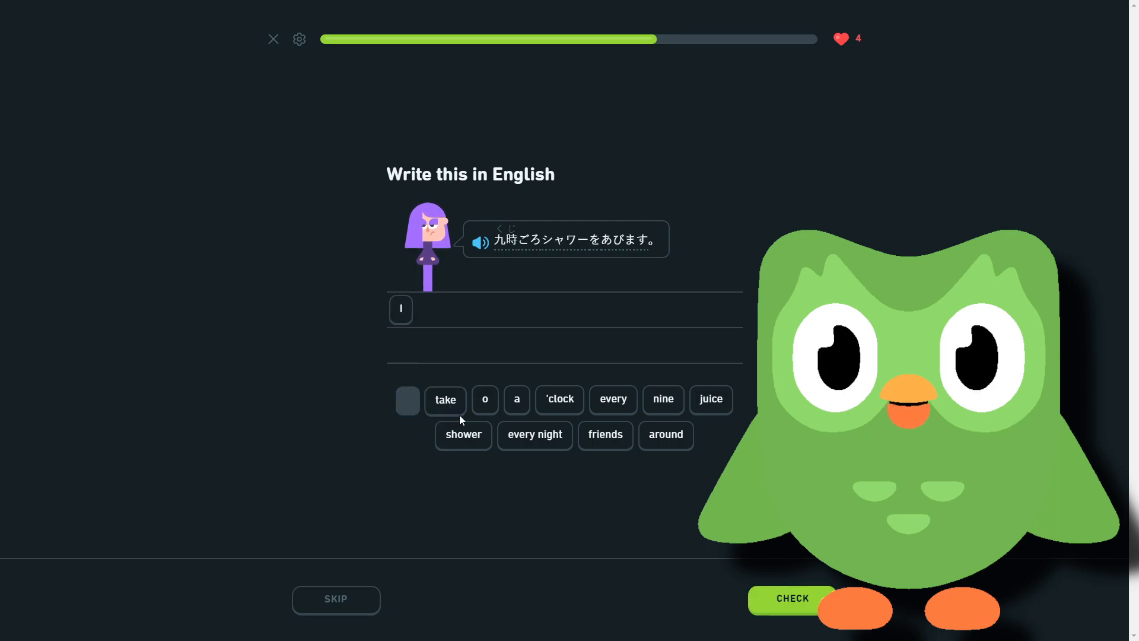
pyautogui.click(462, 434)
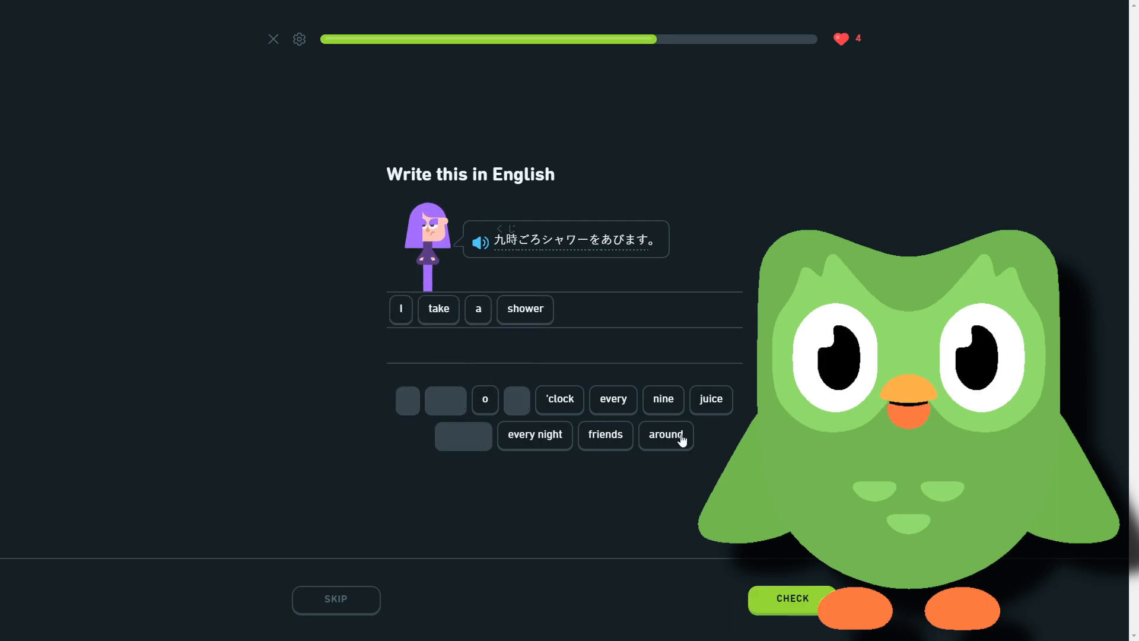
pyautogui.click(664, 435)
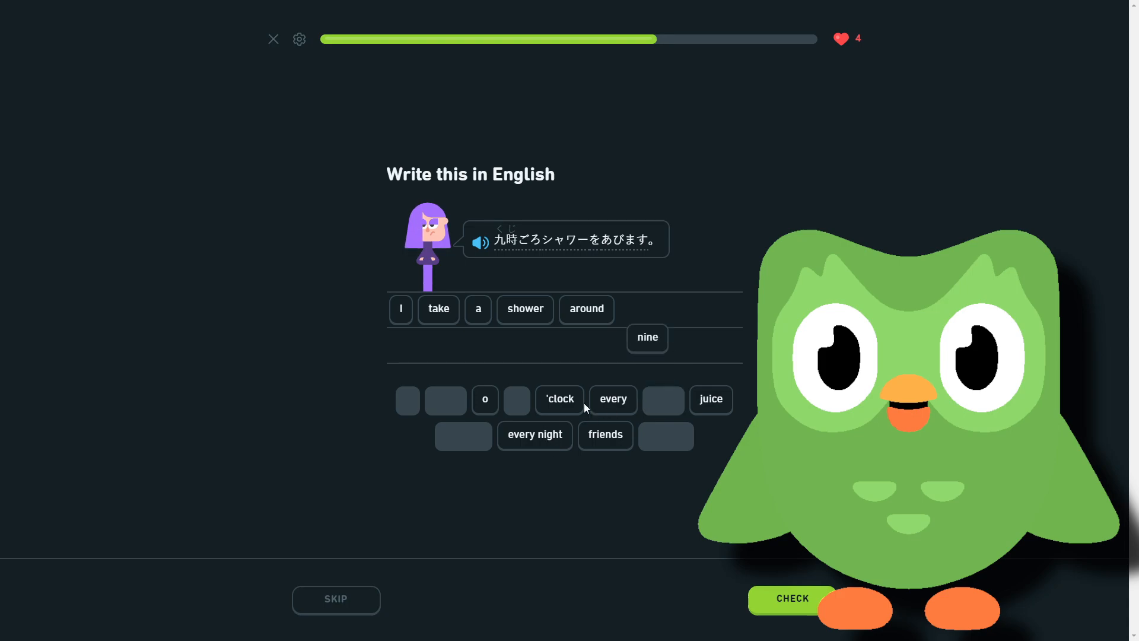
pyautogui.click(559, 398)
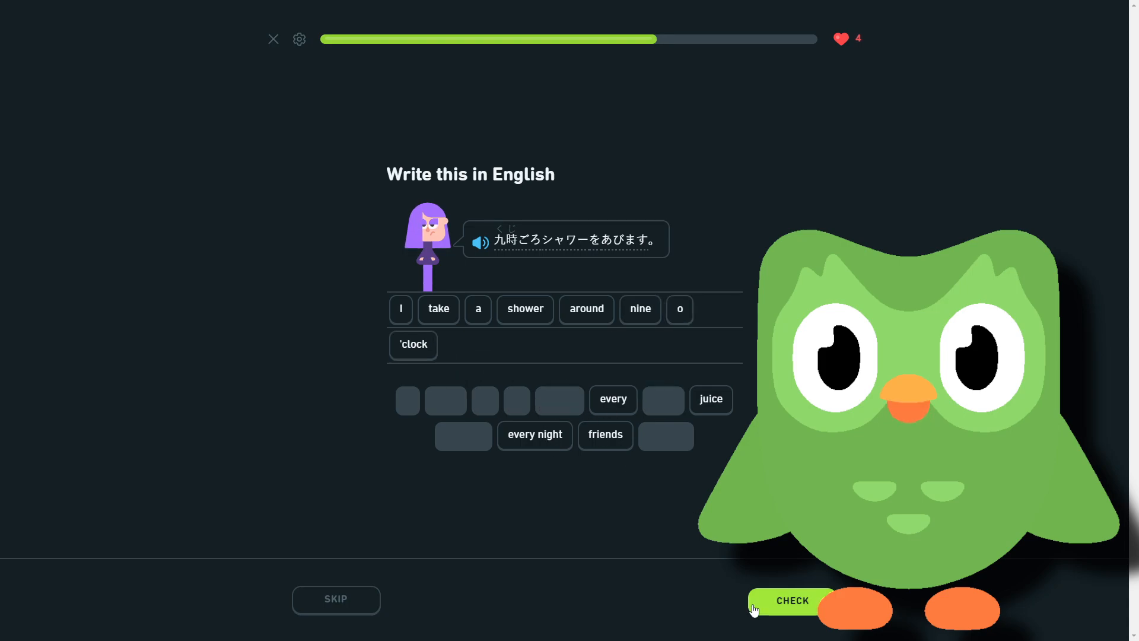
pyautogui.click(792, 600)
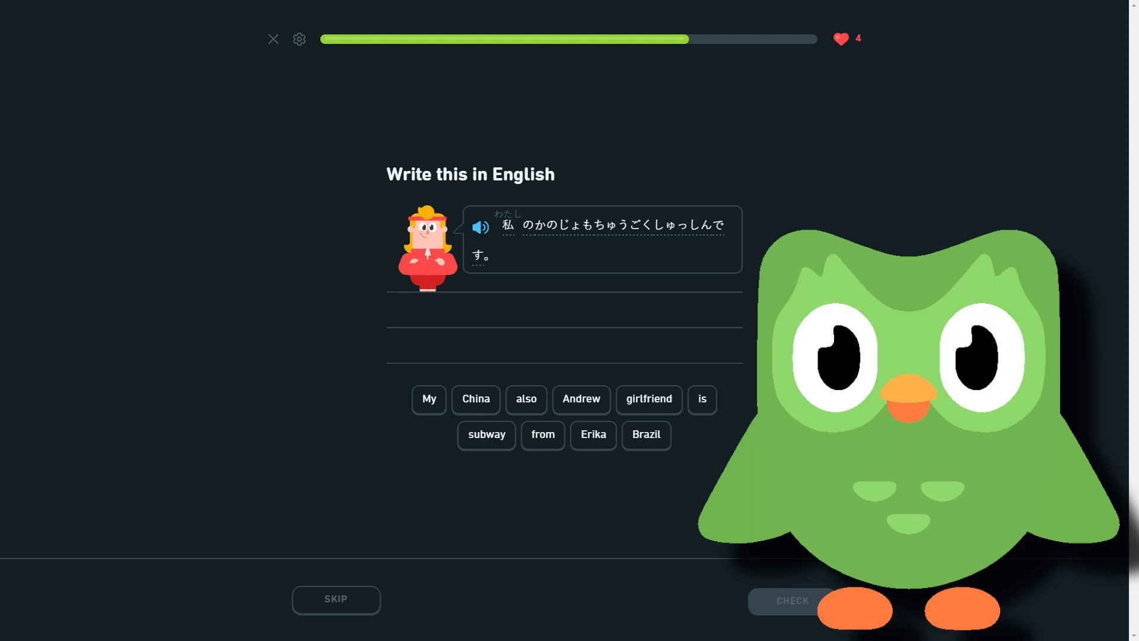
pyautogui.moveTo(719, 450)
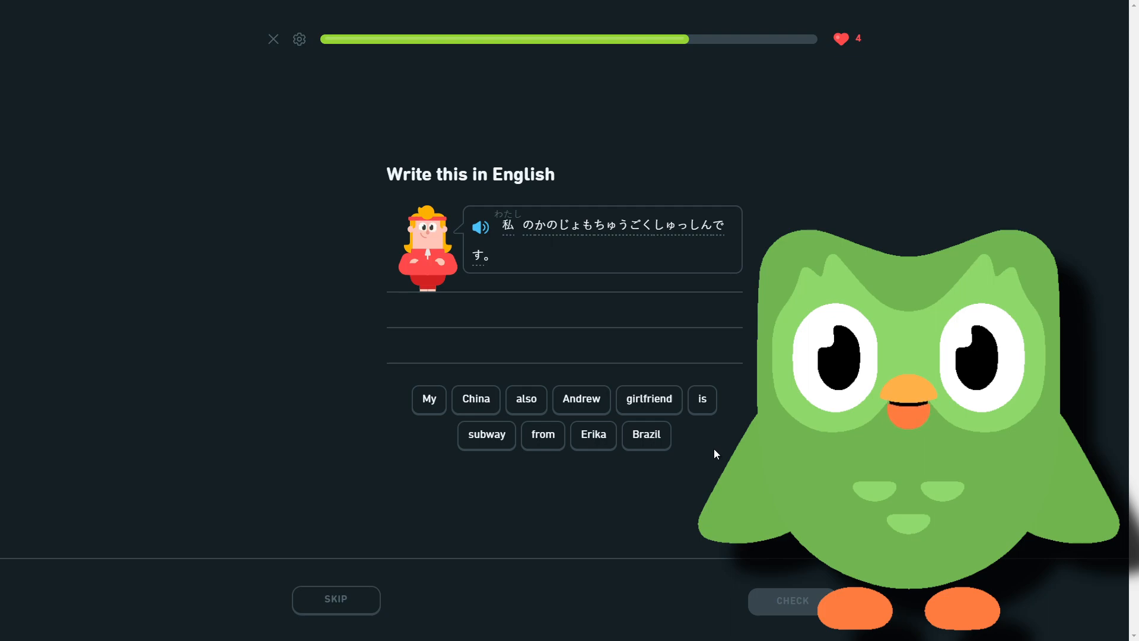
pyautogui.moveTo(591, 229)
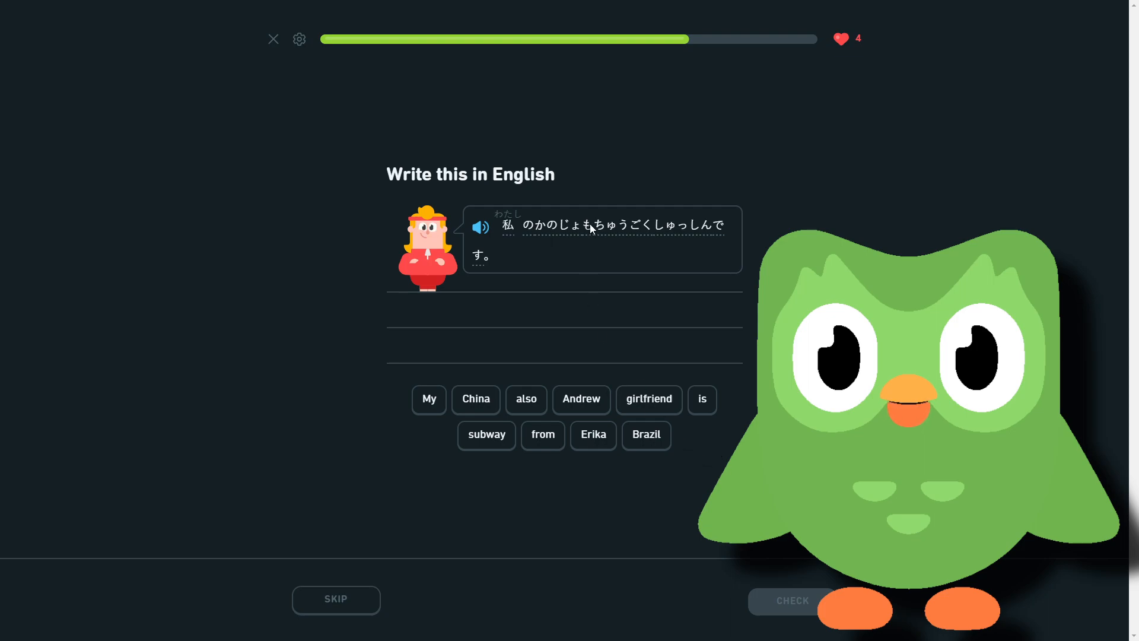
# Finish and submit "My girlfriend is also from China", then advance to the newspaper sentence
pyautogui.click(429, 399)
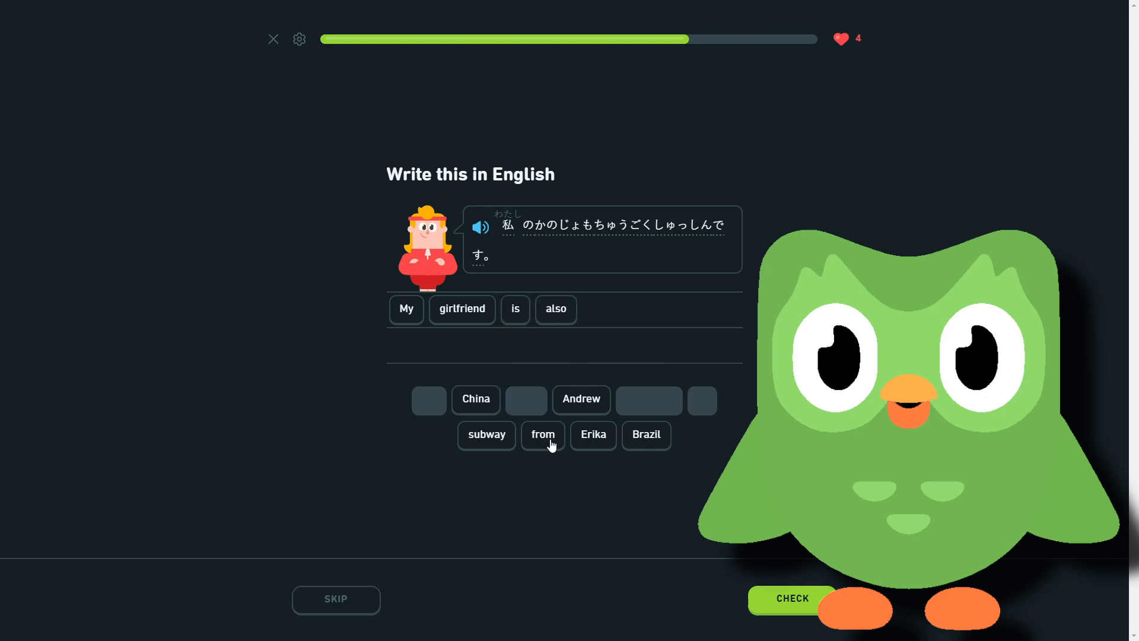
pyautogui.click(792, 598)
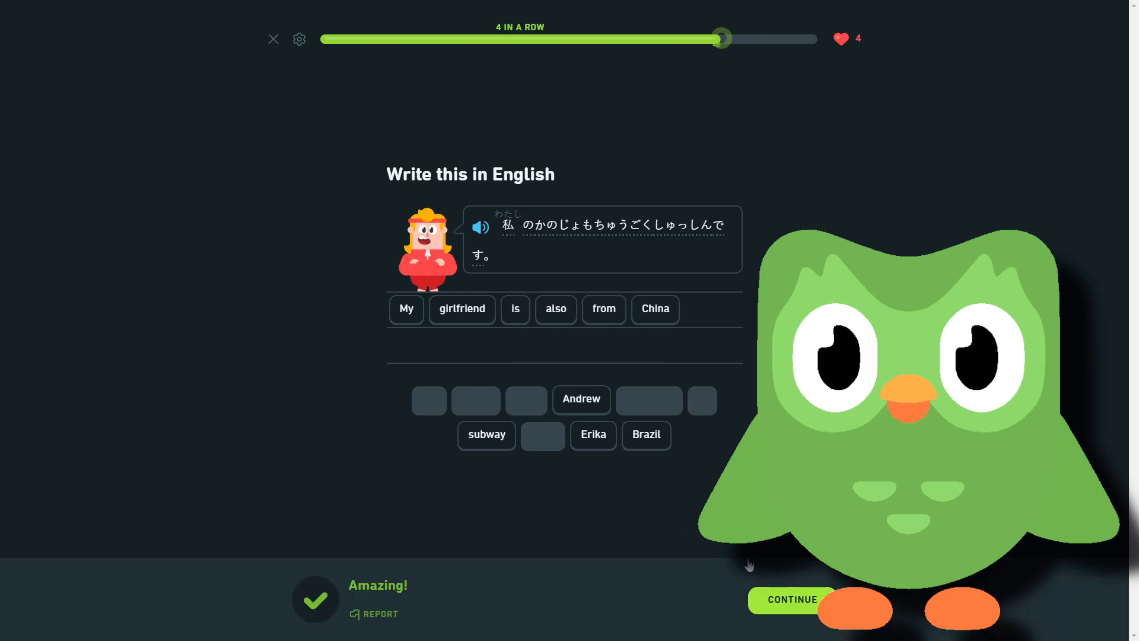
pyautogui.click(792, 599)
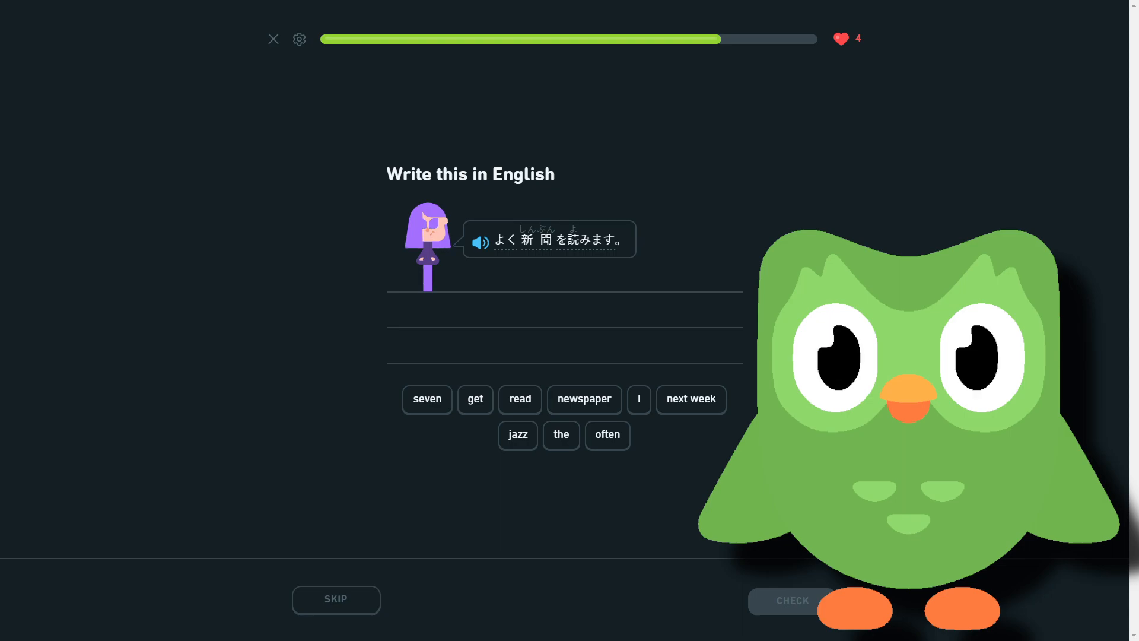
# Build and submit "I often read the newspaper" from the tiles, then continue
pyautogui.click(638, 399)
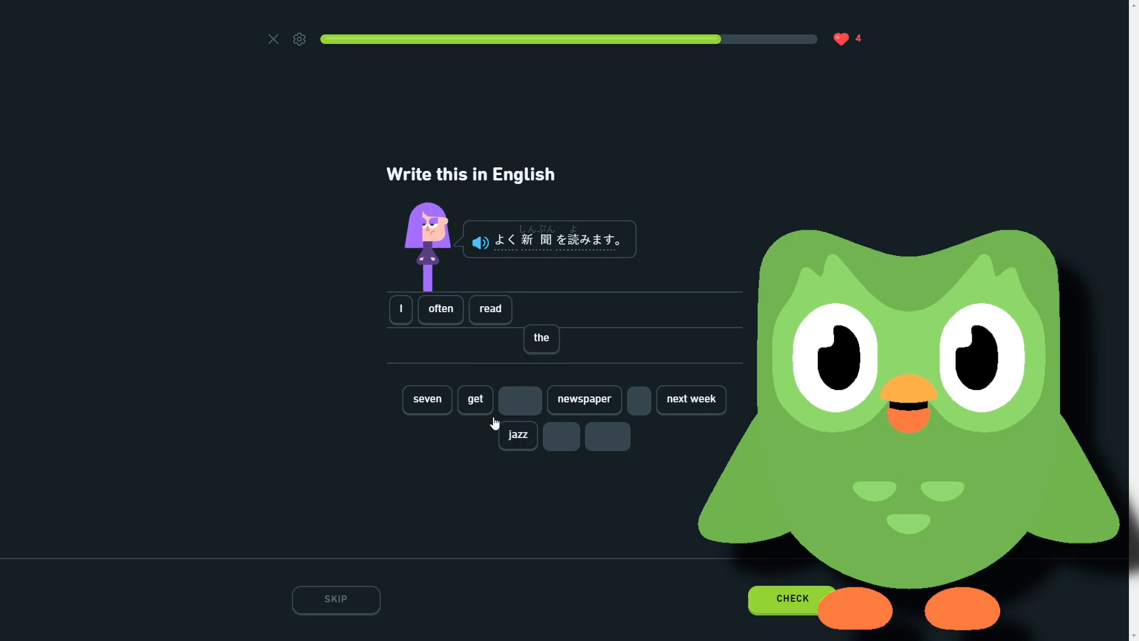
pyautogui.click(584, 399)
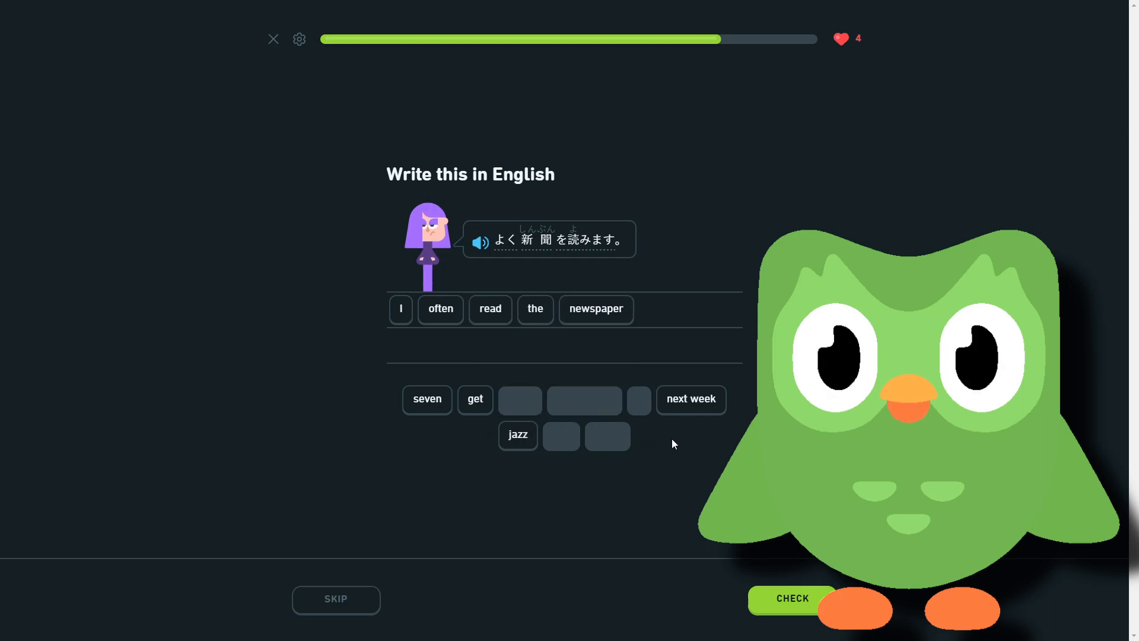
pyautogui.click(792, 599)
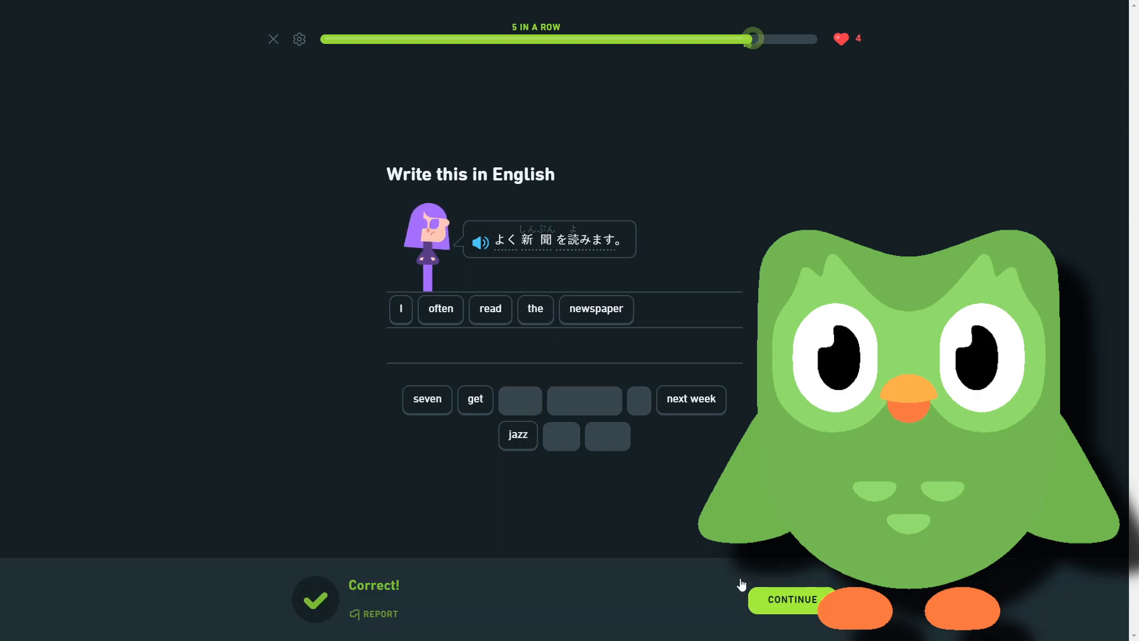
pyautogui.click(792, 599)
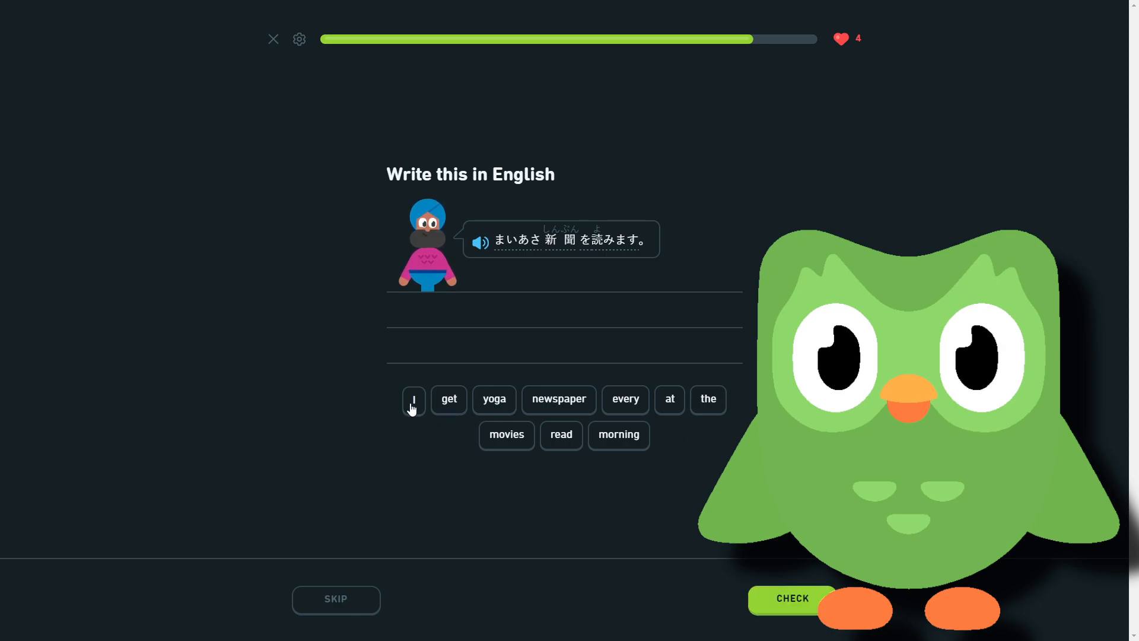
# Build and submit "I read the newspaper every morning", then continue to the outlet retry
pyautogui.click(561, 435)
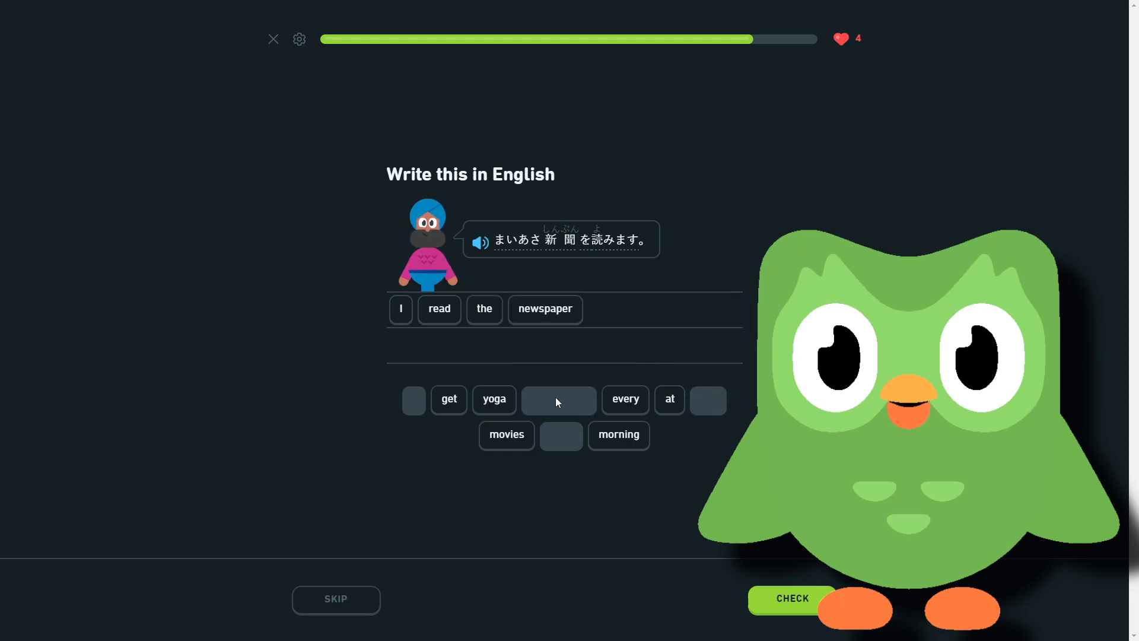
pyautogui.click(624, 398)
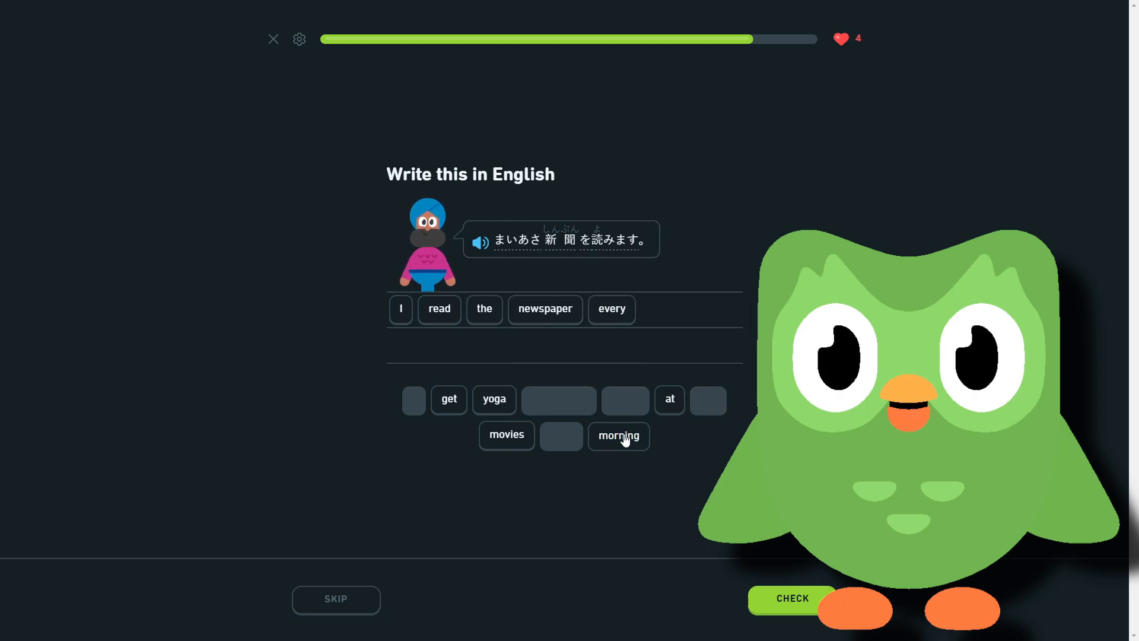
pyautogui.click(618, 435)
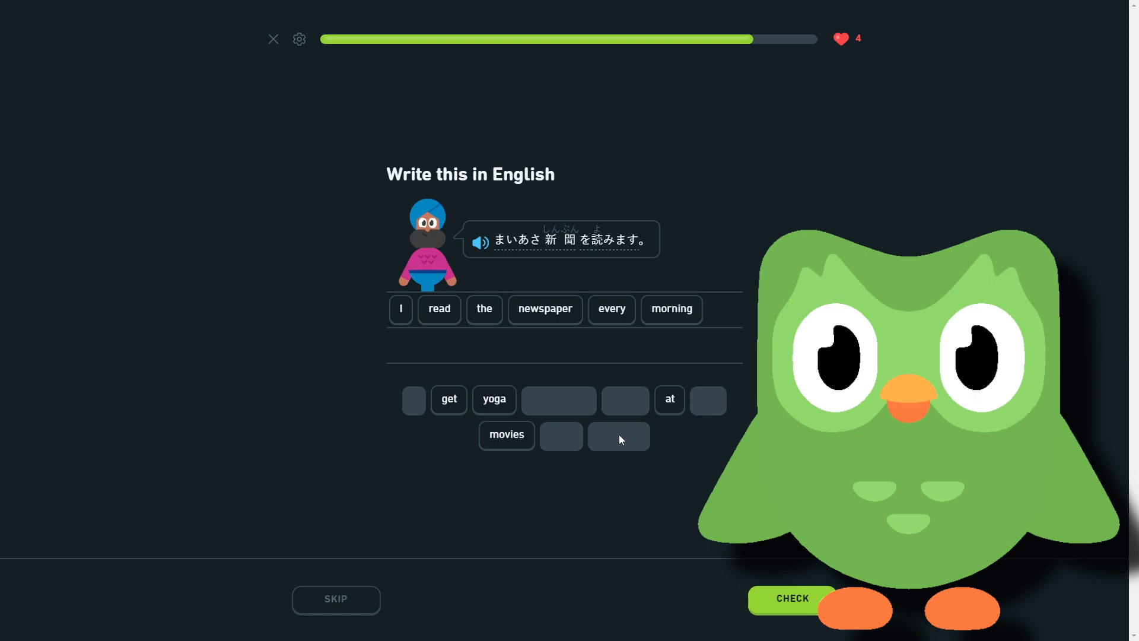
pyautogui.click(791, 598)
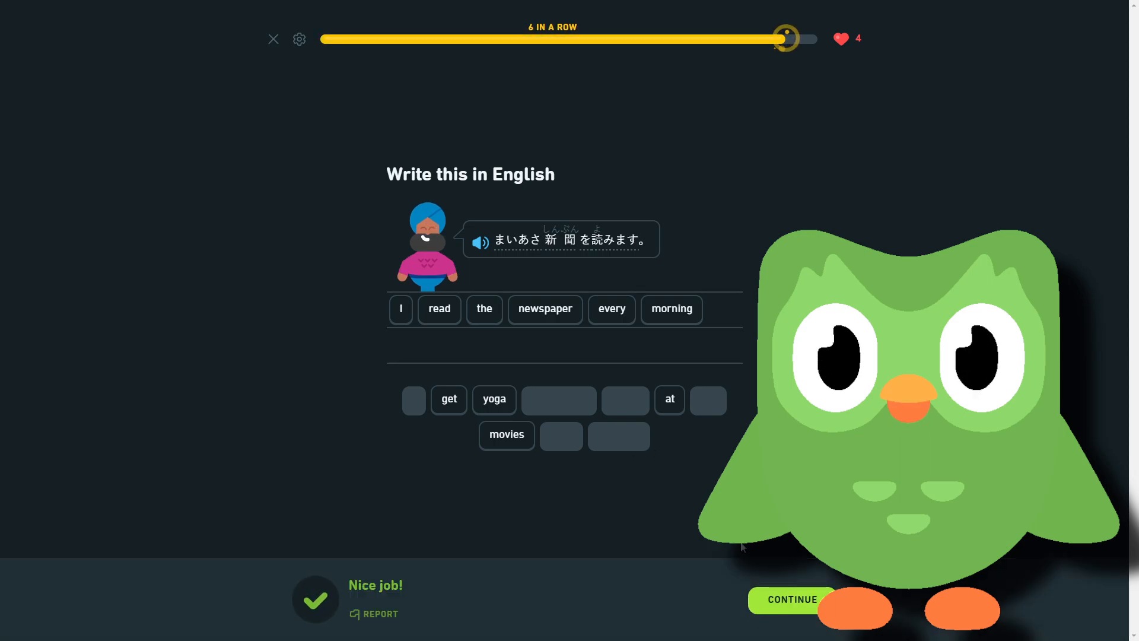
pyautogui.click(792, 599)
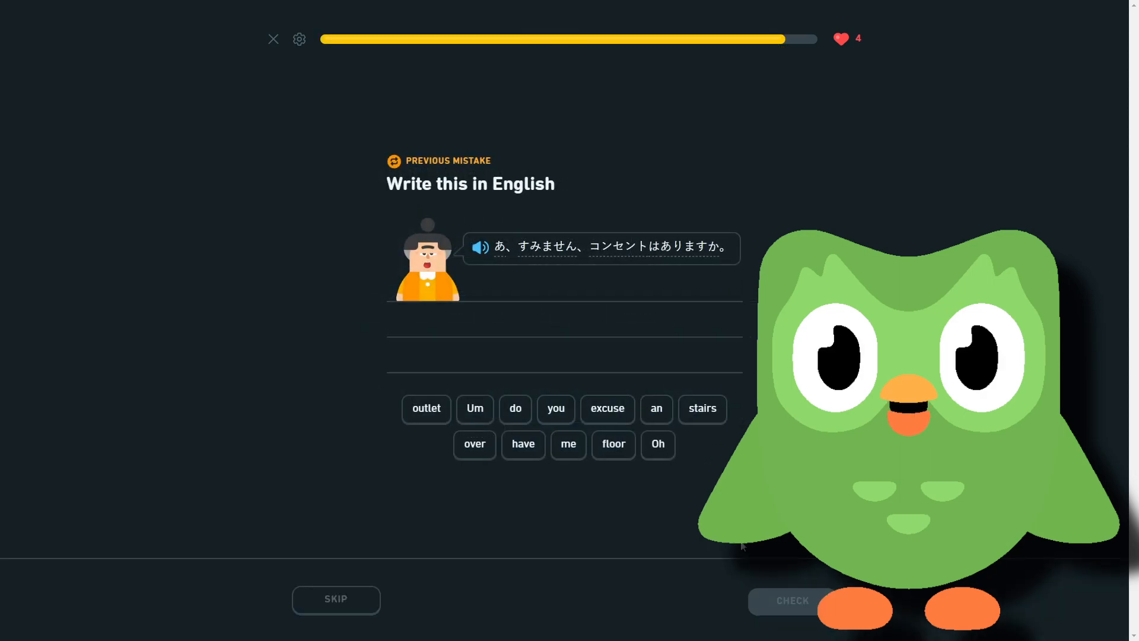
pyautogui.moveTo(568, 530)
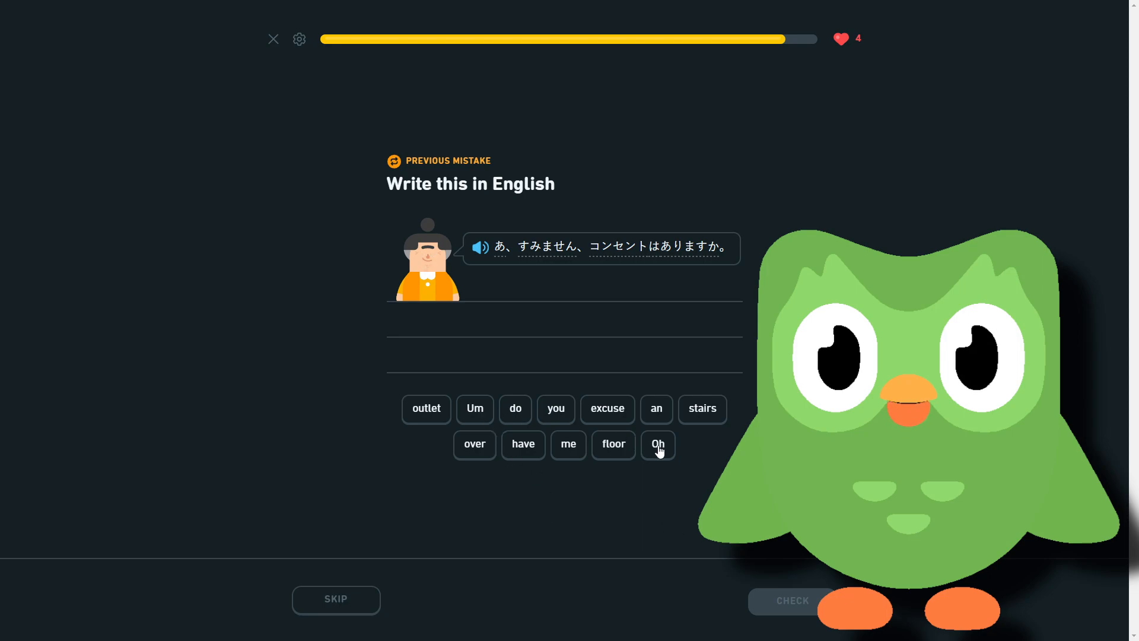
pyautogui.moveTo(670, 528)
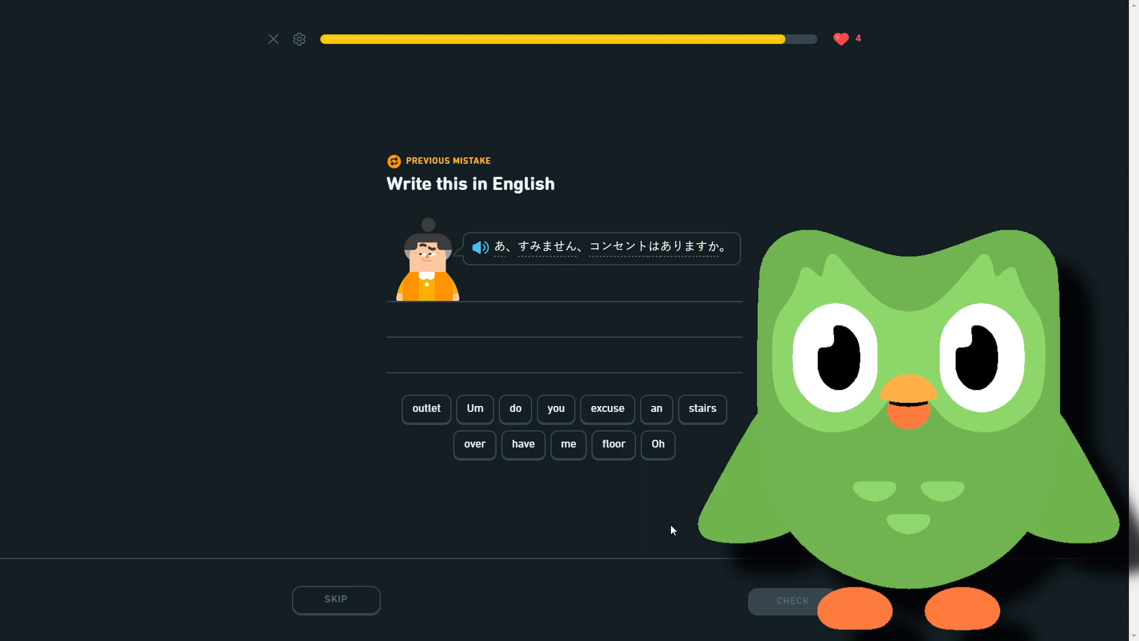
pyautogui.moveTo(660, 458)
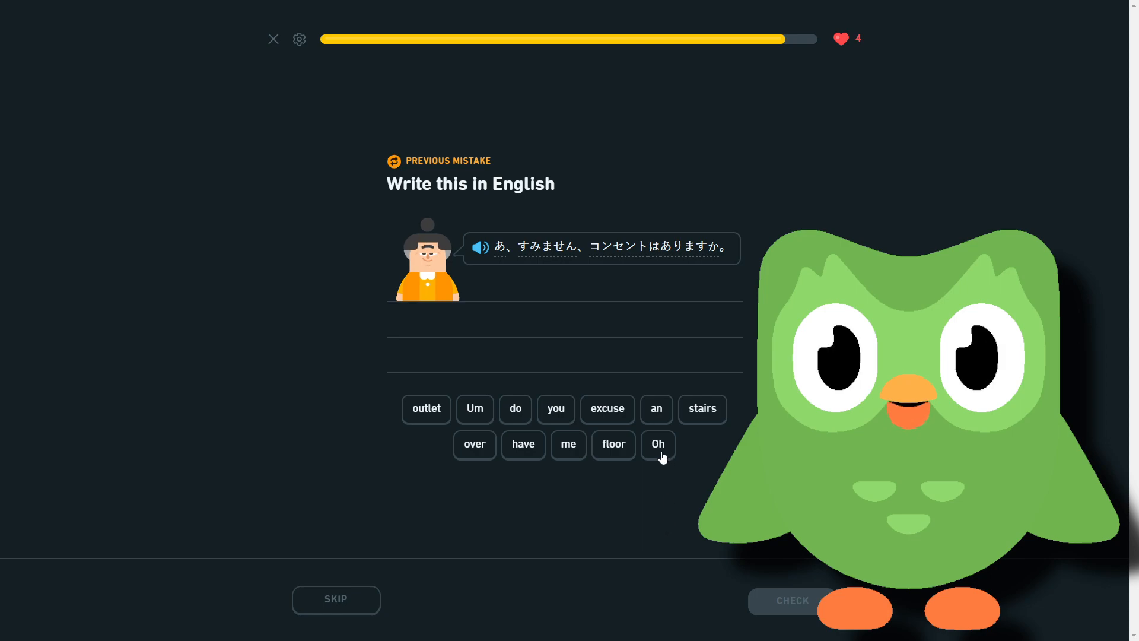
# Build and submit "Oh excuse me do you have an outlet" from the tiles
pyautogui.click(657, 444)
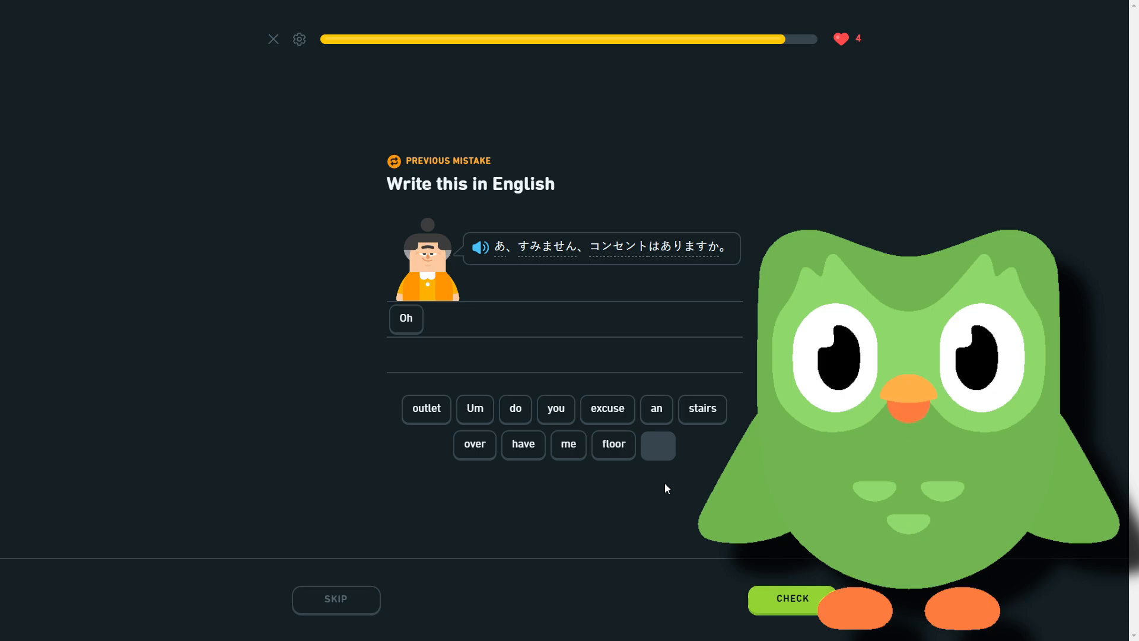
pyautogui.moveTo(533, 469)
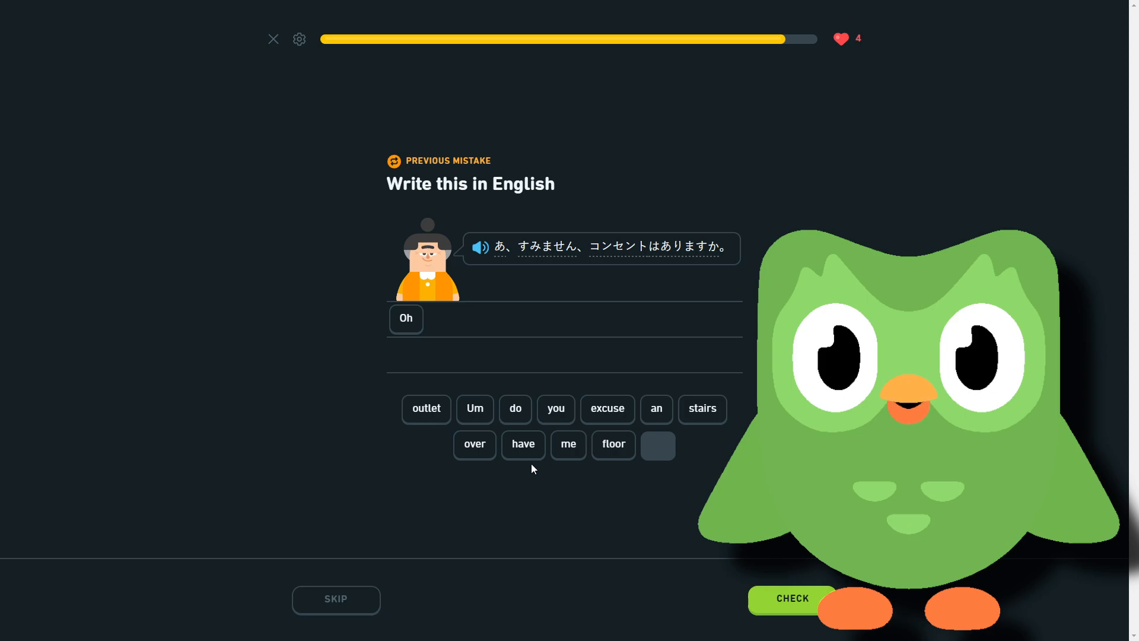
pyautogui.click(607, 408)
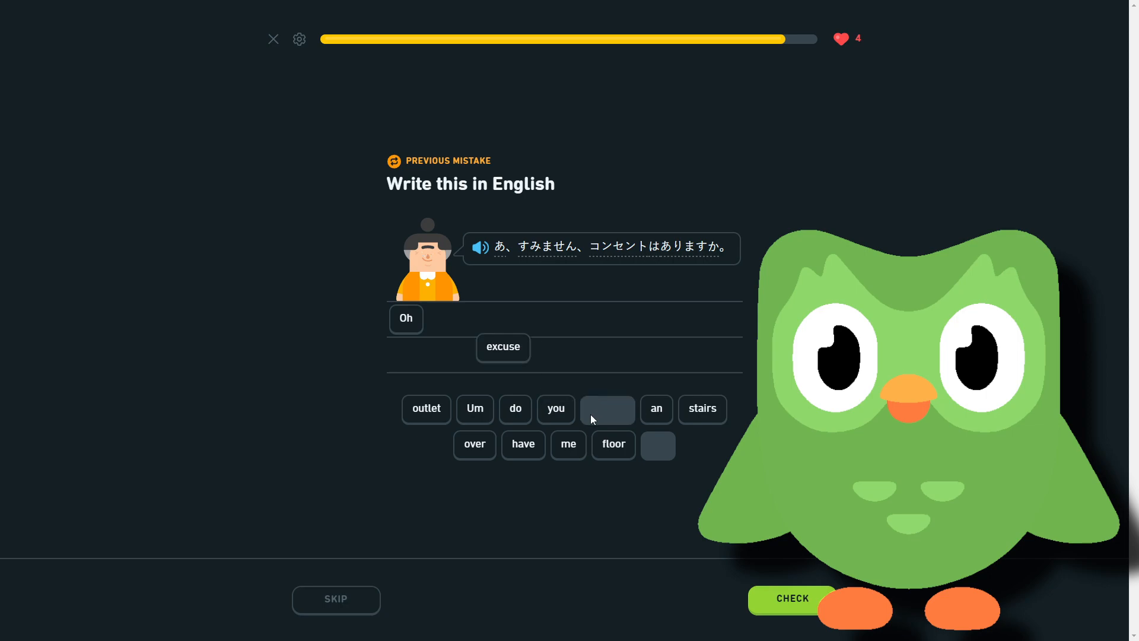
pyautogui.click(569, 444)
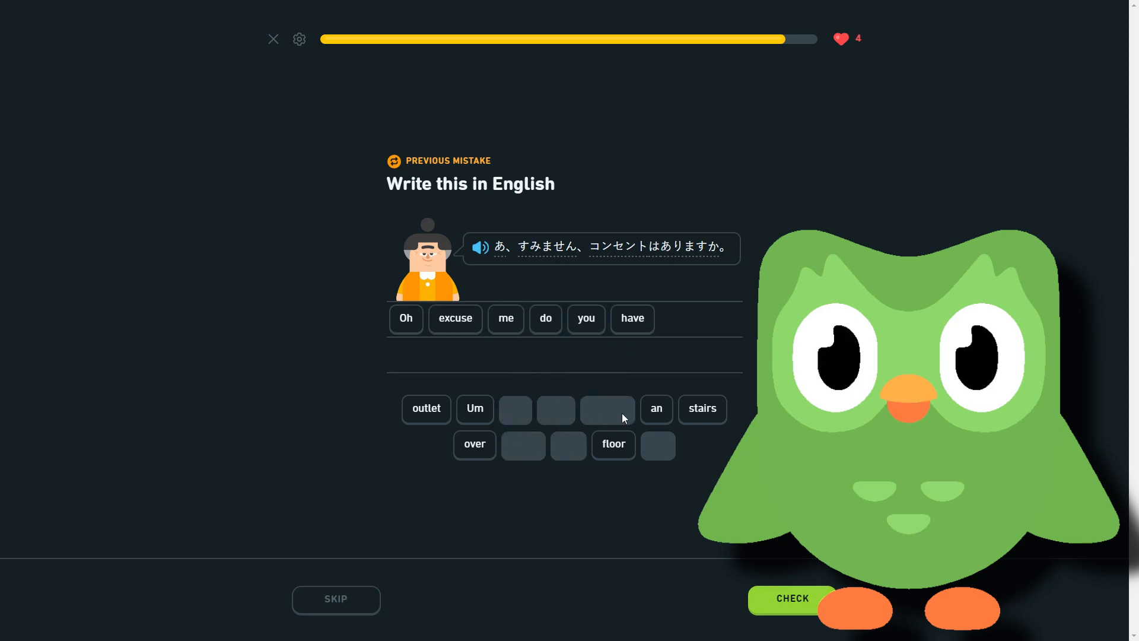
pyautogui.click(655, 408)
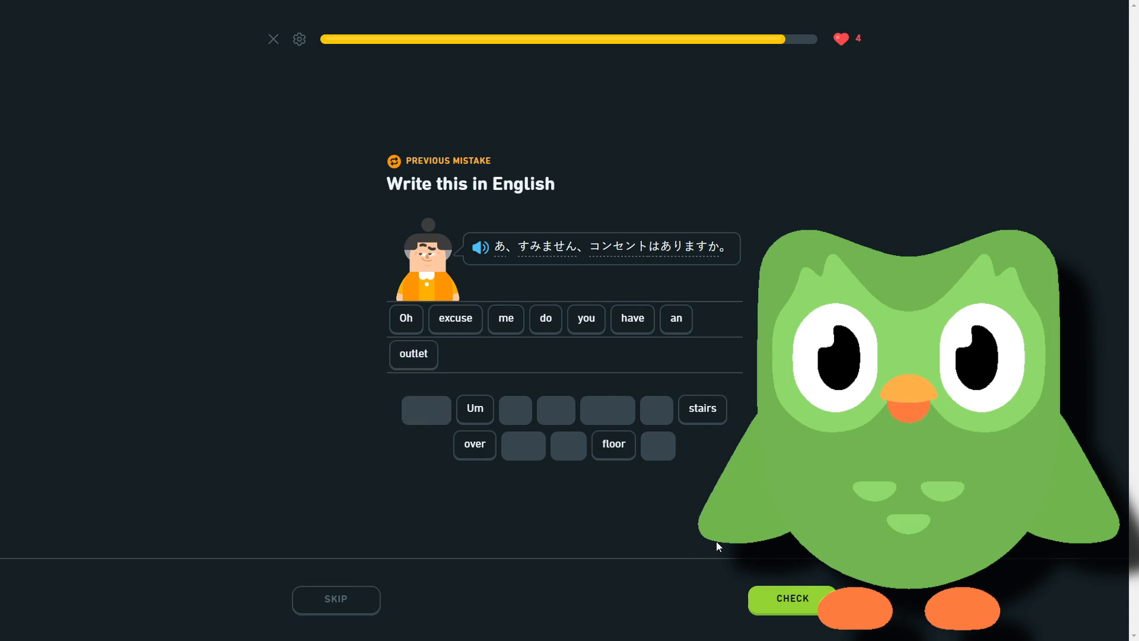
pyautogui.click(792, 598)
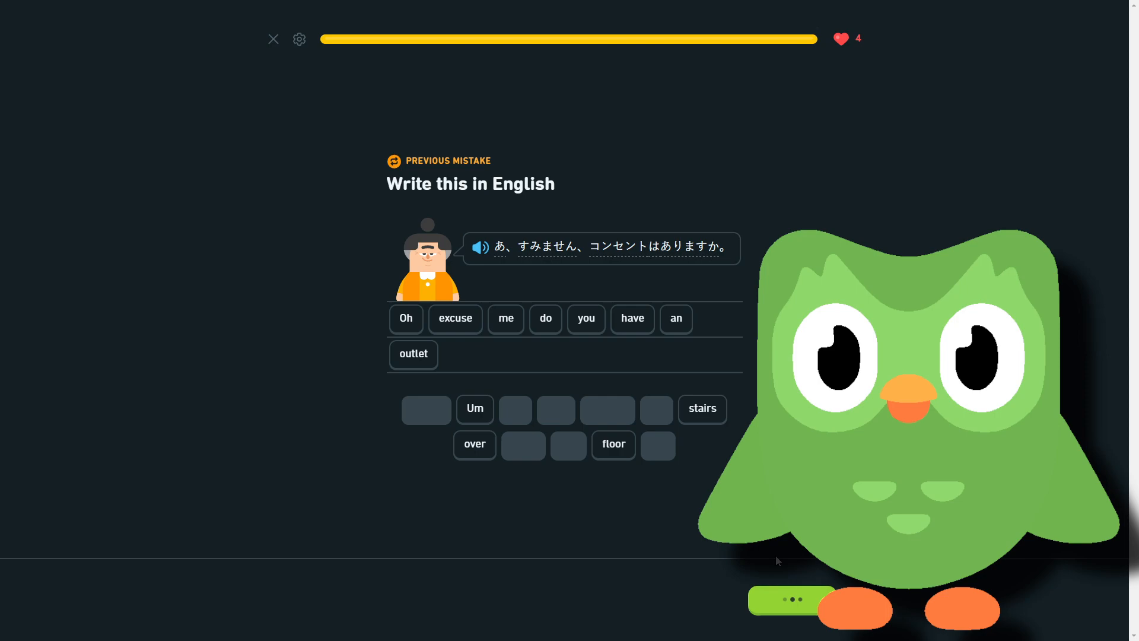
pyautogui.click(791, 600)
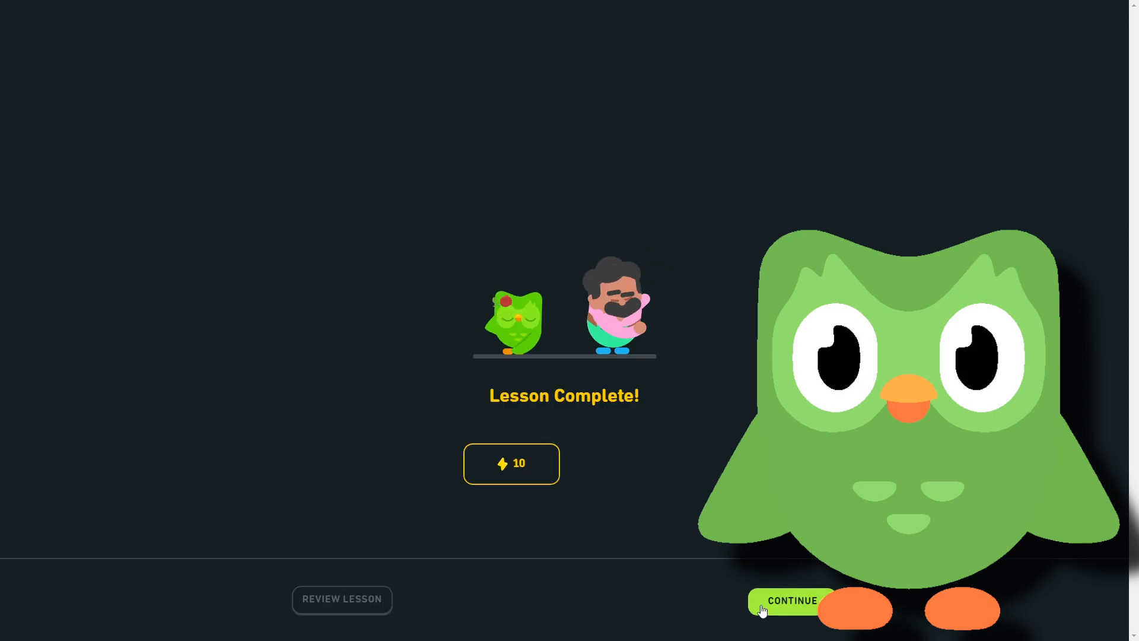
# Leave the Lesson Complete summary and skip the Legendary offer to return to the path
pyautogui.click(791, 600)
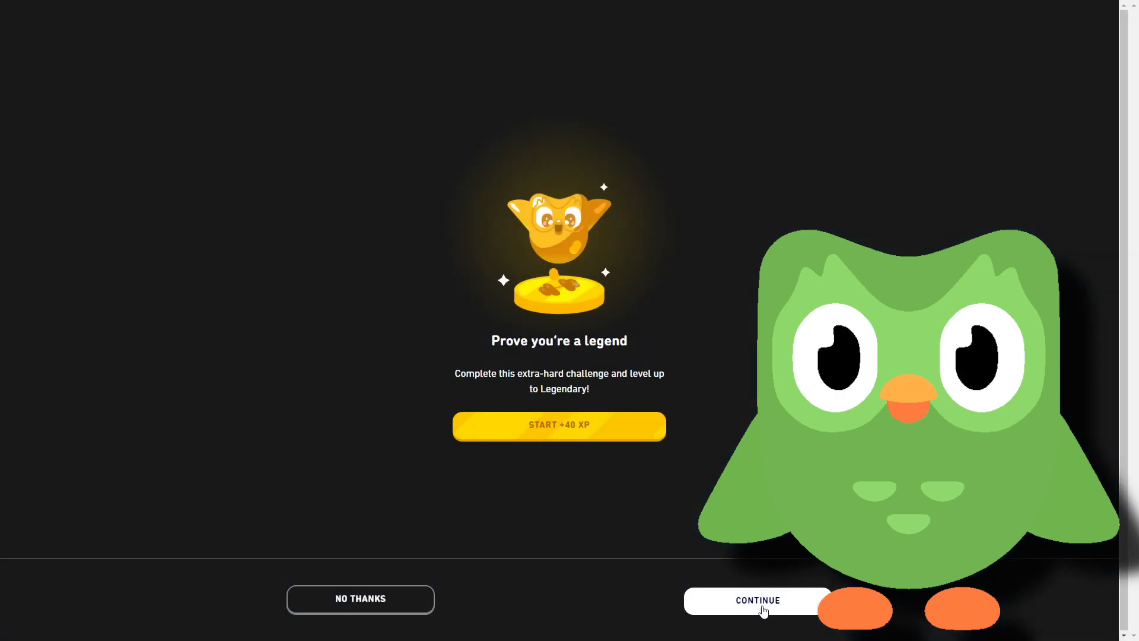
pyautogui.click(757, 600)
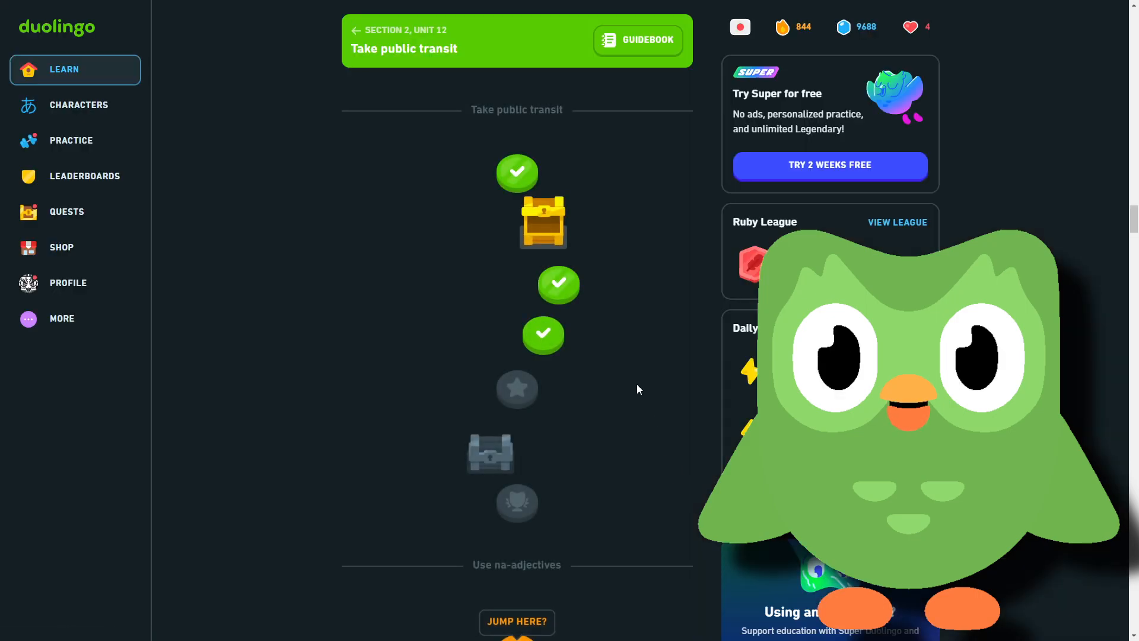
pyautogui.click(517, 389)
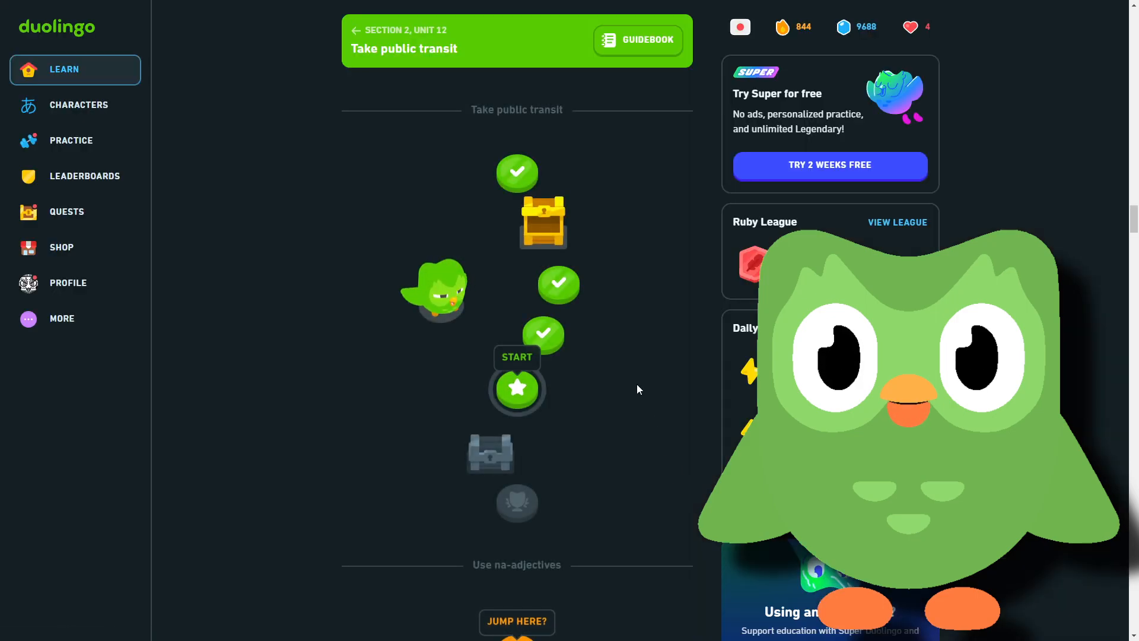